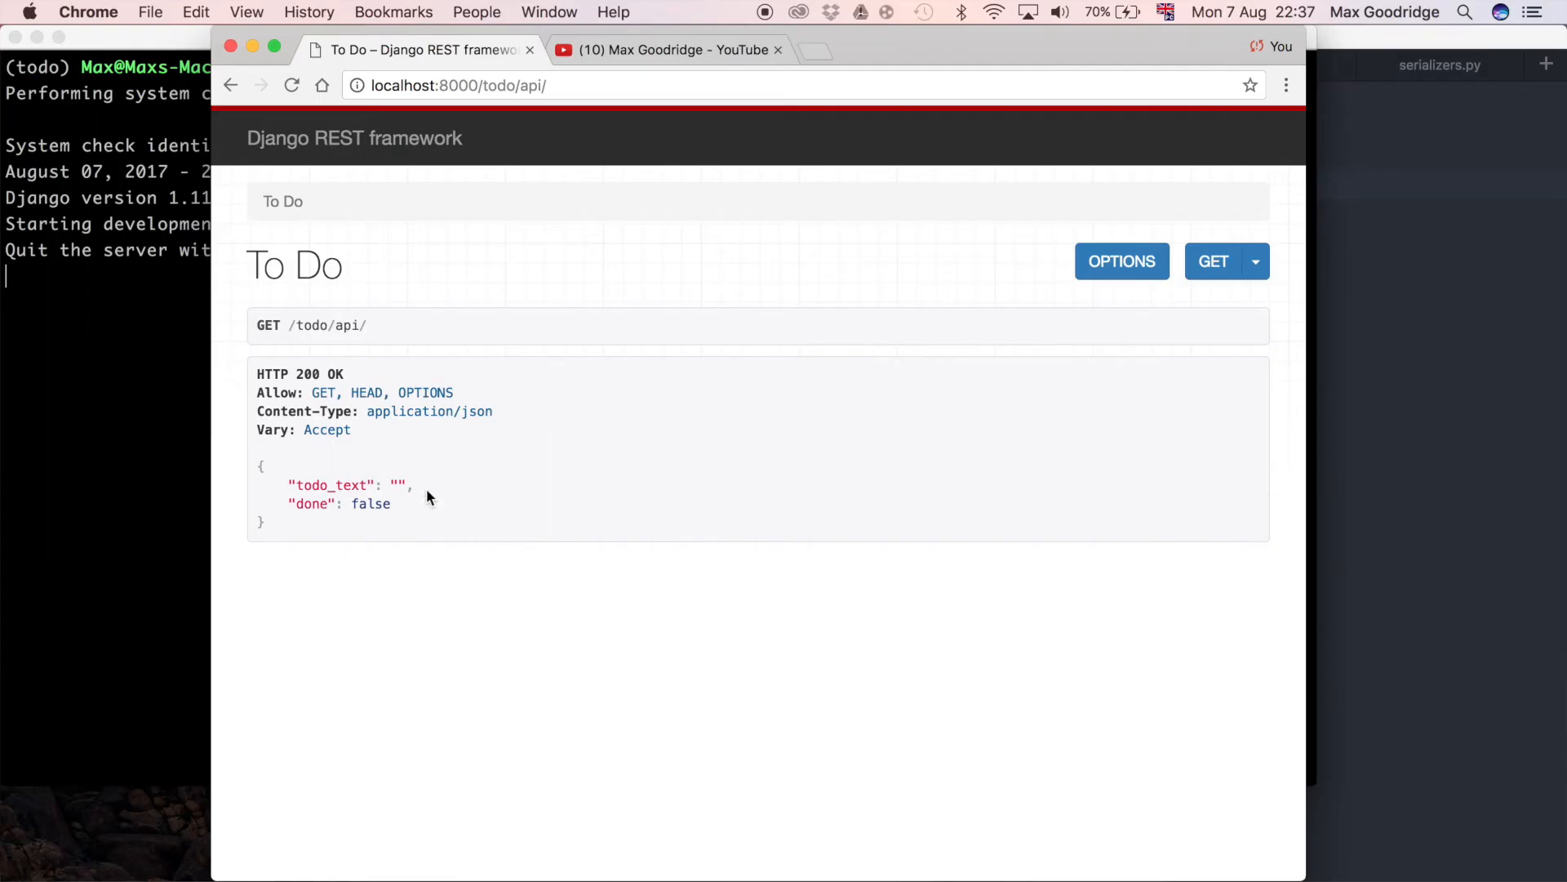
pyautogui.moveTo(490, 120)
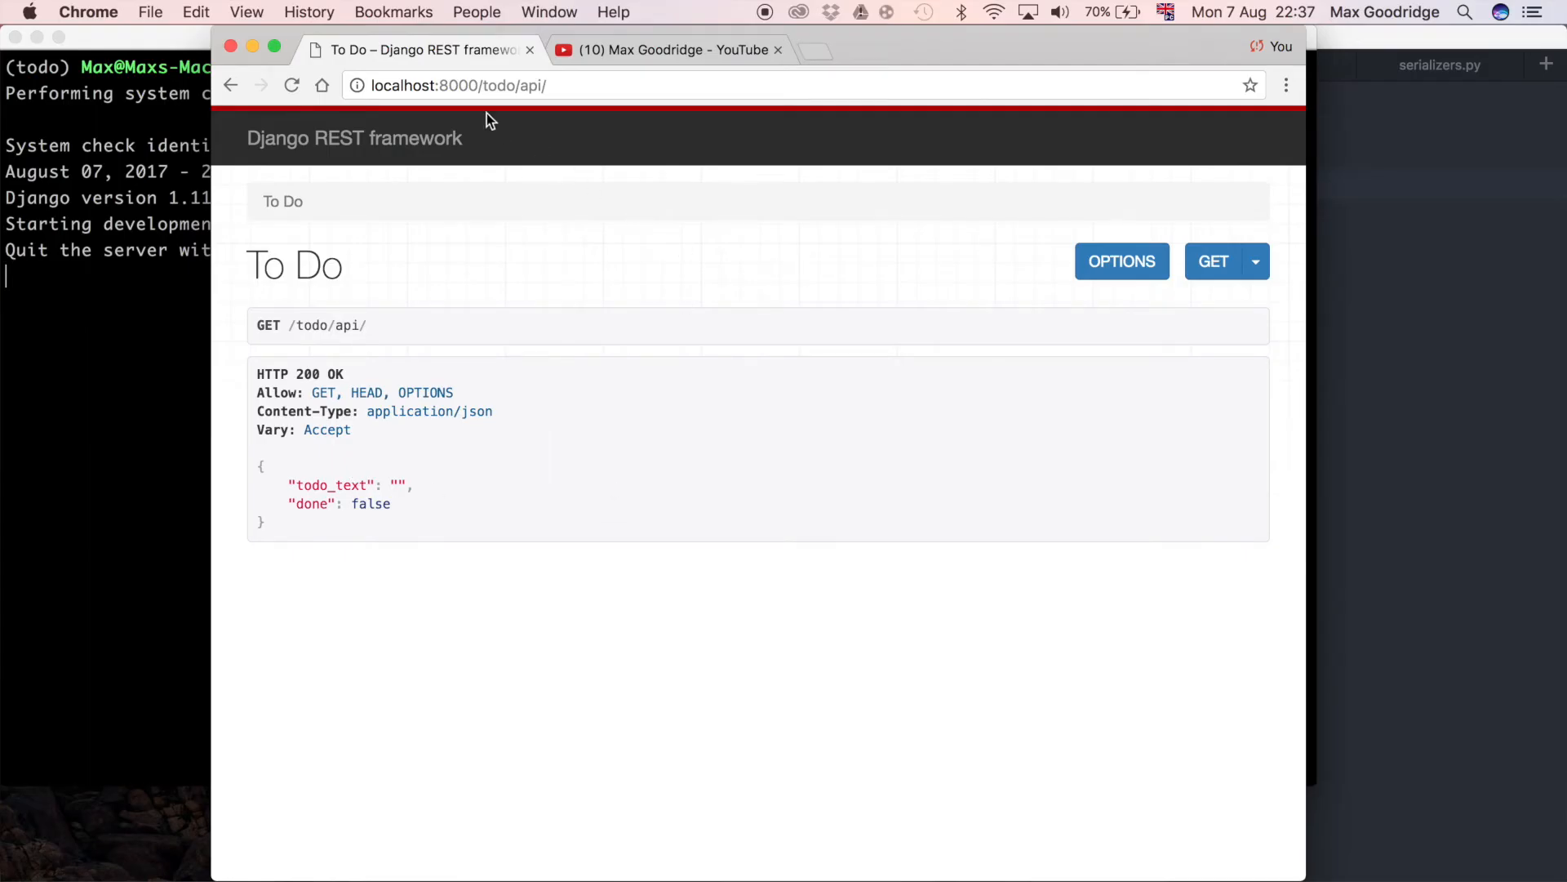
pyautogui.moveTo(307, 480)
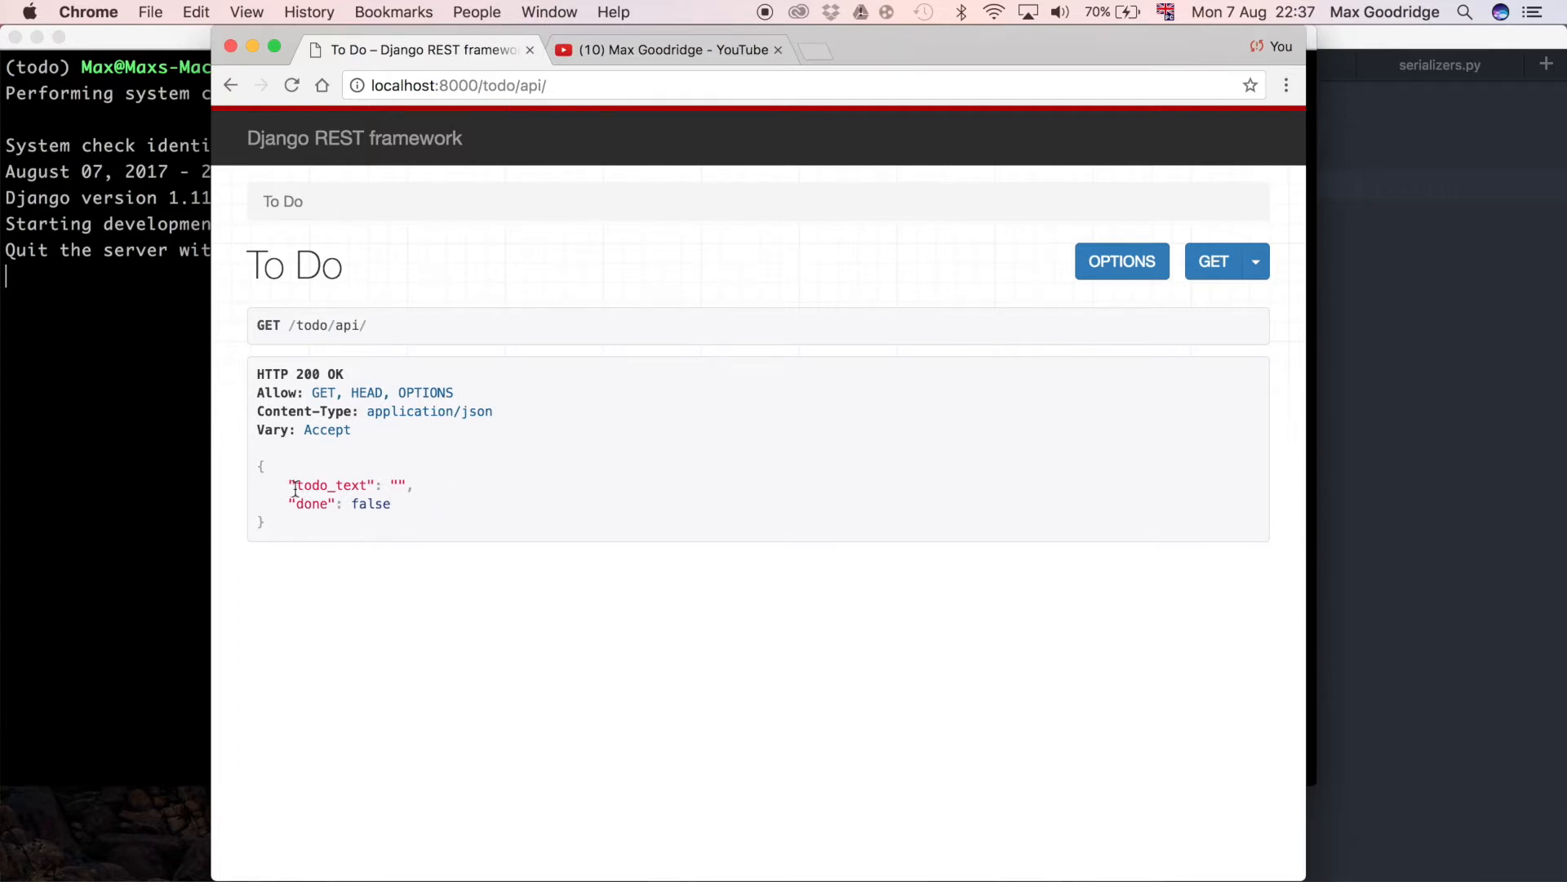
# Select the todo_text key in the JSON response at localhost:8000/todo/api/
pyautogui.doubleClick(310, 503)
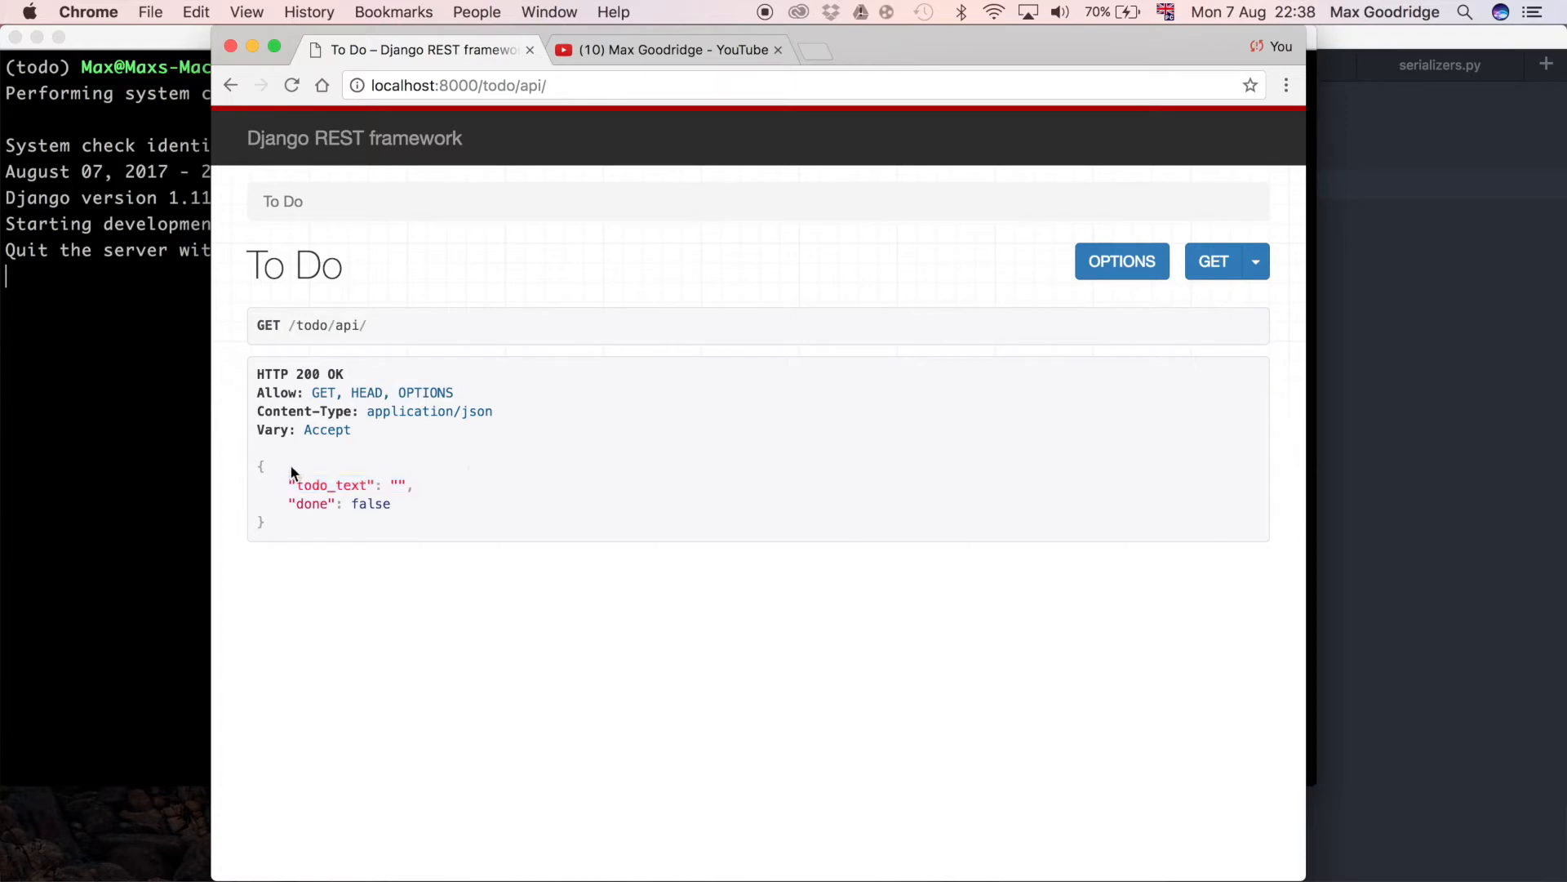
pyautogui.moveTo(353, 472)
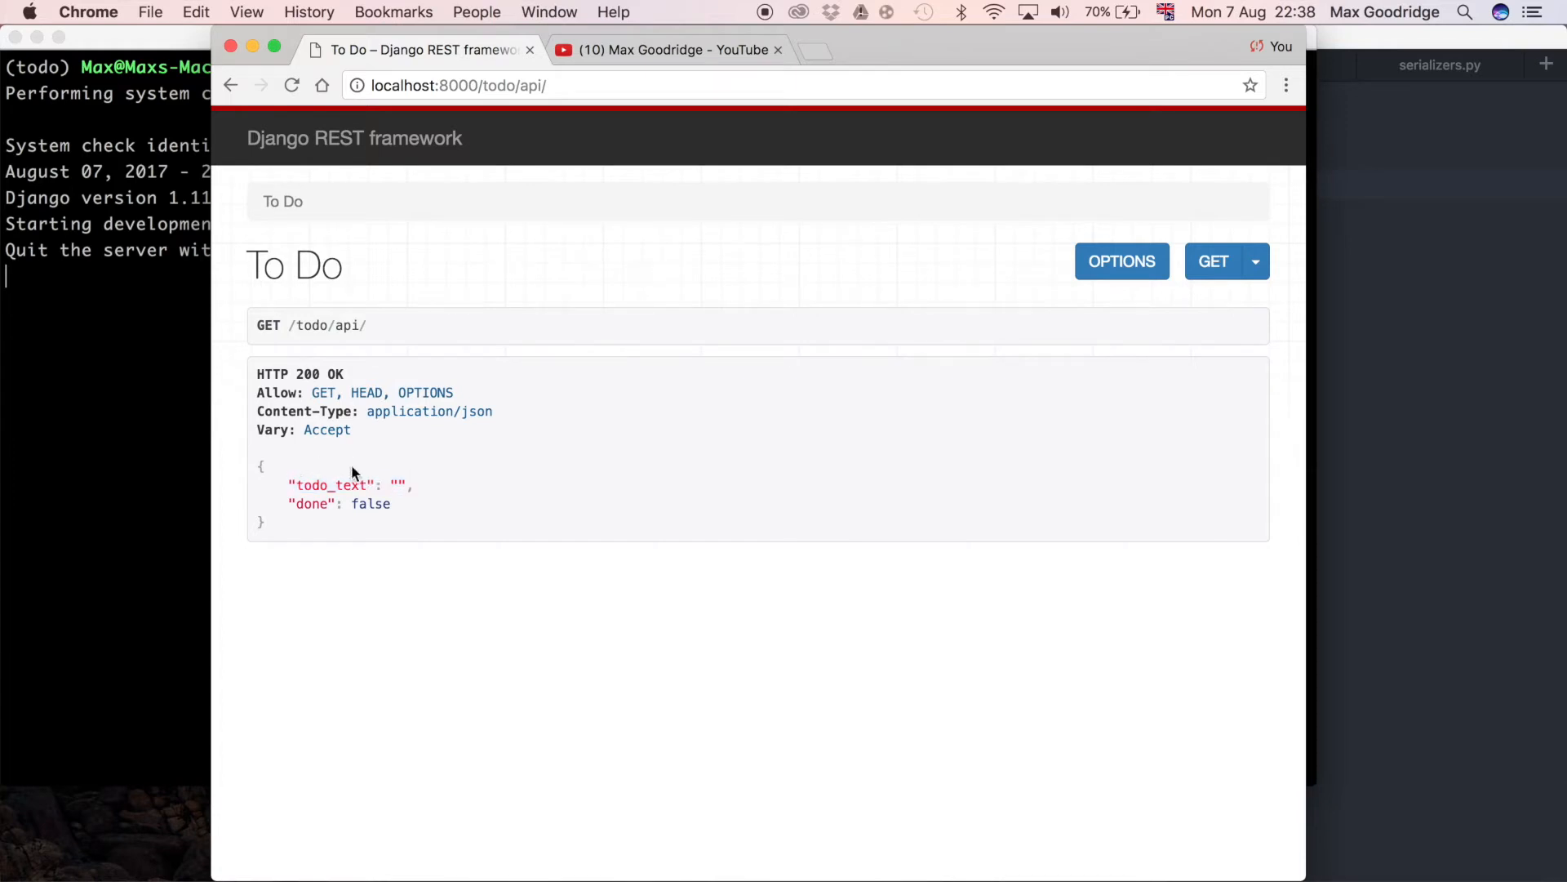
pyautogui.moveTo(700, 480)
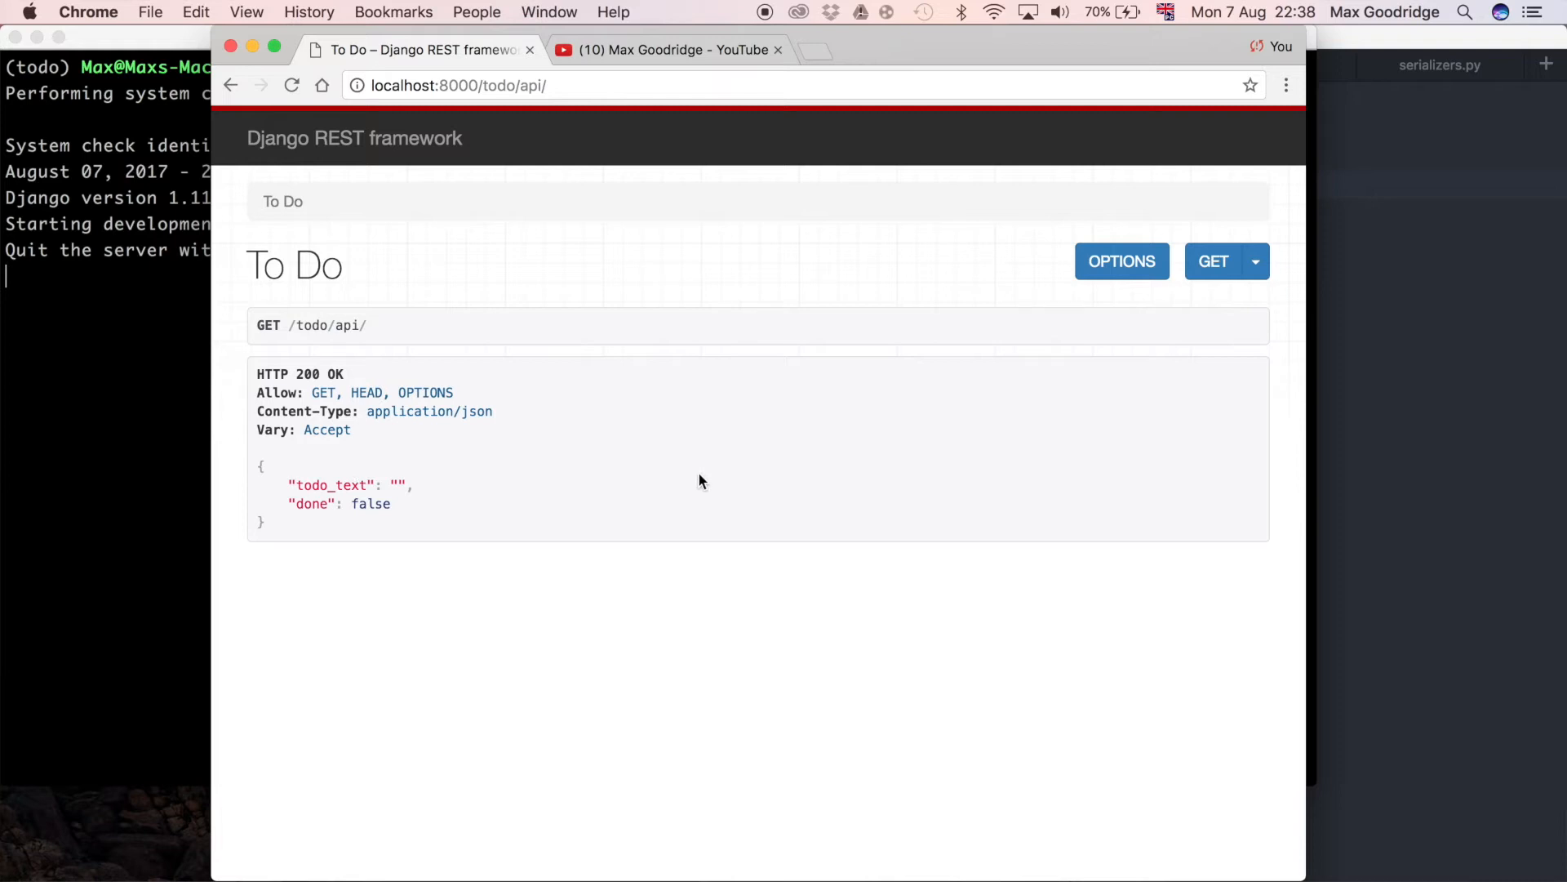
pyautogui.moveTo(1397, 528)
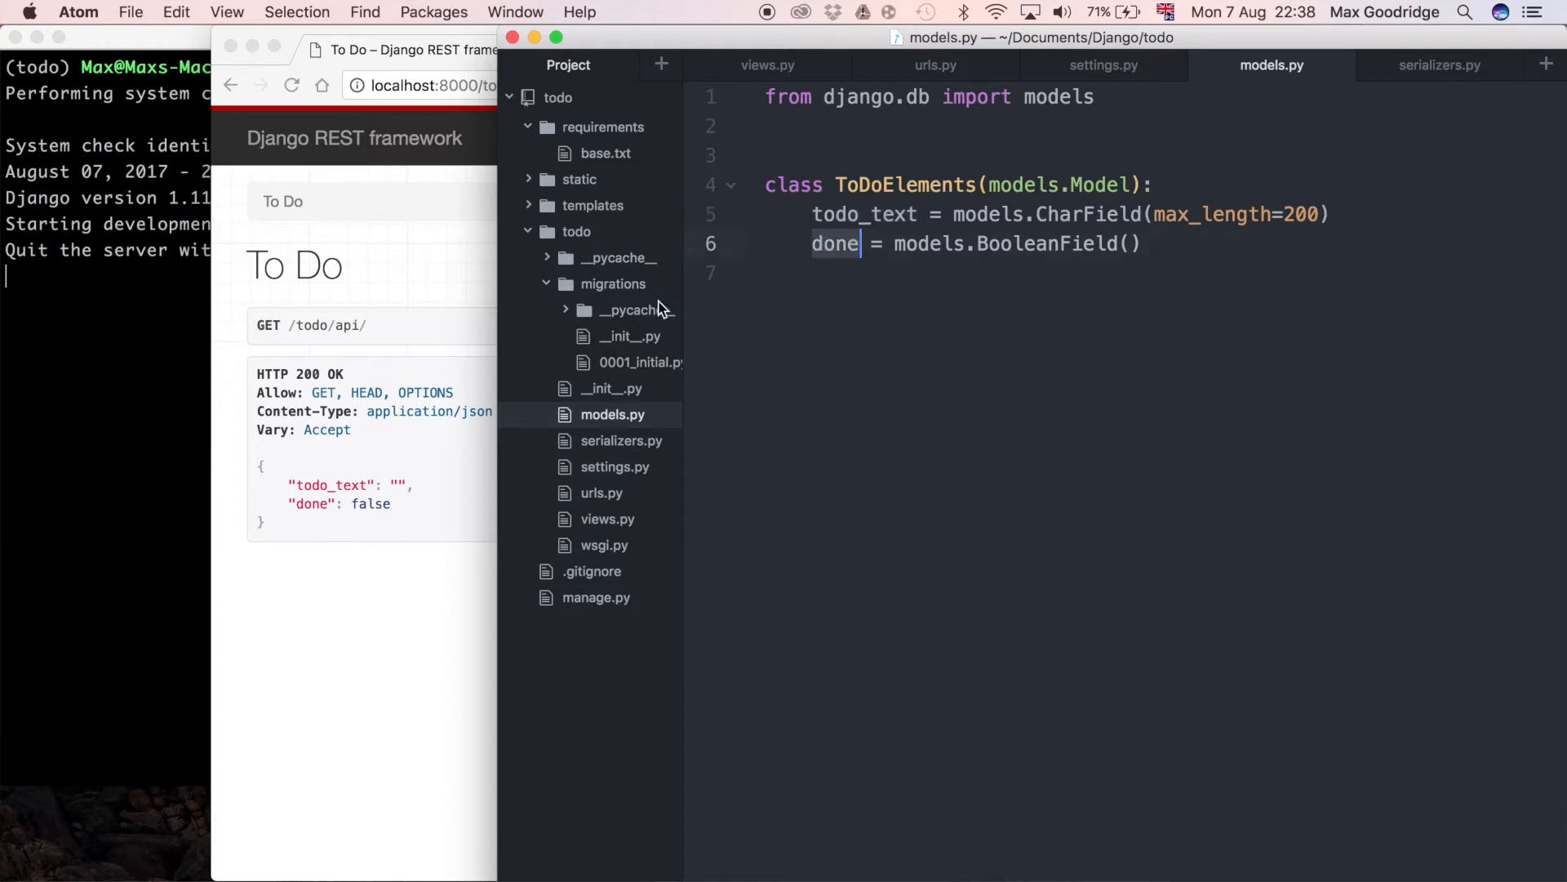
pyautogui.moveTo(423, 517)
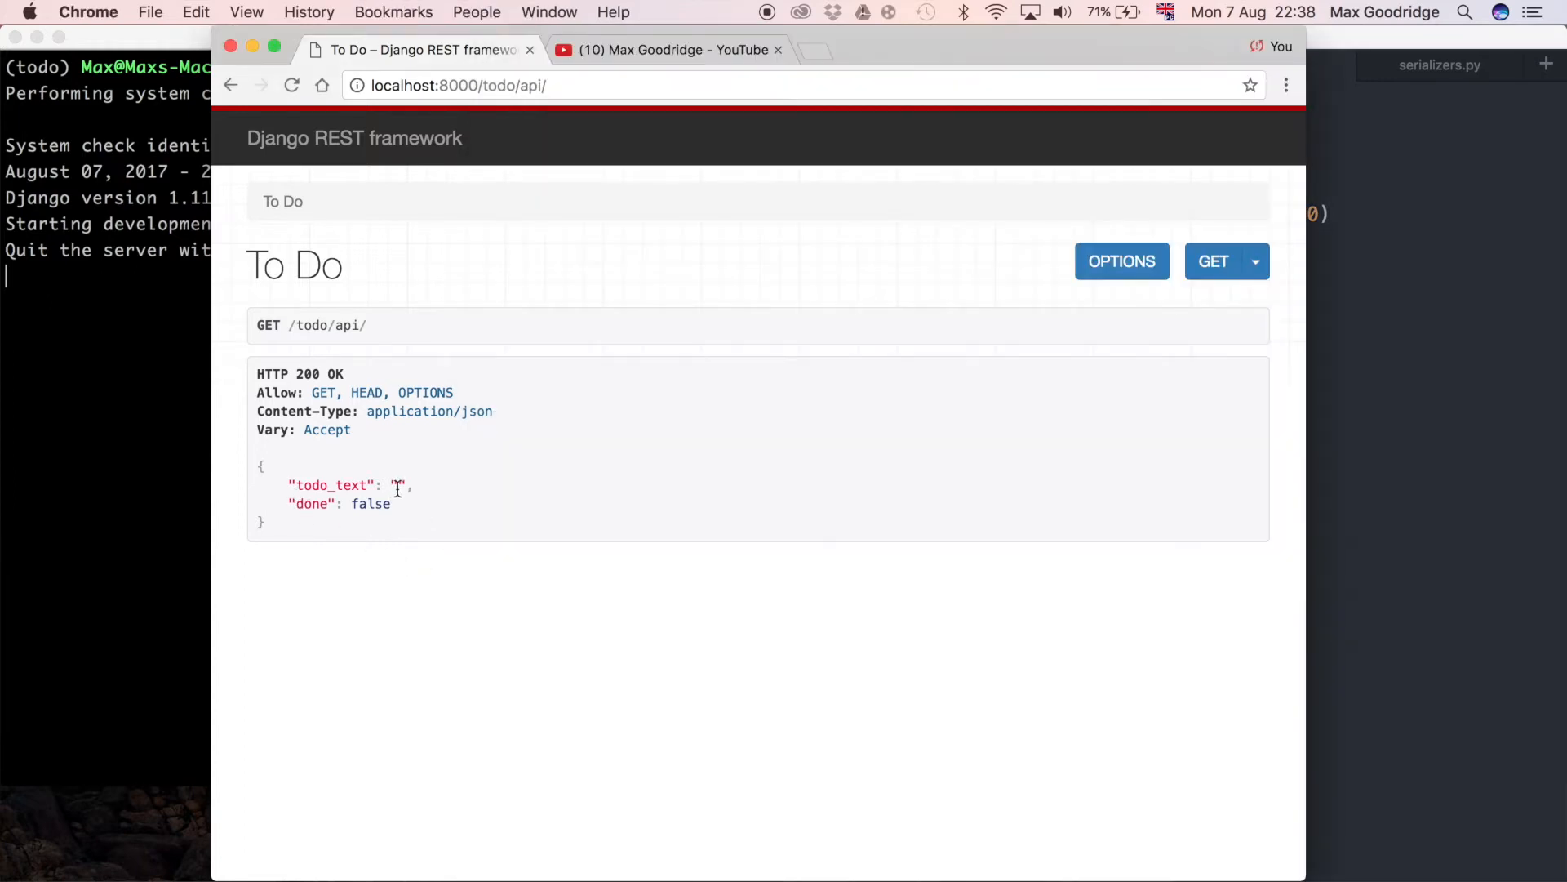
pyautogui.moveTo(537, 527)
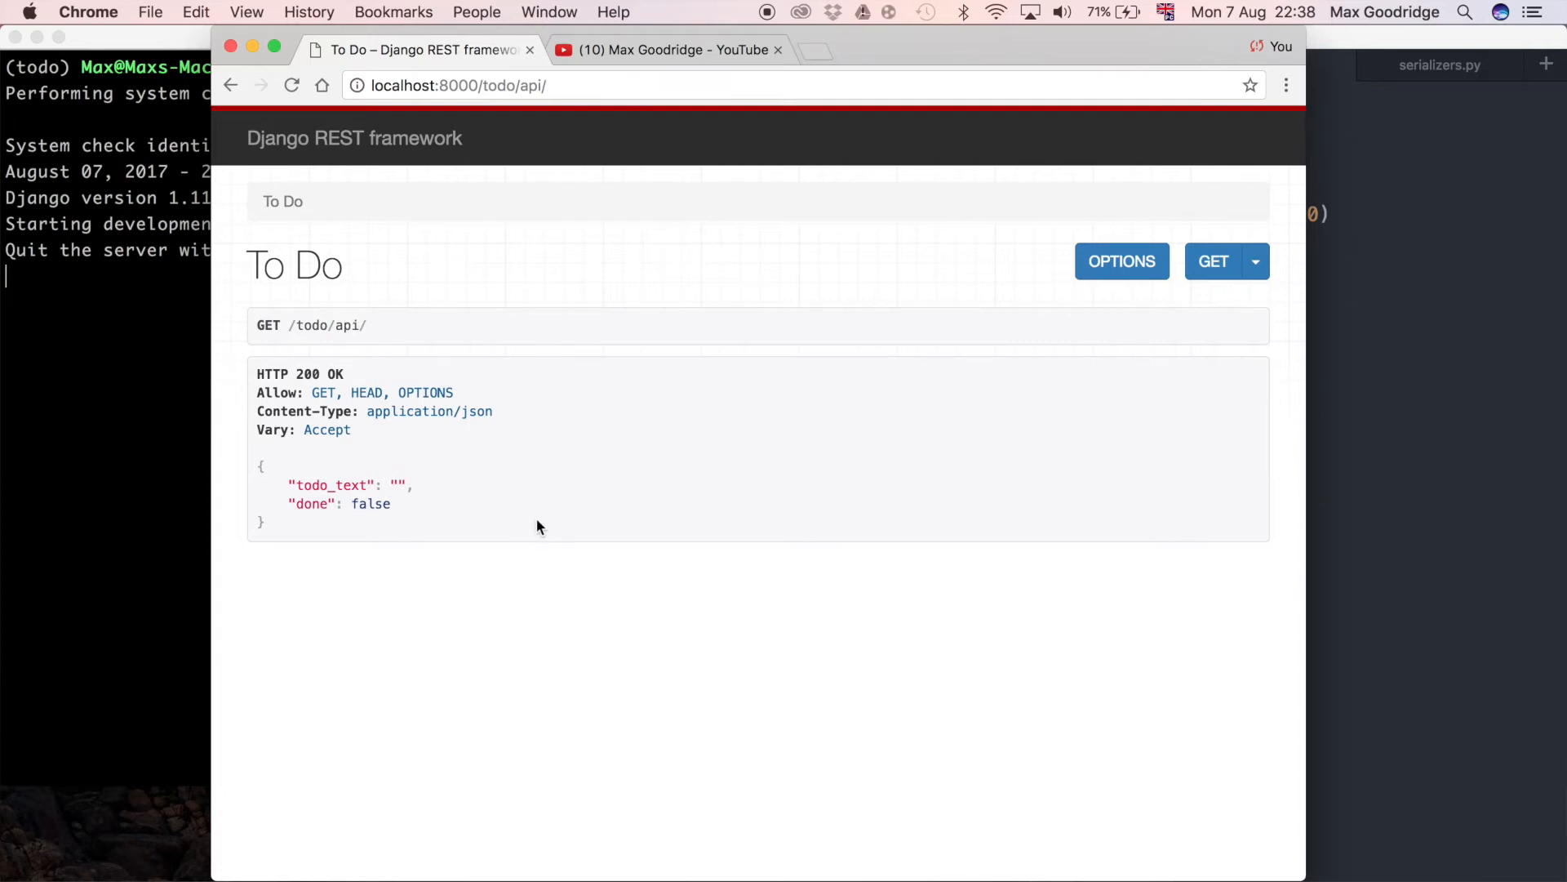
pyautogui.moveTo(347, 485)
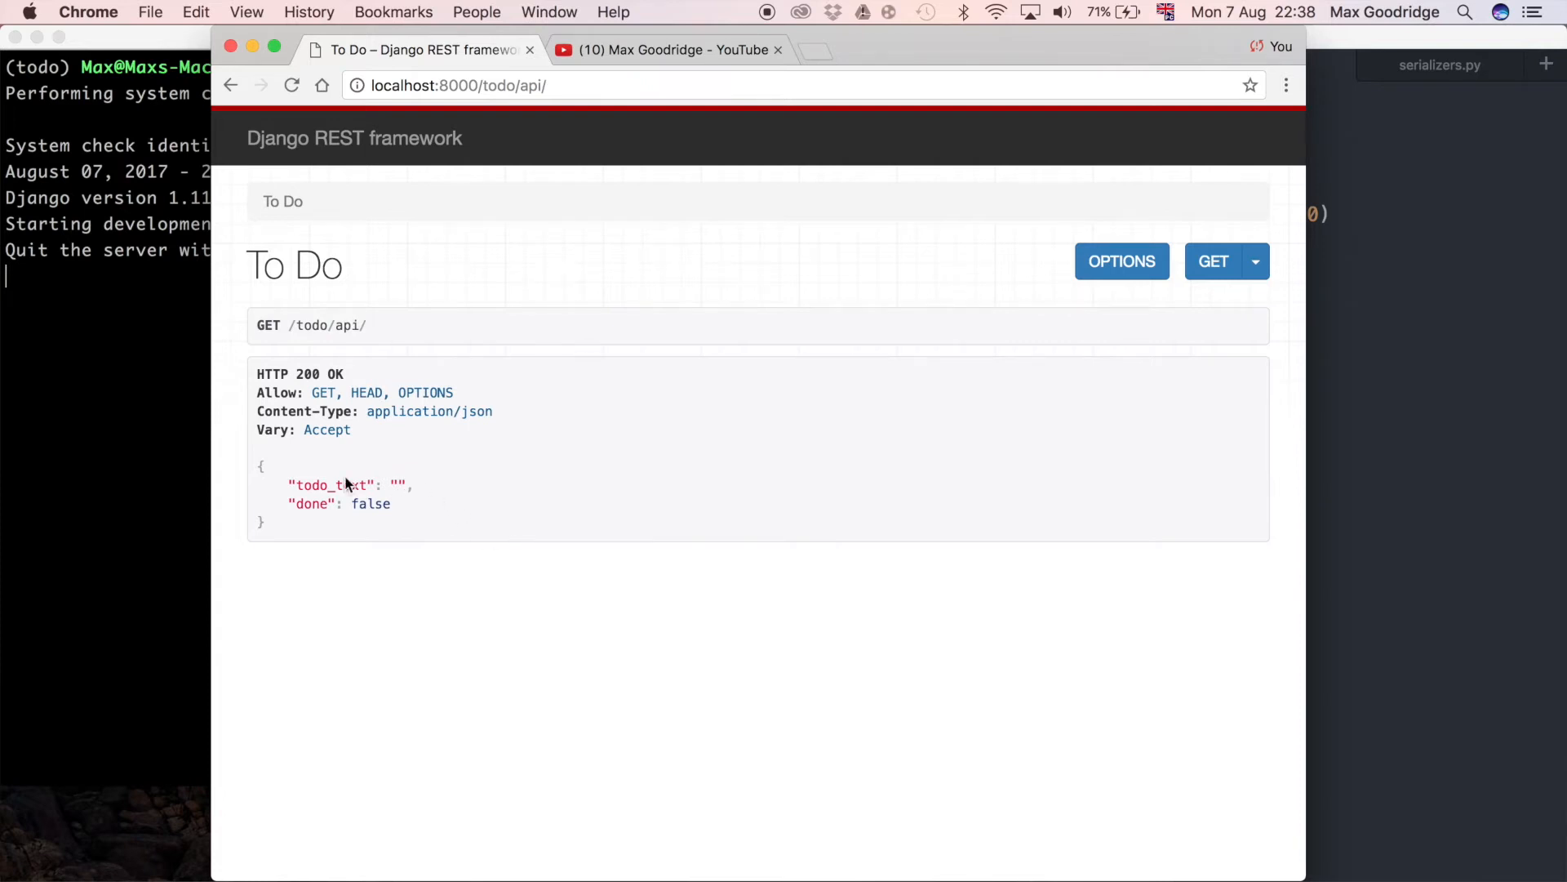
pyautogui.doubleClick(329, 485)
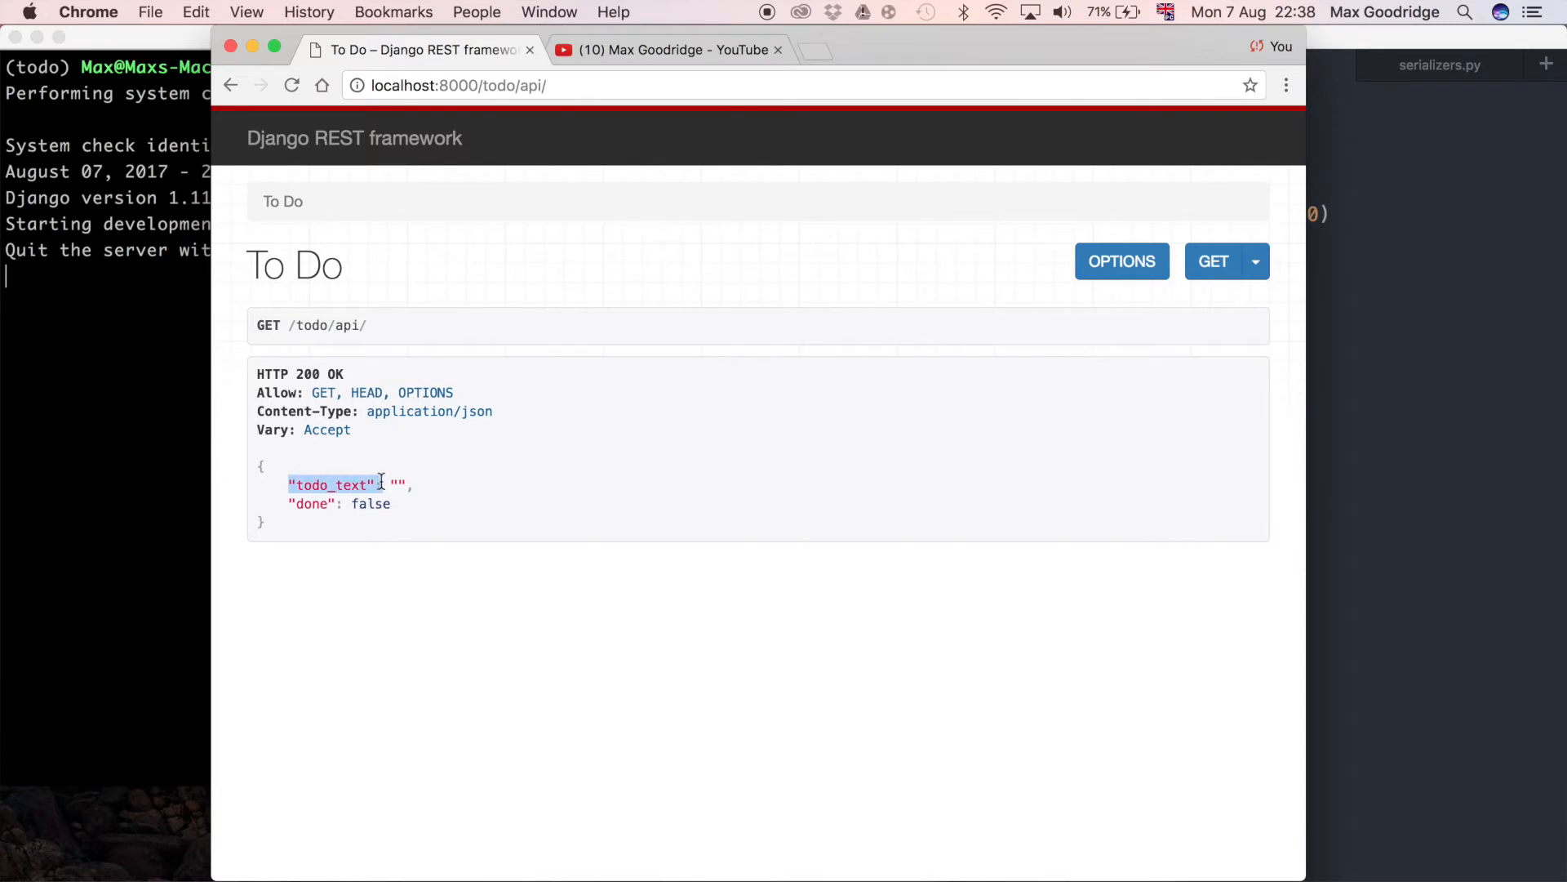
pyautogui.moveTo(58, 600)
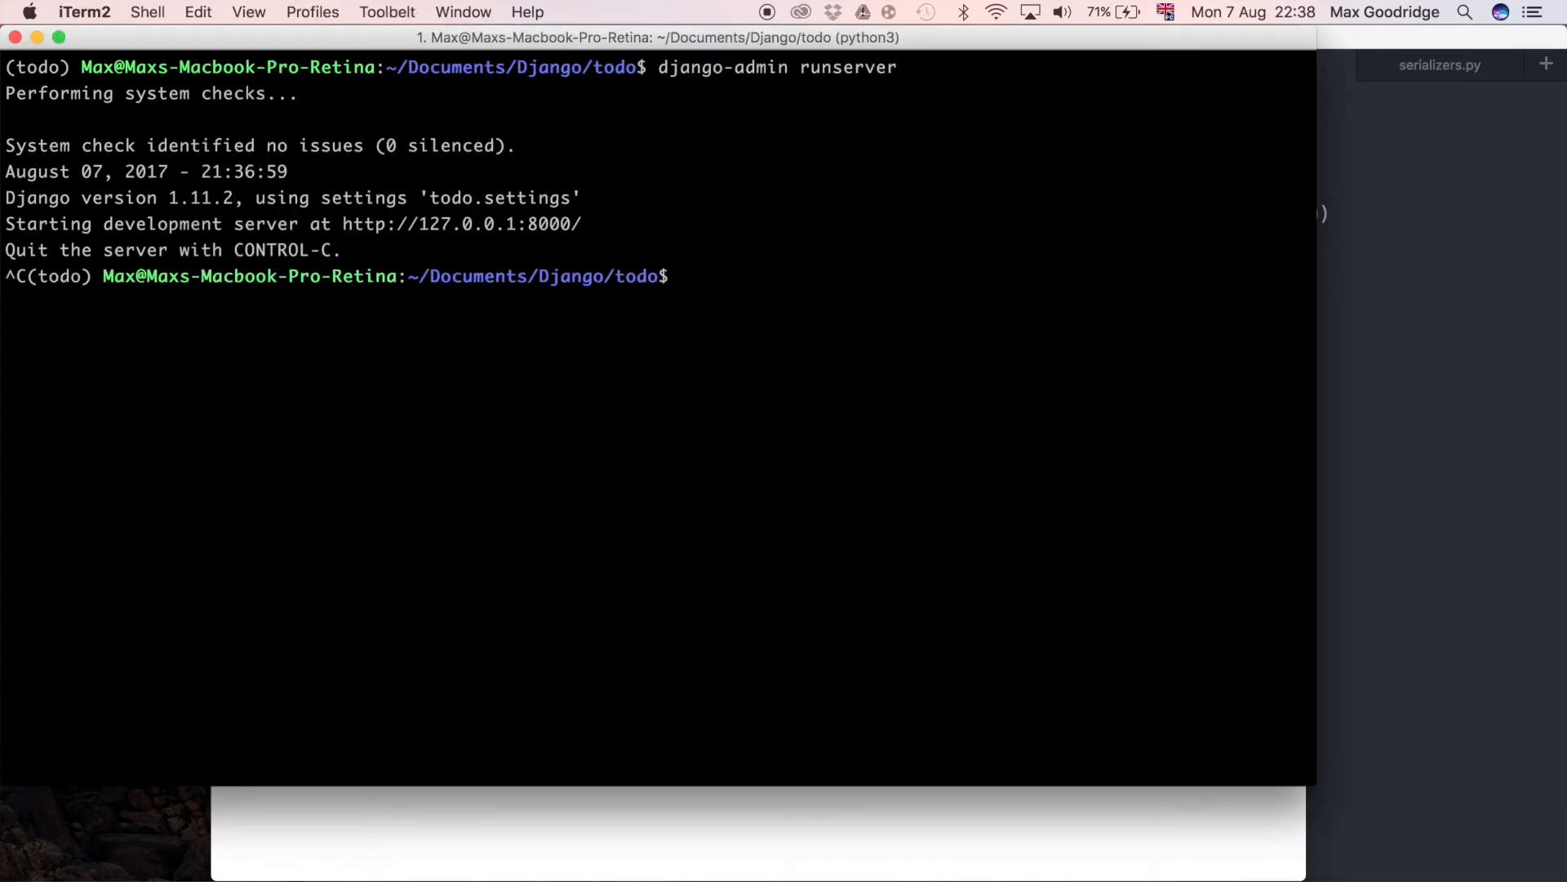
# Launch django-admin shell and import ToDoElements from todo.models
pyautogui.write('django-admi')
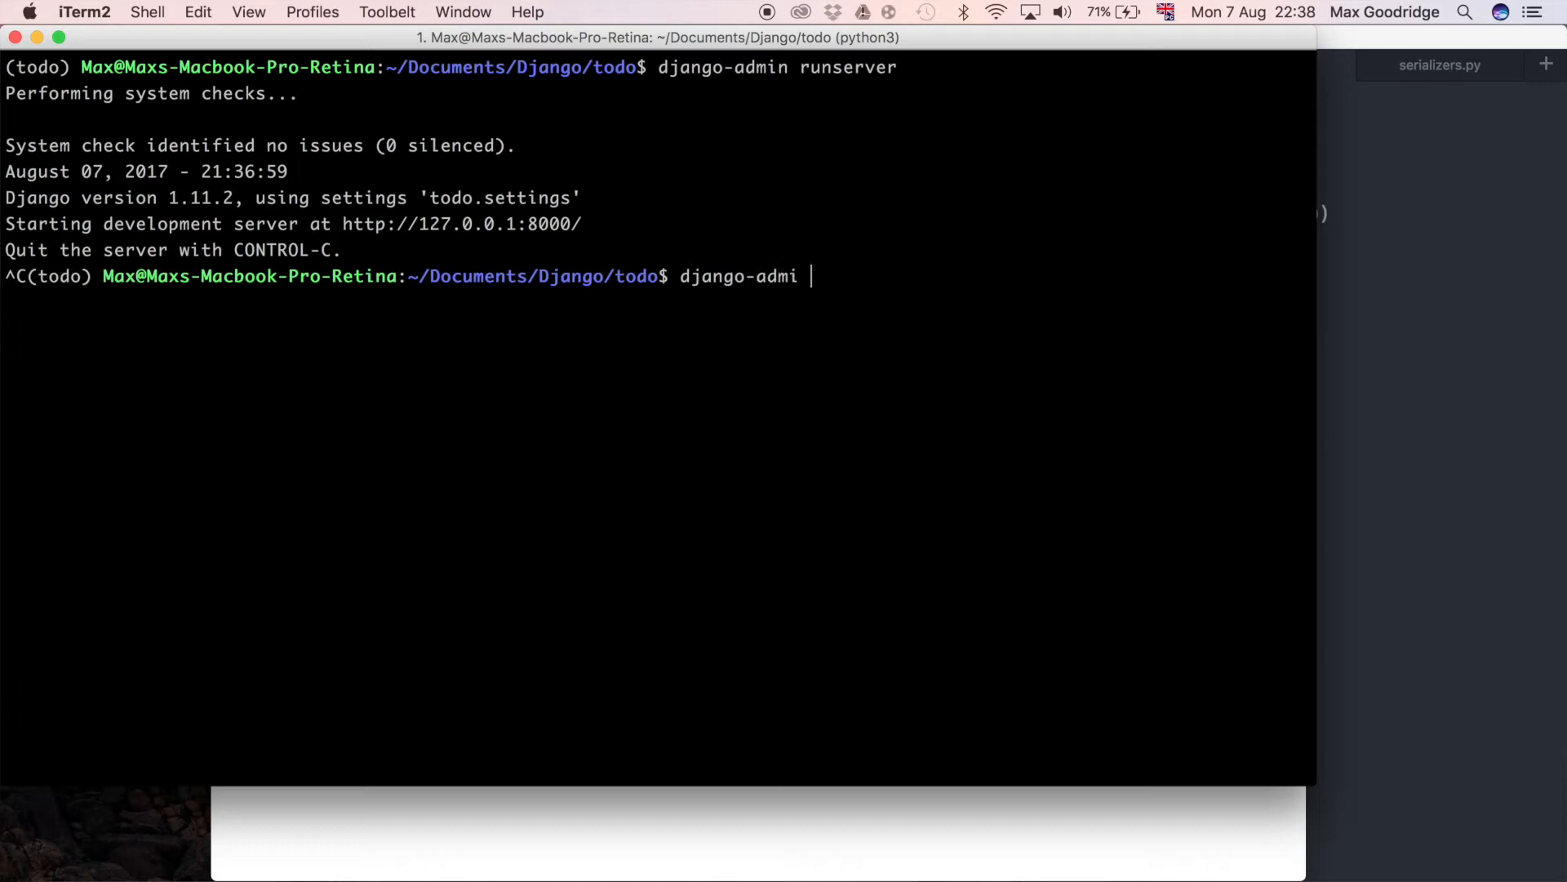
pyautogui.write('n shell')
pyautogui.write('from')
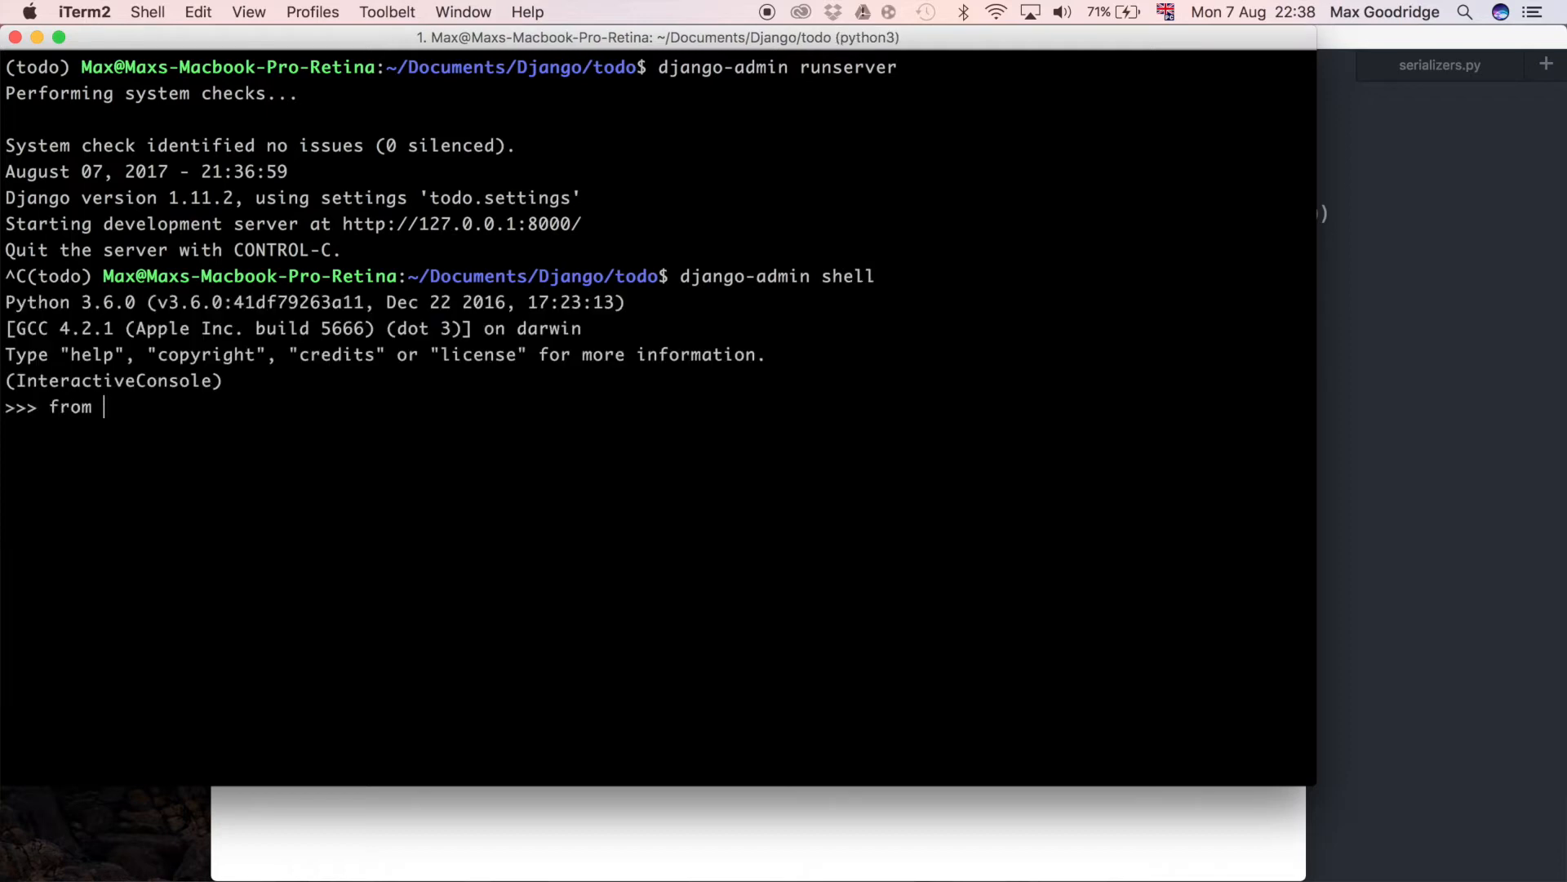
pyautogui.write('To')
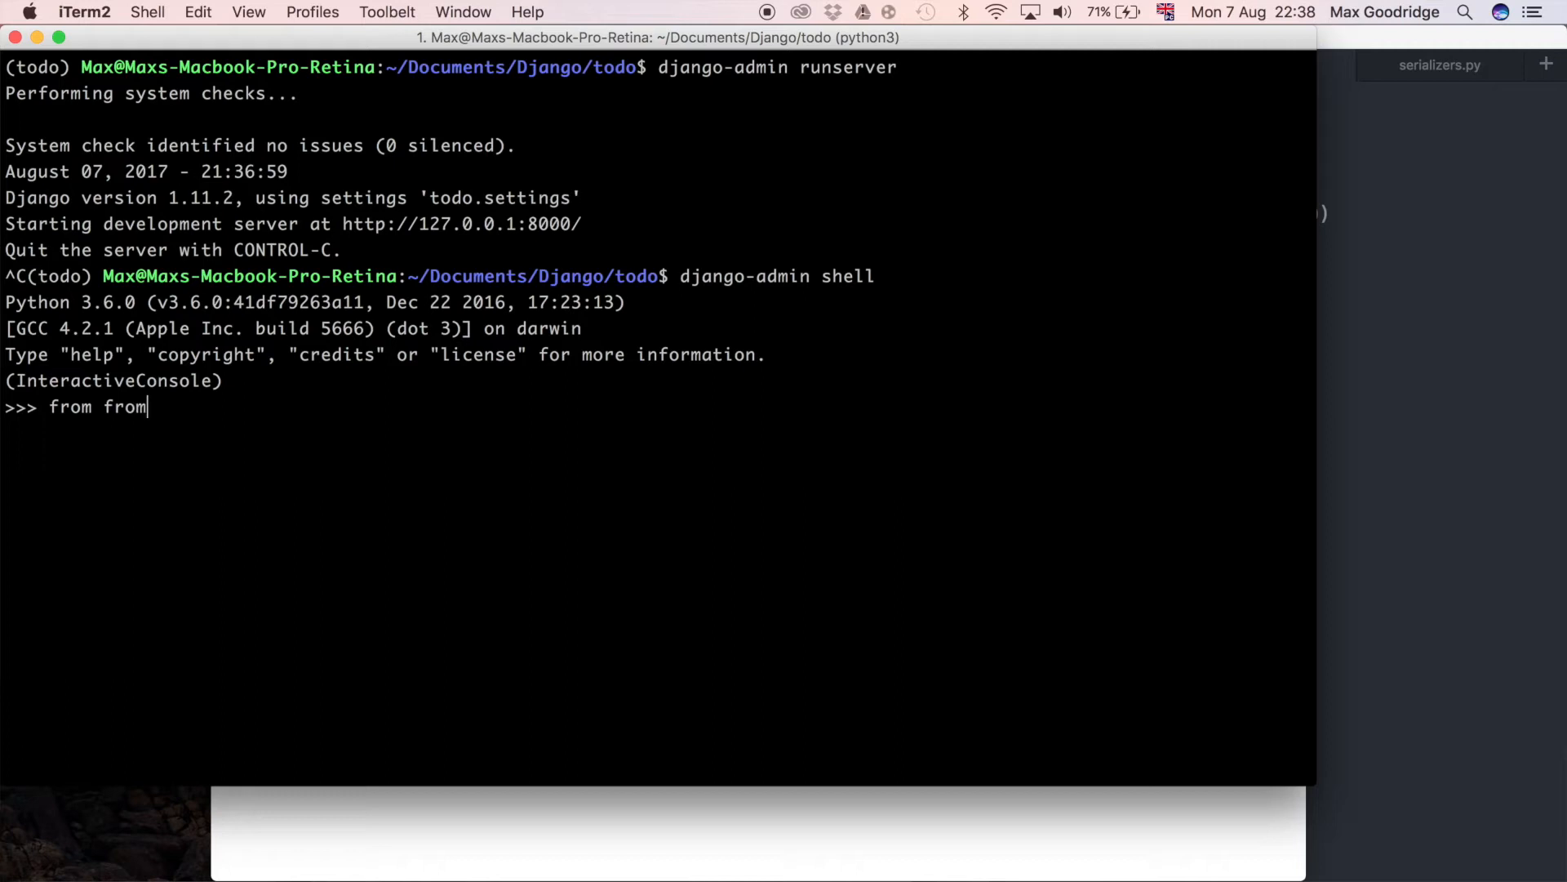
pyautogui.write('todo.m')
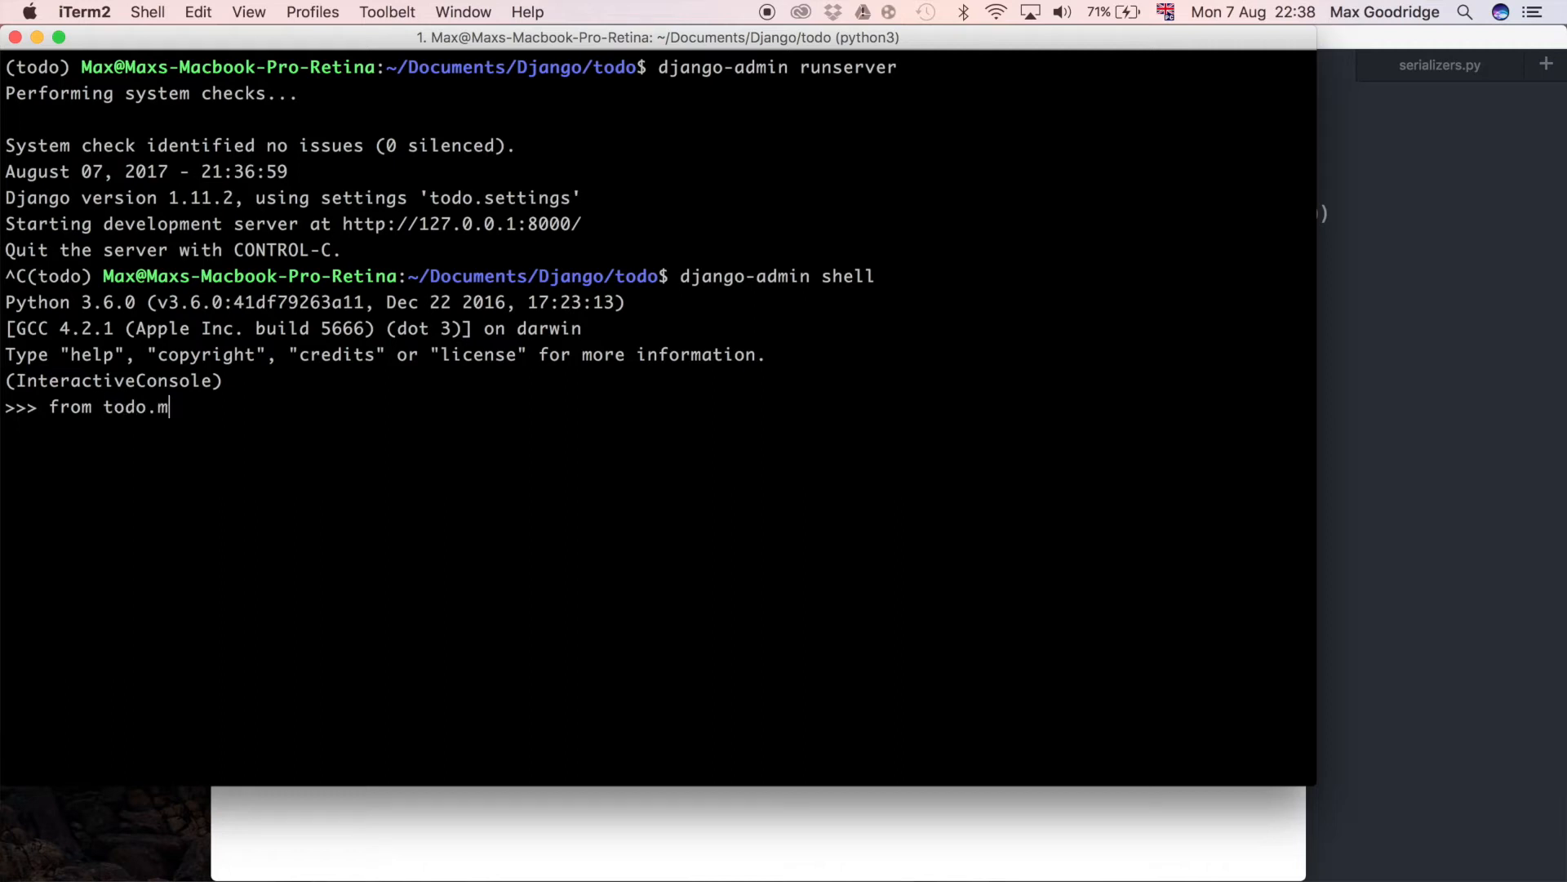
pyautogui.write('odels import To')
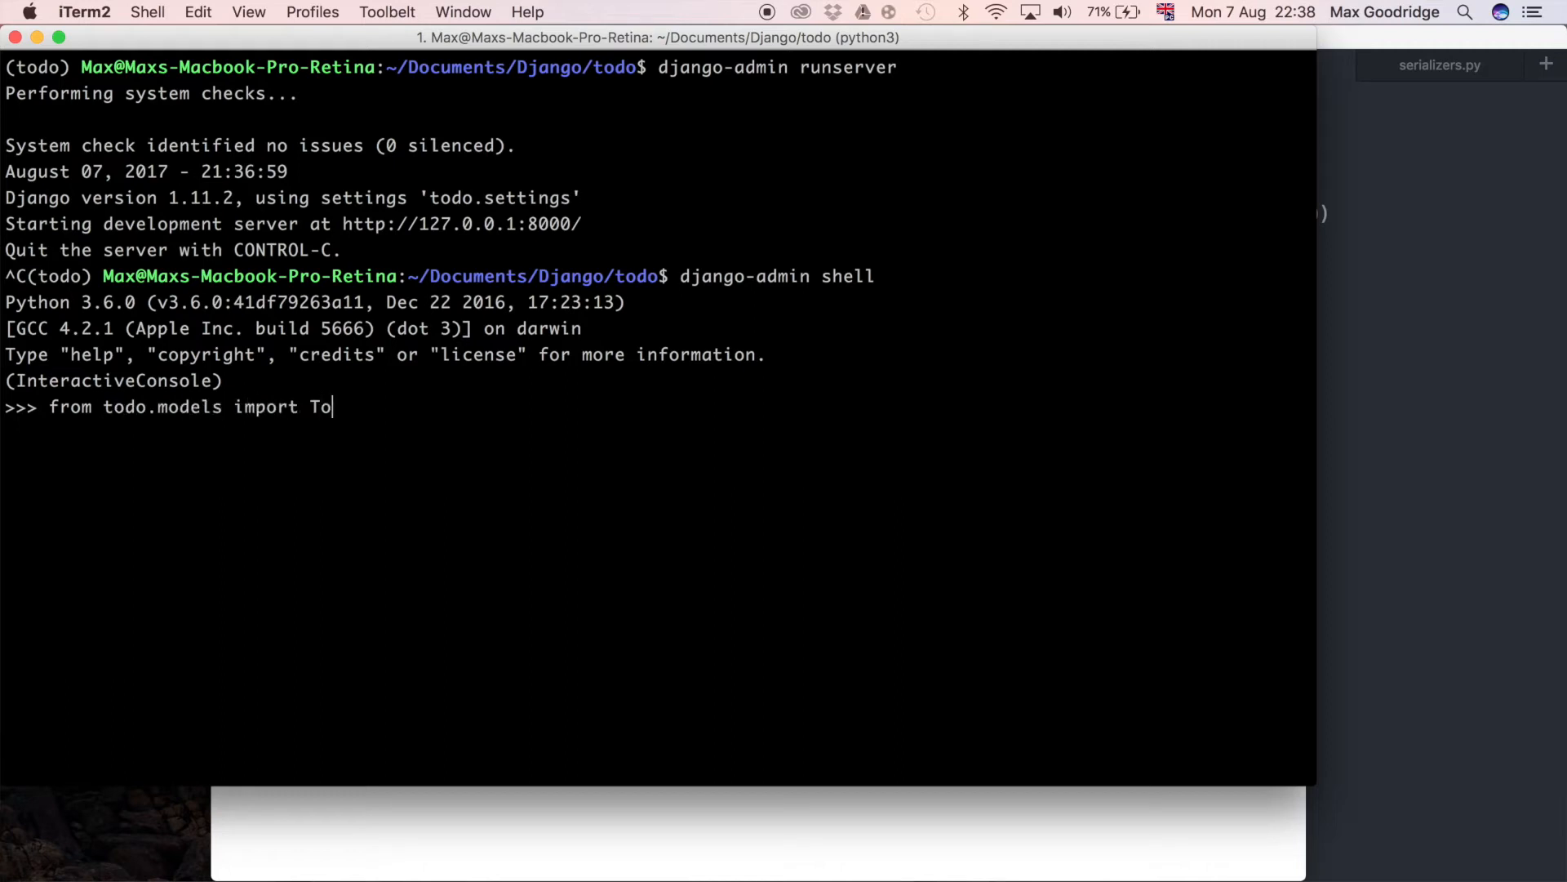
pyautogui.write('DoEleme')
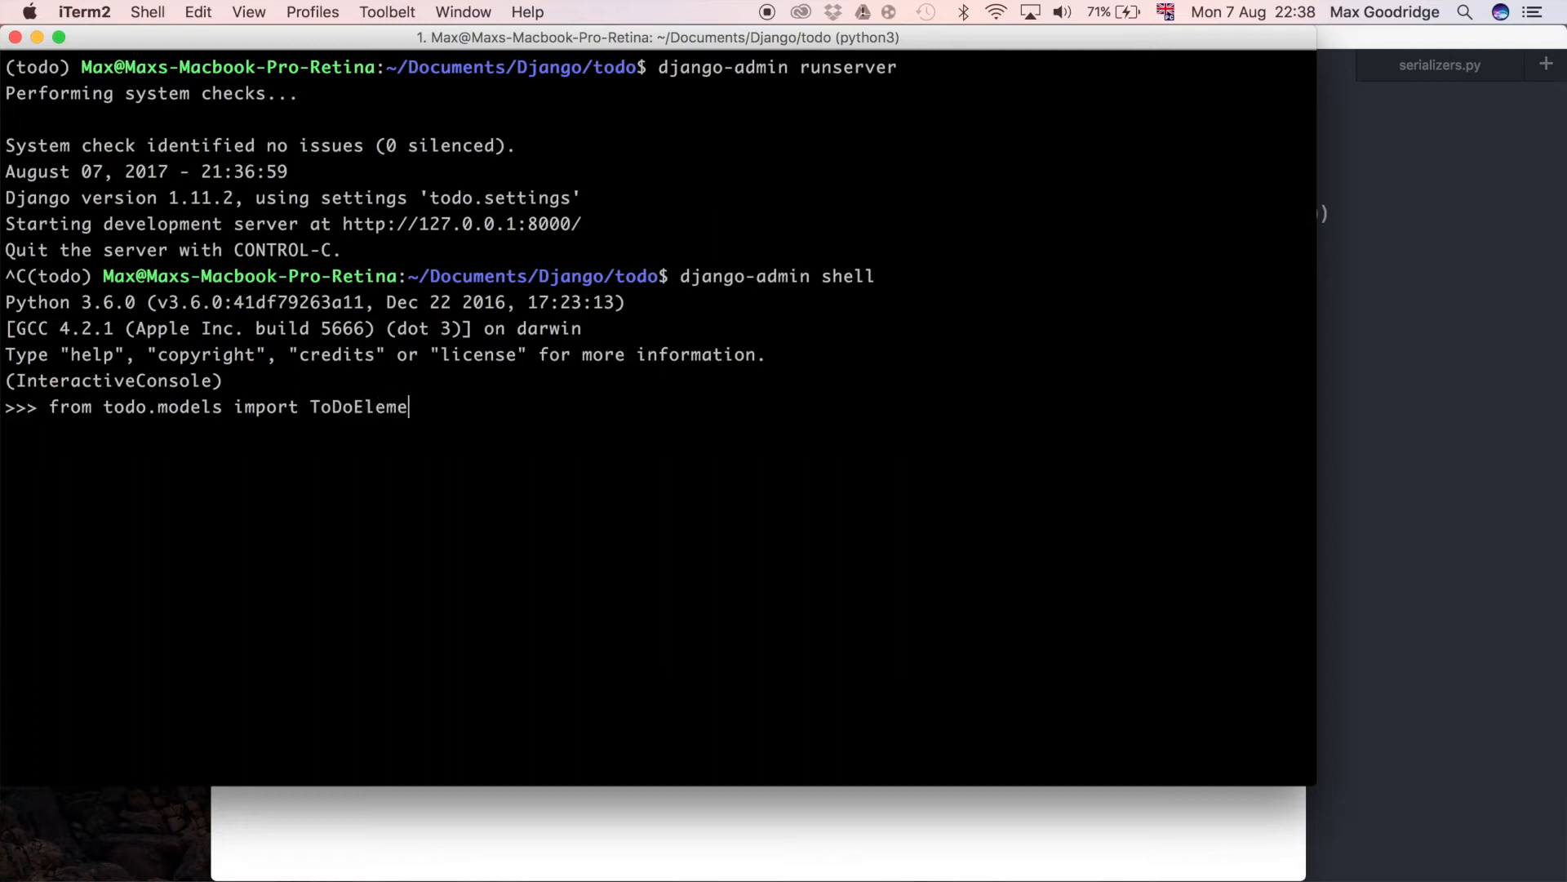
pyautogui.press('Return')
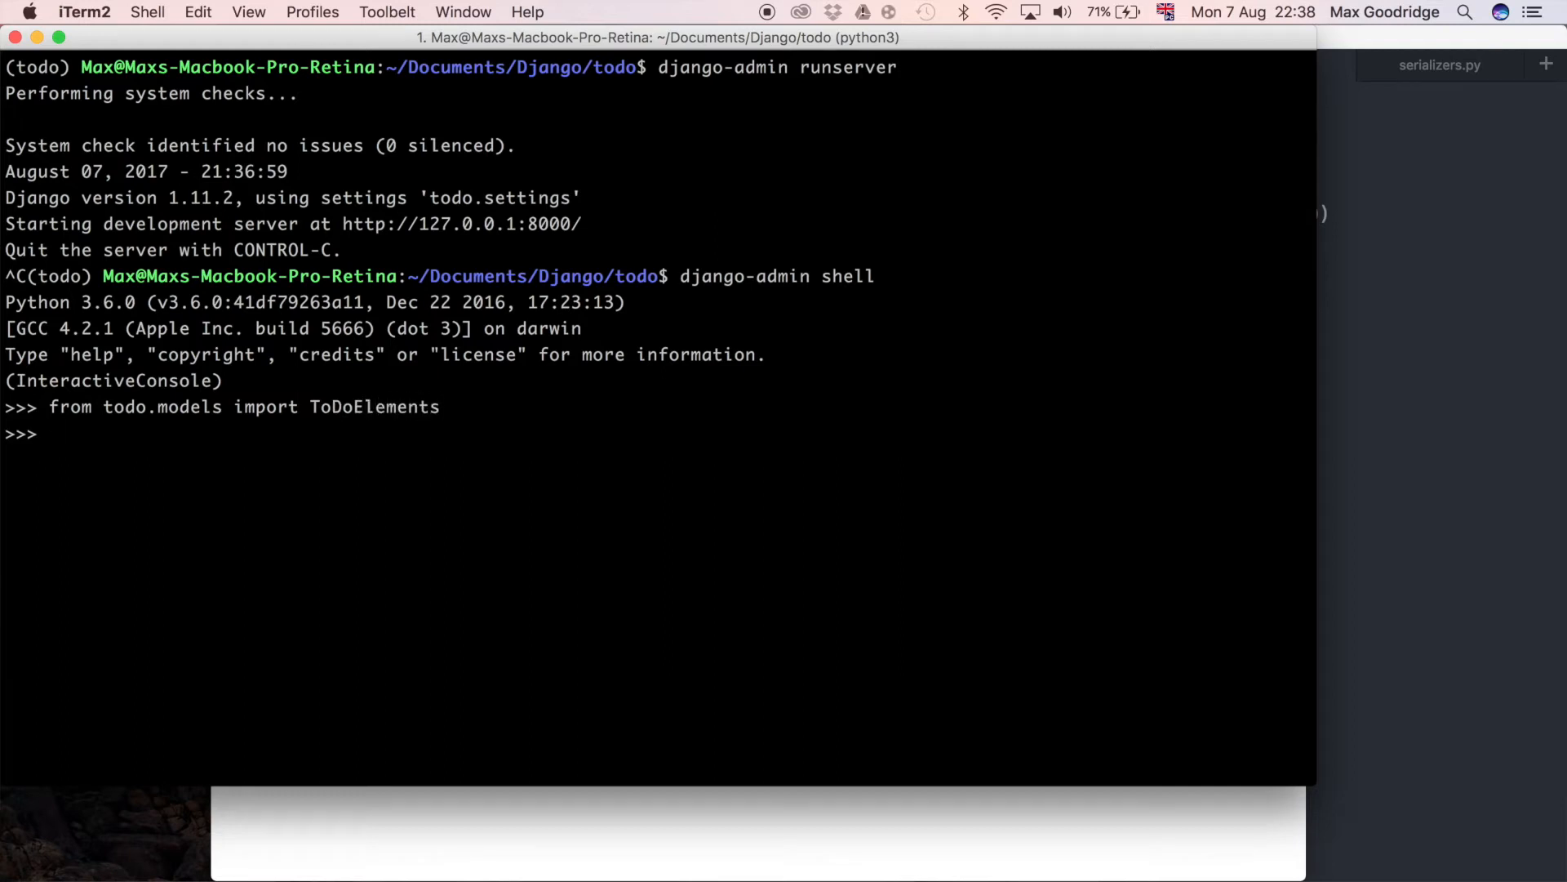
pyautogui.write('ToDoElements.objects.all(')
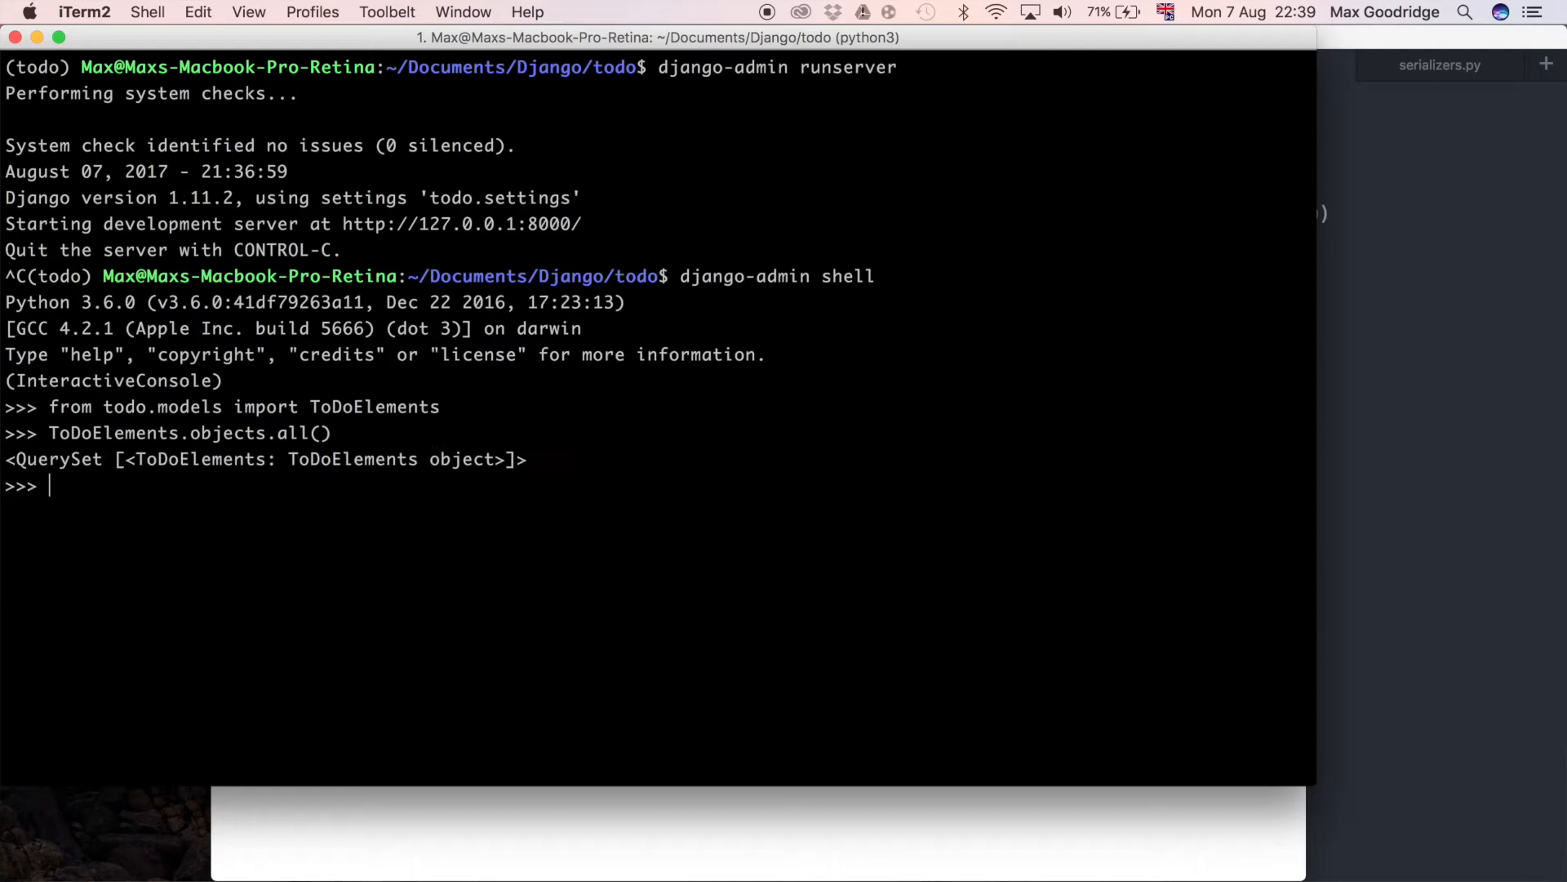
# Store ToDoElements.objects.first() as first
pyautogui.write('ToDoElements.objects.fi()')
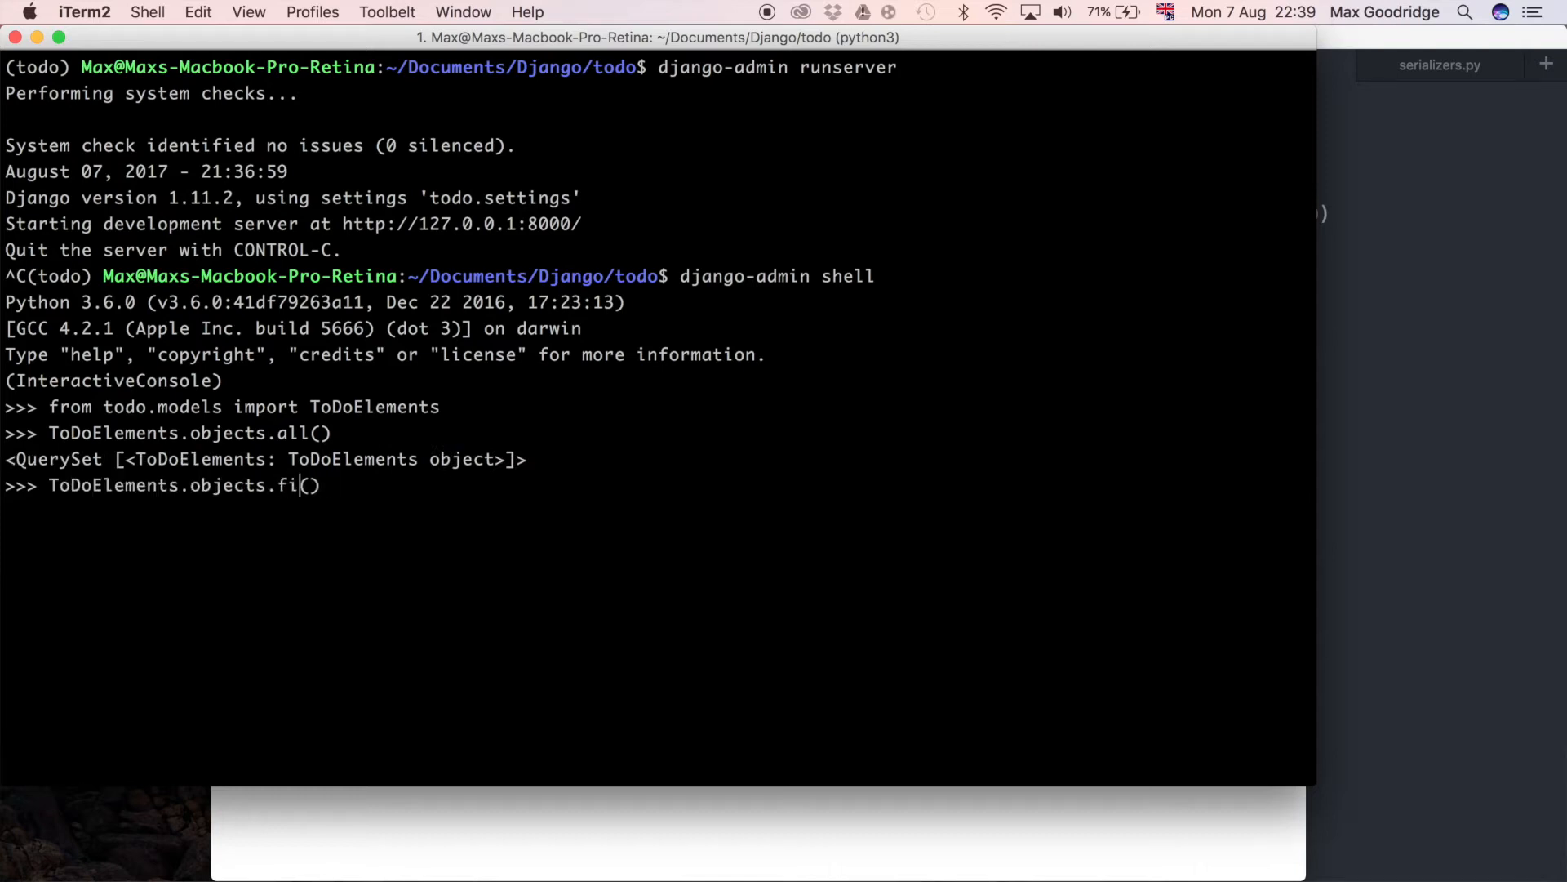
pyautogui.write('rst')
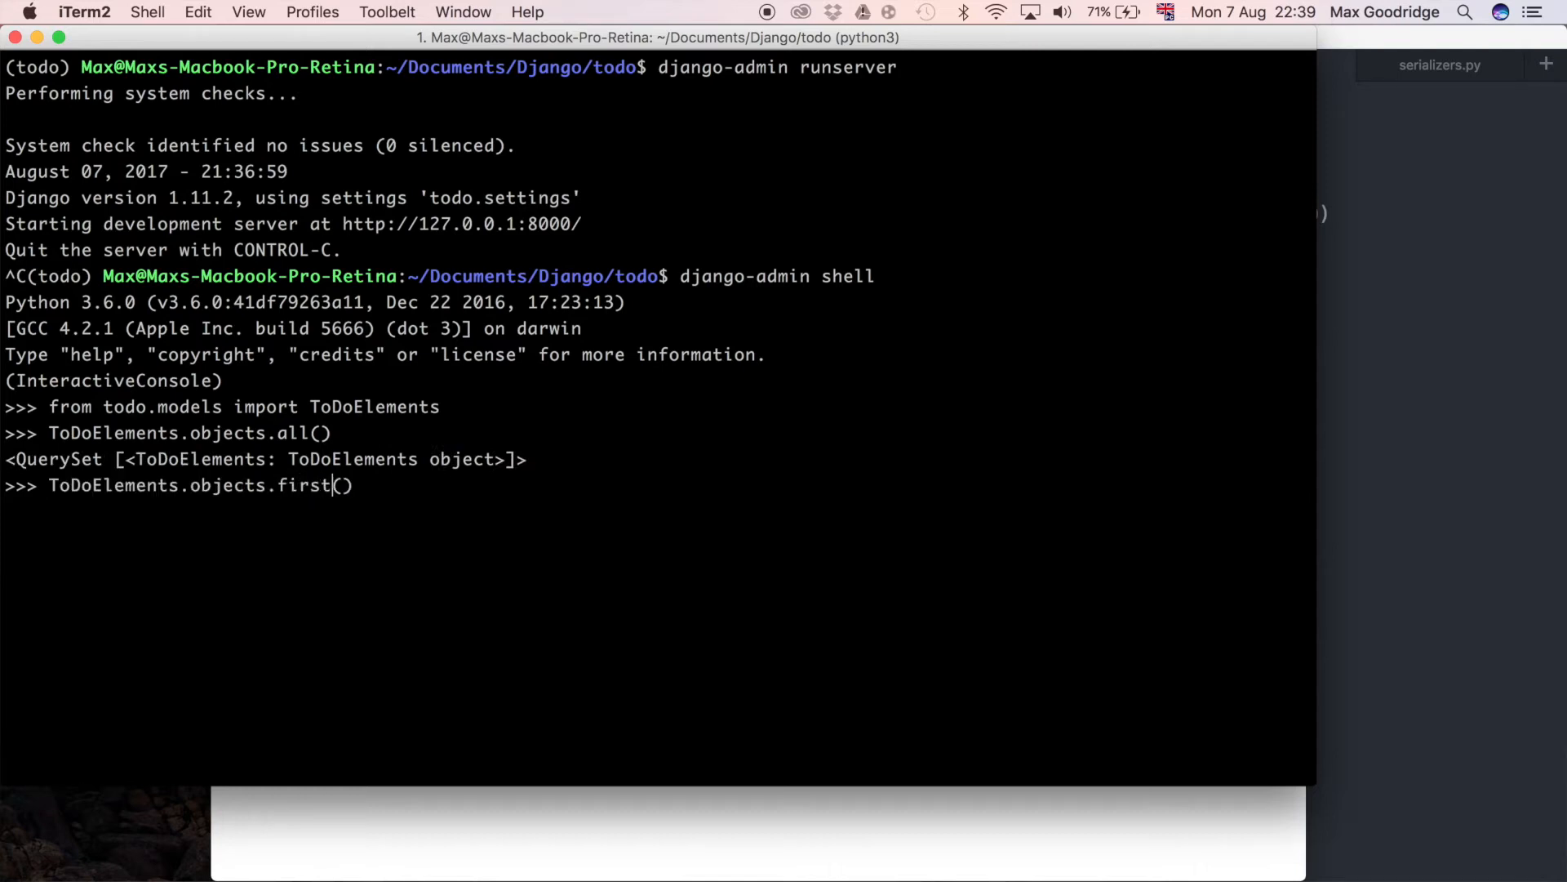
pyautogui.press('Return')
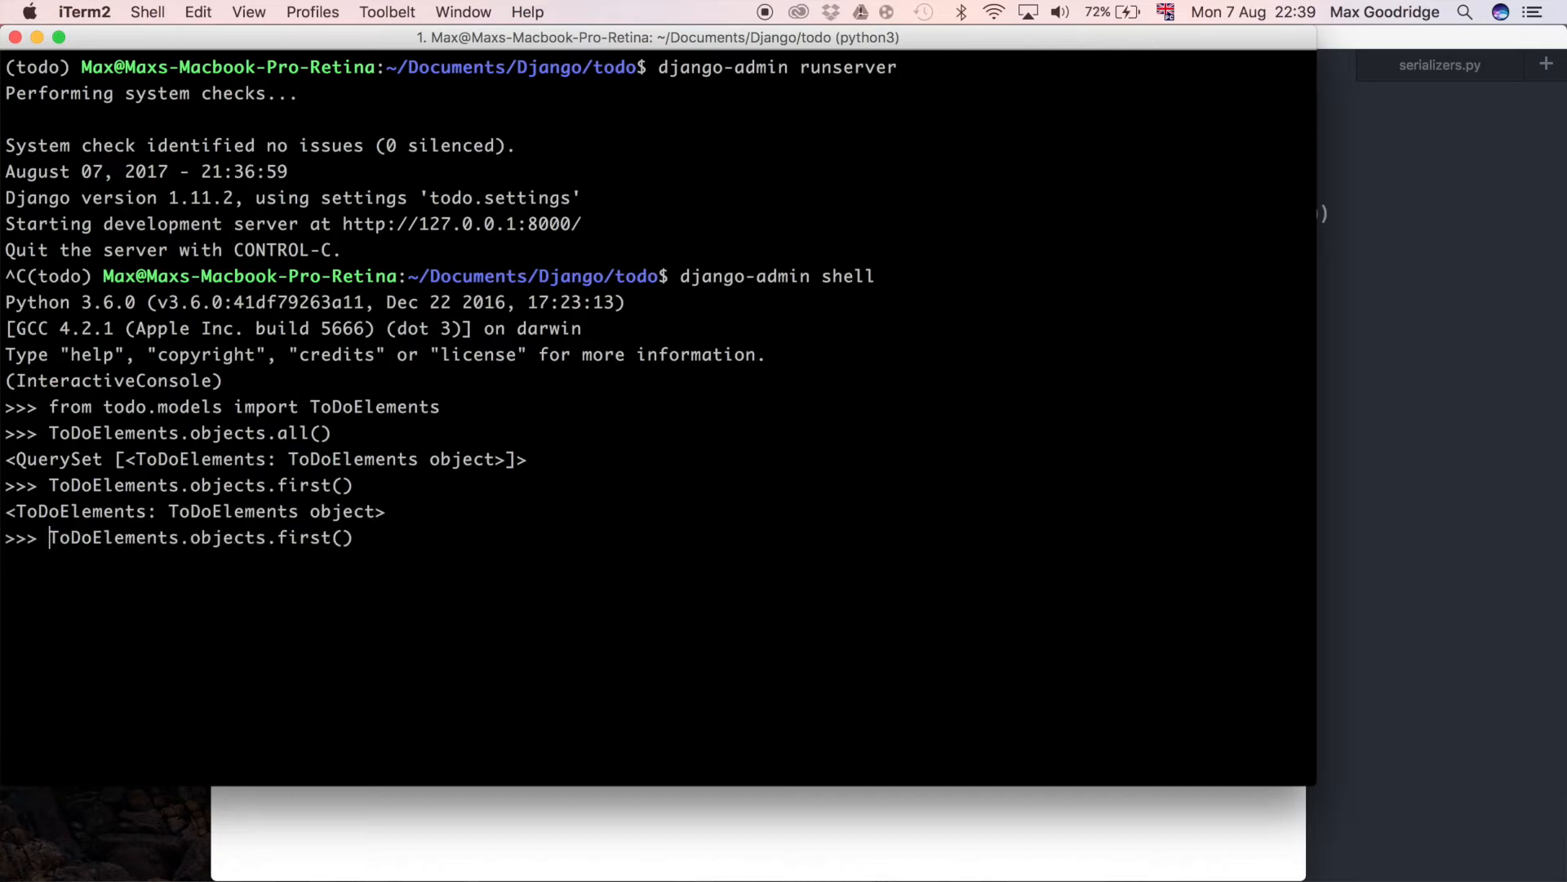
# Print first.todo_text, showing 'Finish this..', and exit the shell with Ctrl+D
pyautogui.write('first =')
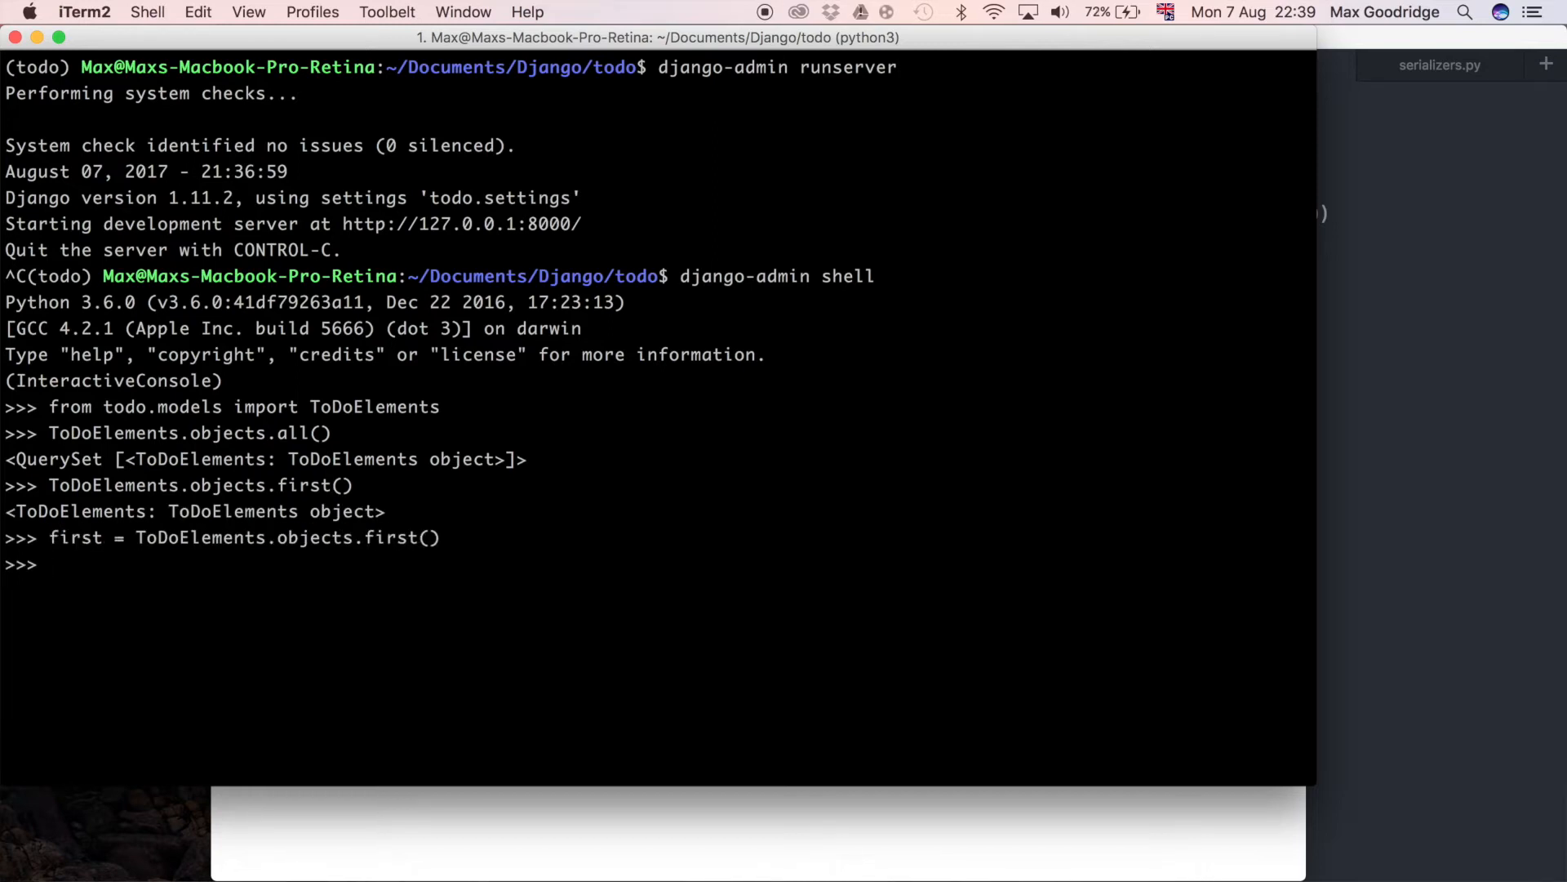
pyautogui.write('first')
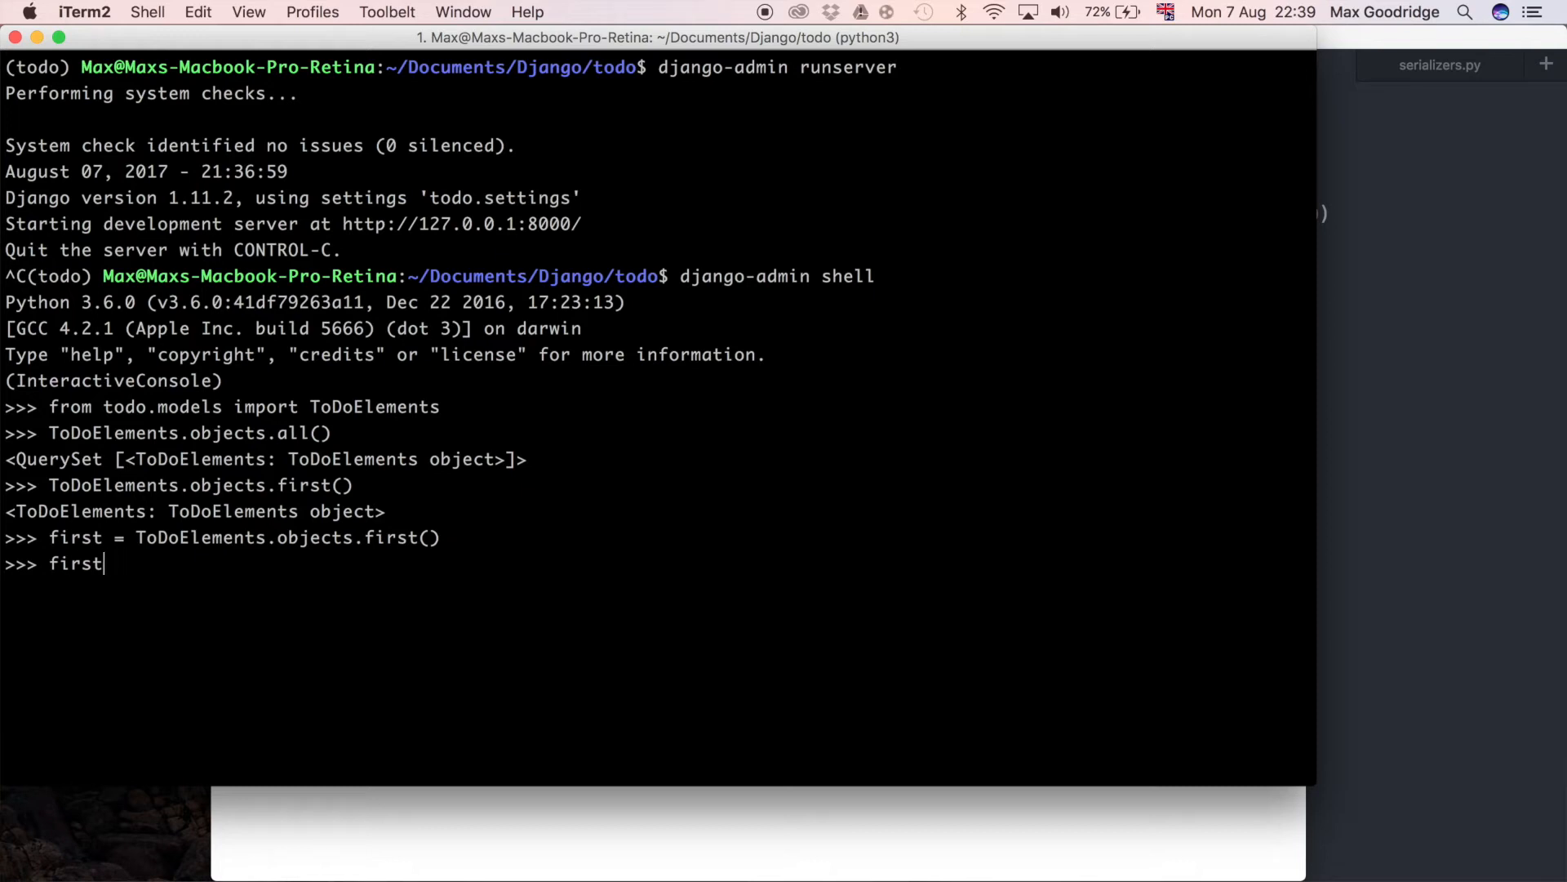
pyautogui.write('.todo_text')
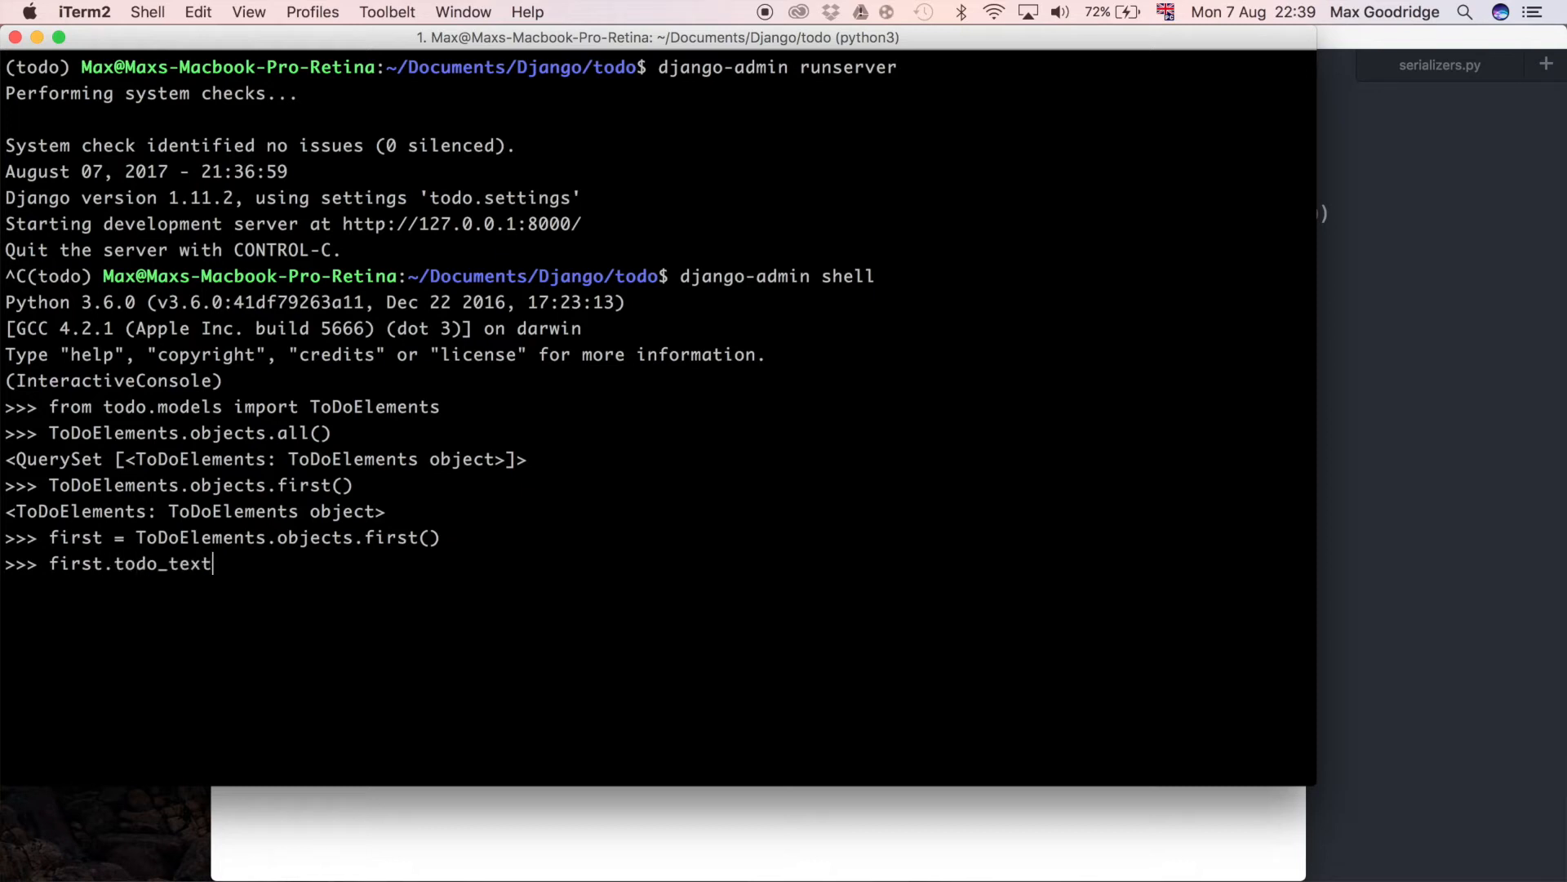
pyautogui.press('Return')
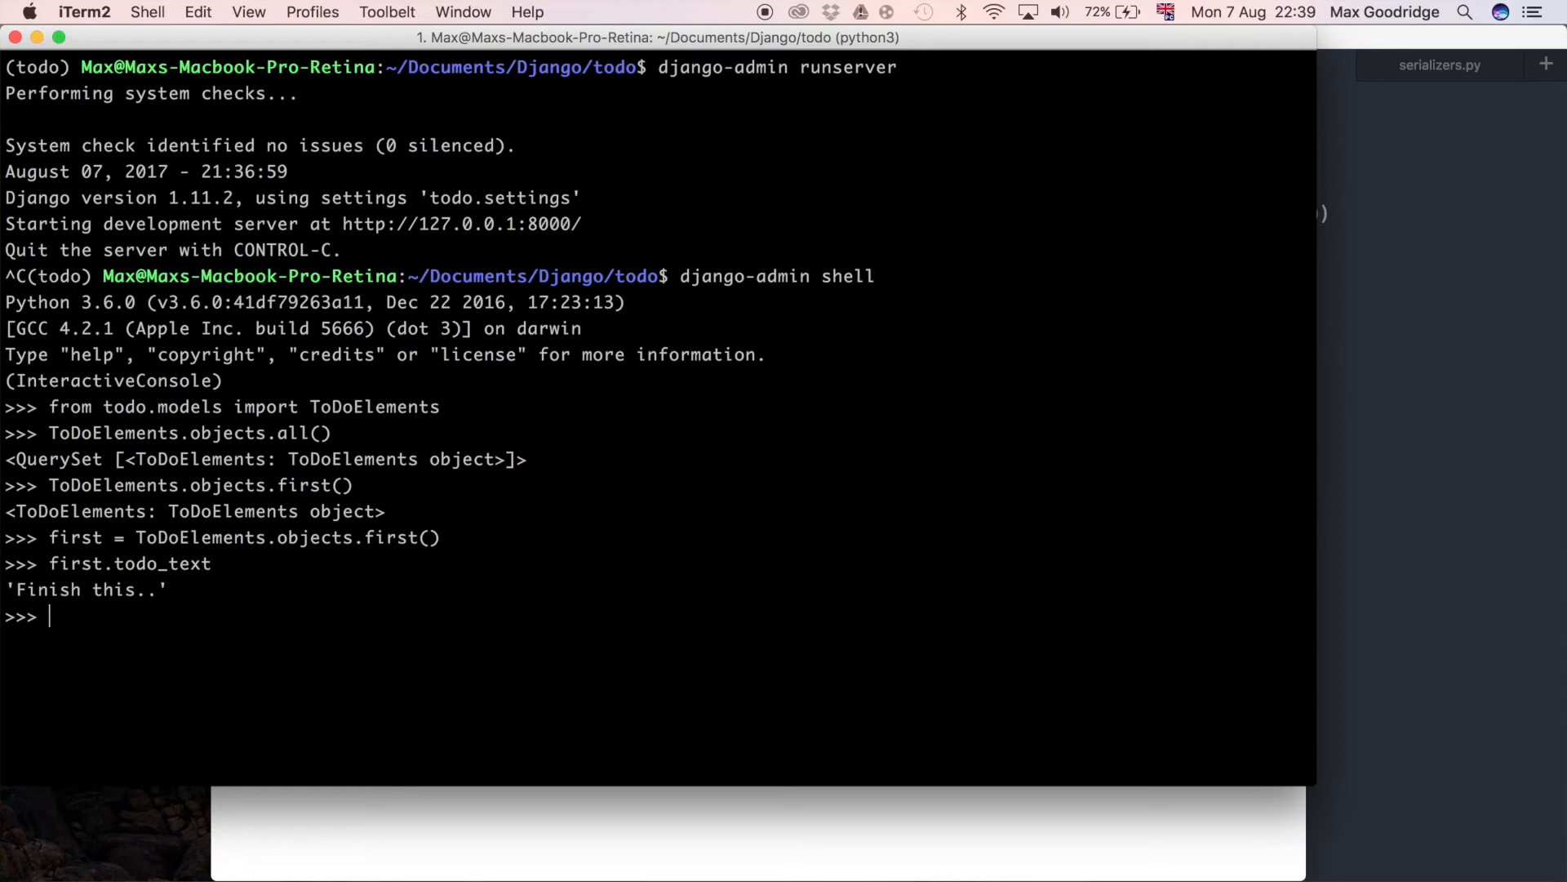
pyautogui.moveTo(20, 676)
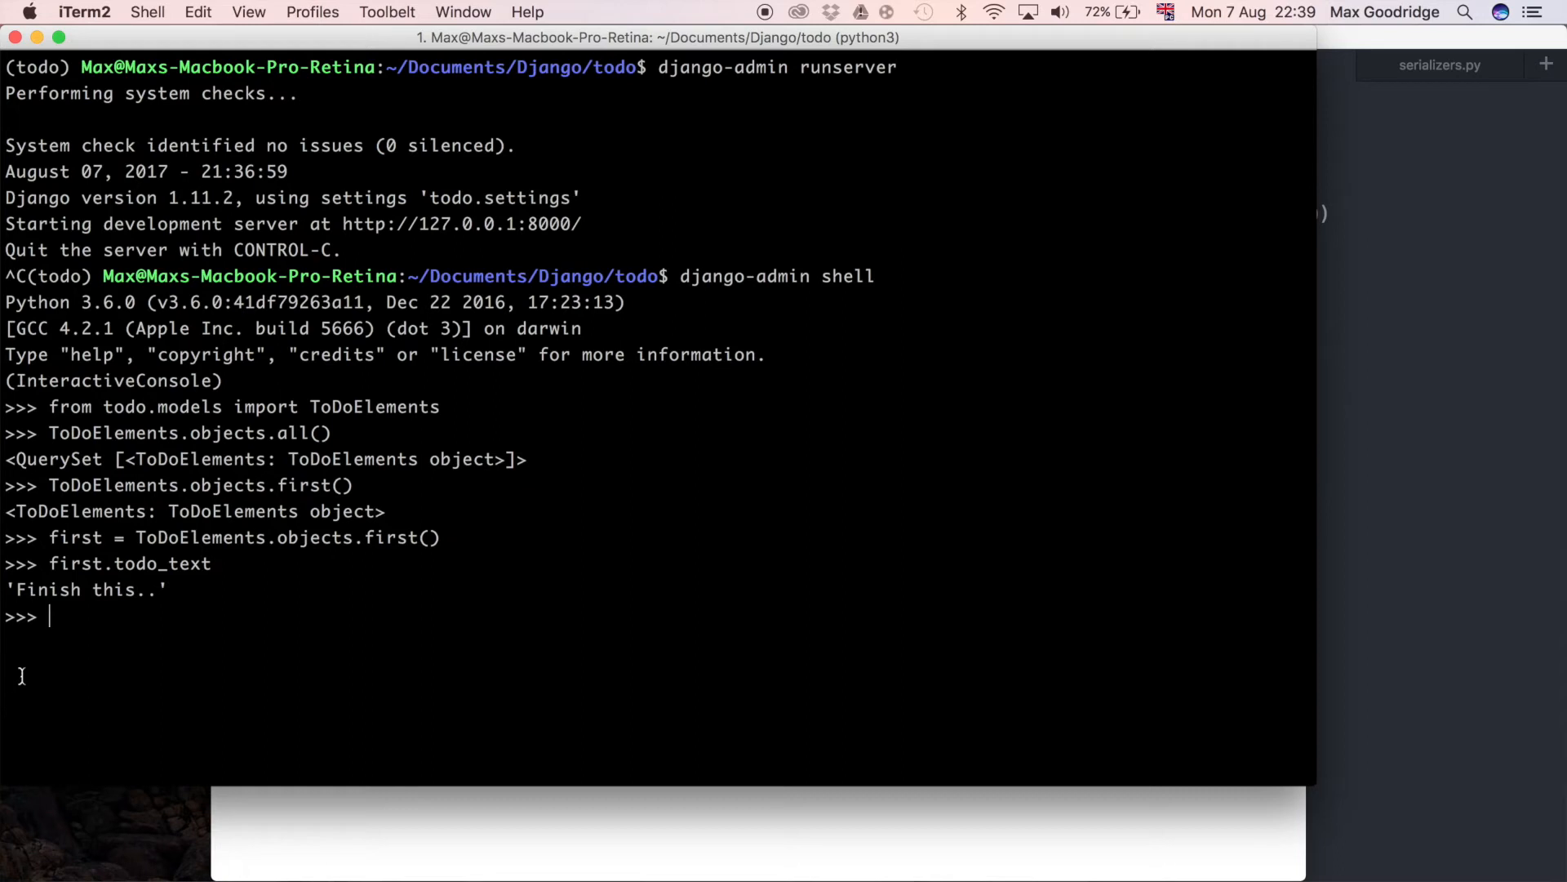
pyautogui.moveTo(156, 617)
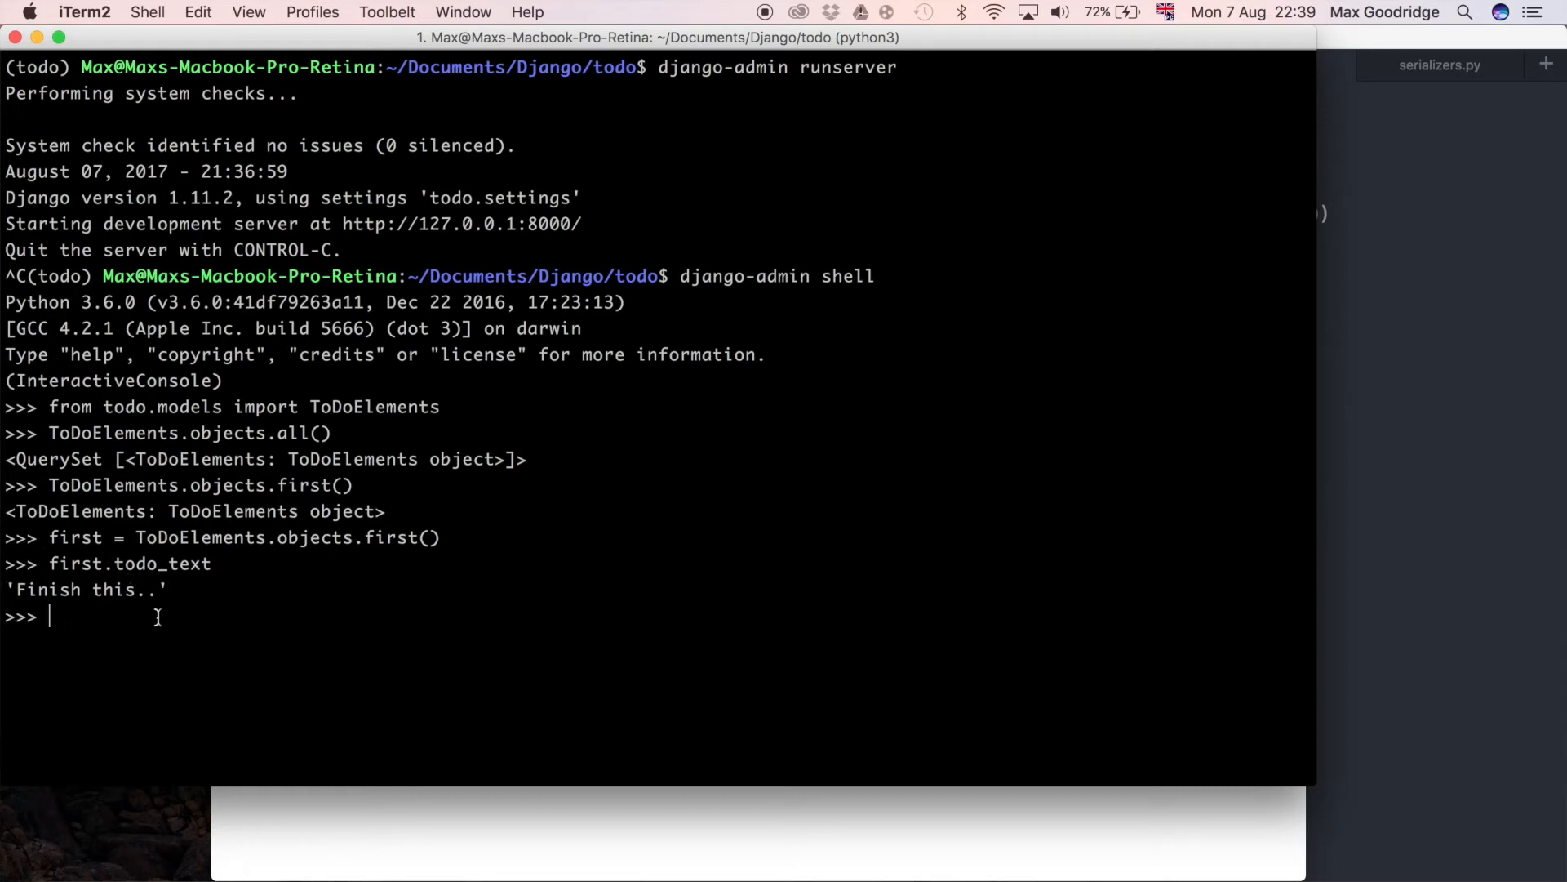
pyautogui.press('ctrl+d')
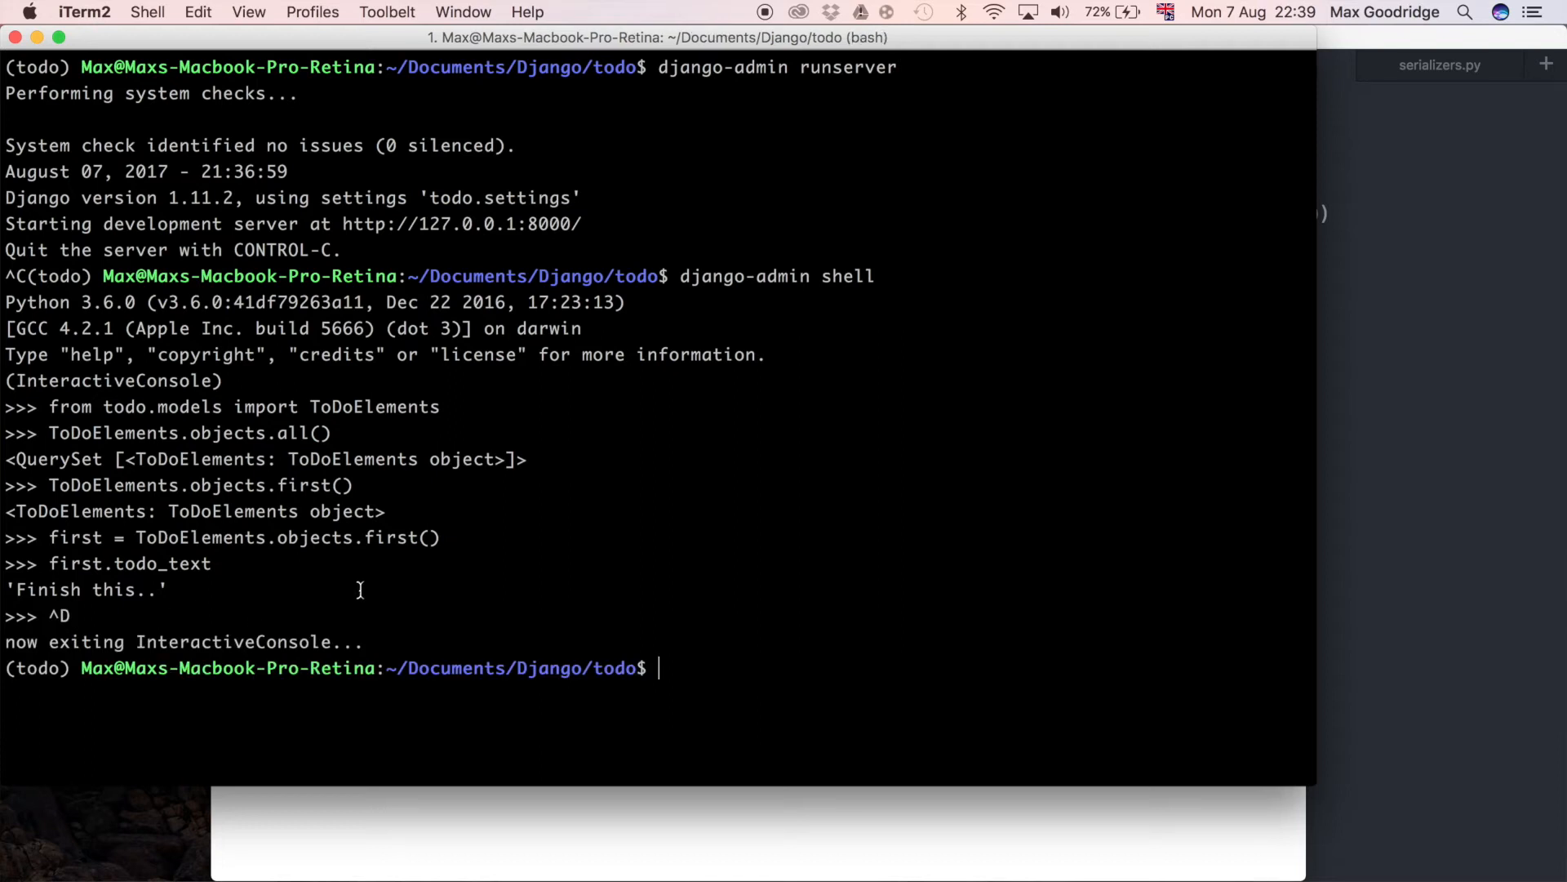
pyautogui.moveTo(989, 815)
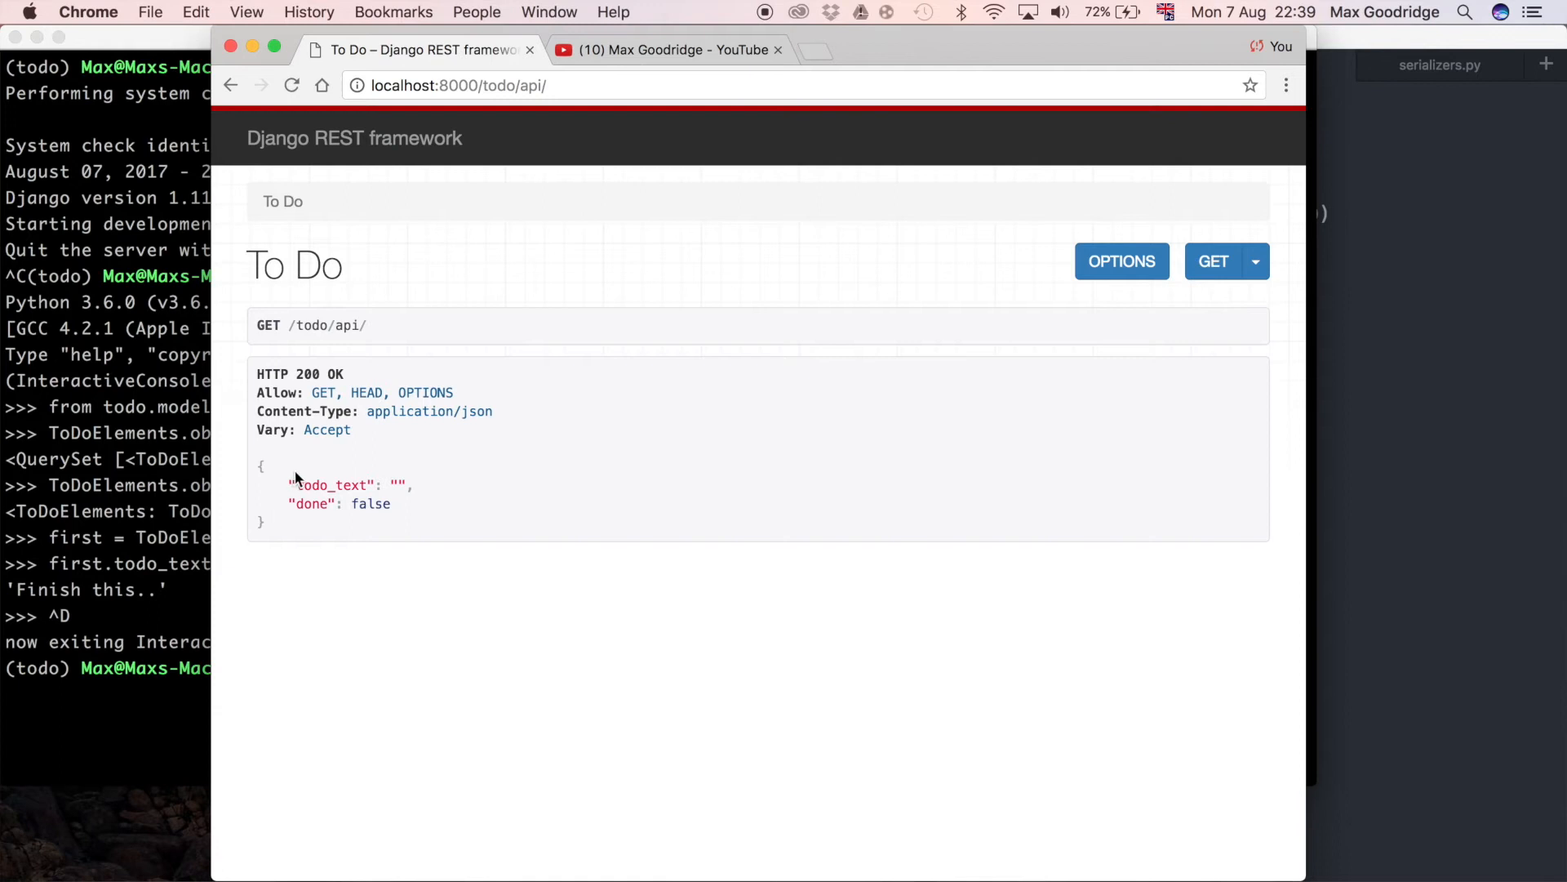
pyautogui.moveTo(450, 627)
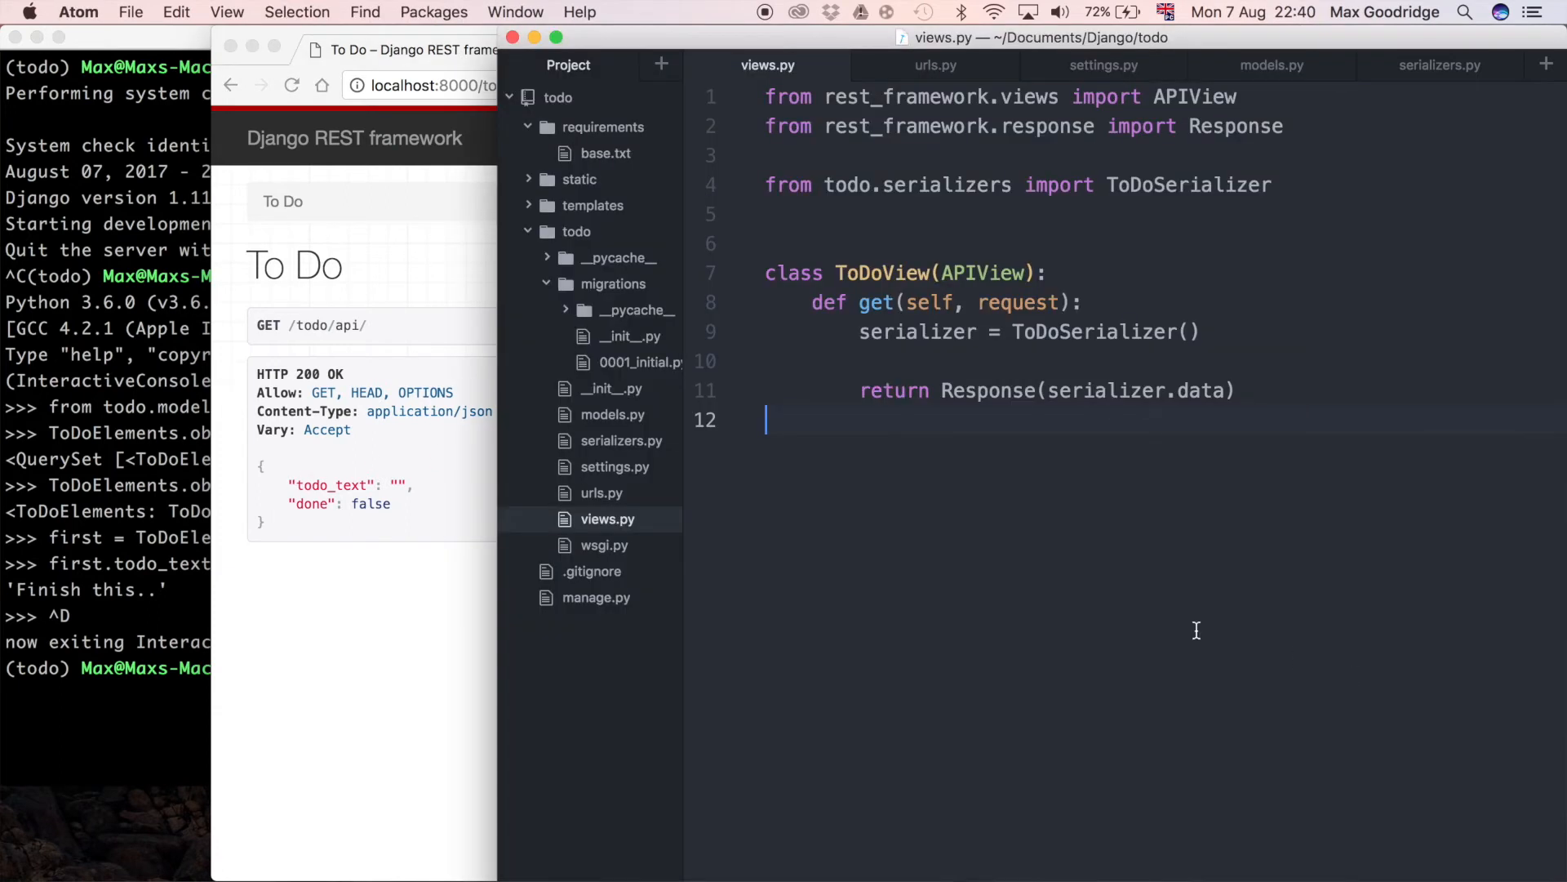
# Open models.py and replace the todo_text field name on line 5 with text
pyautogui.click(612, 414)
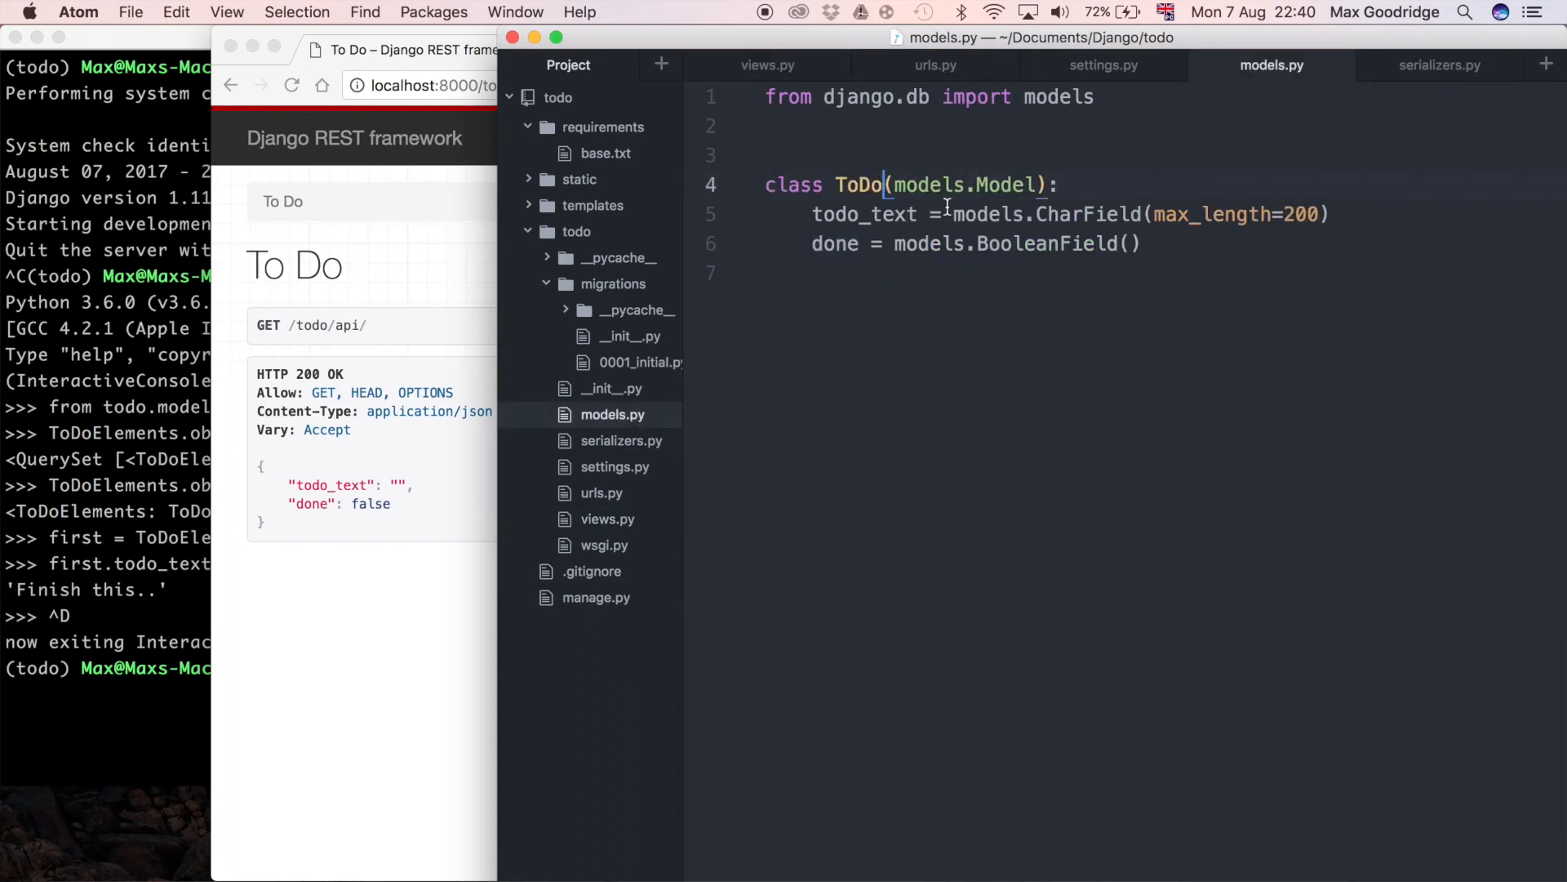
pyautogui.press('backspace')
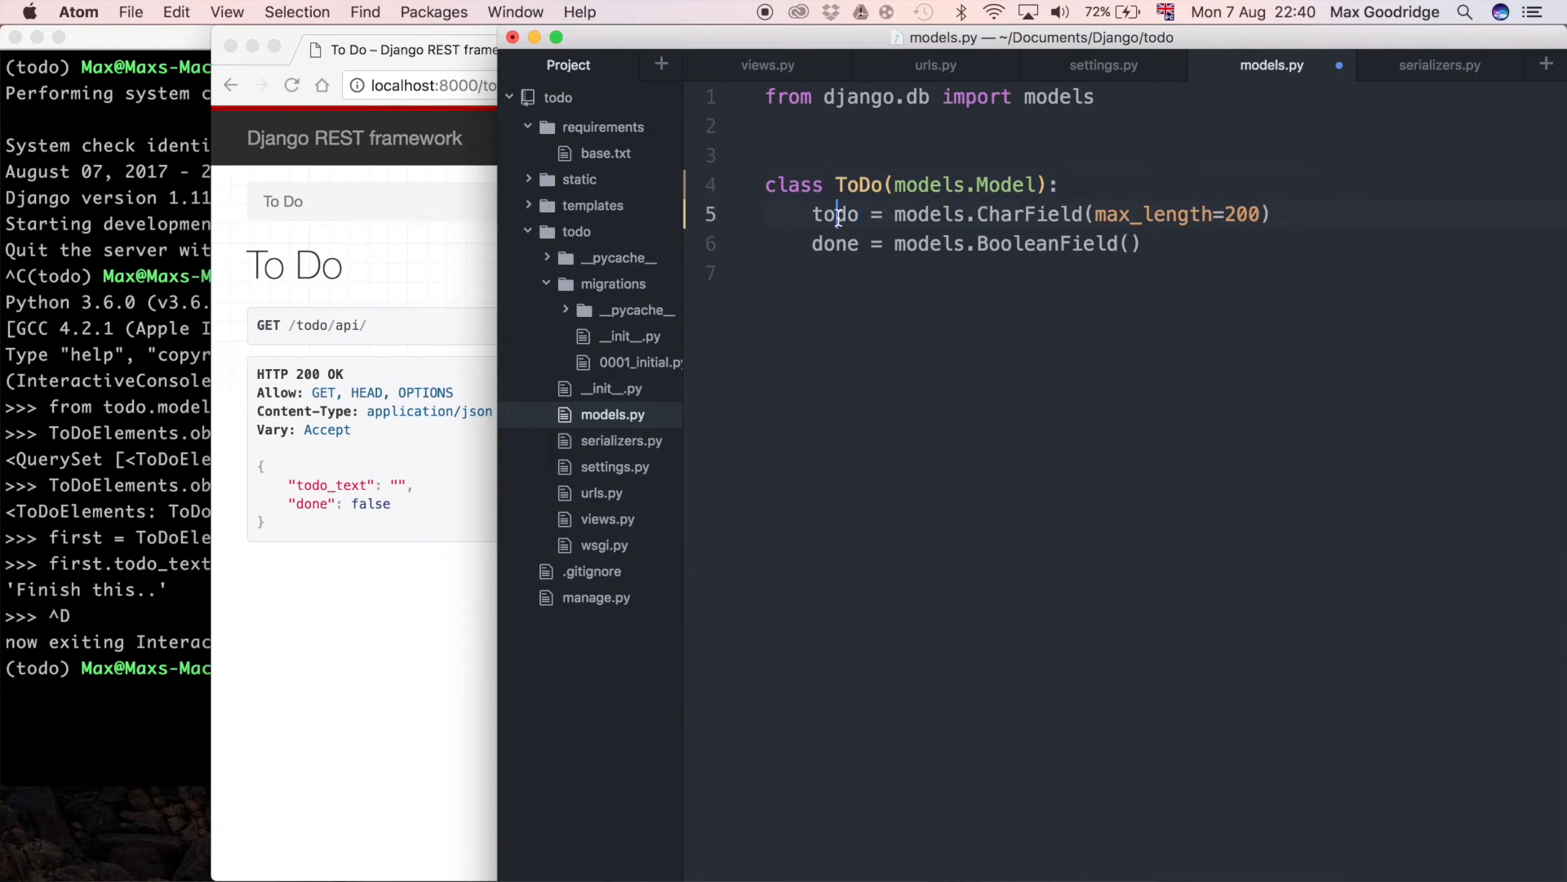
pyautogui.write('tesx')
pyautogui.click(106, 667)
pyautogui.write('django-ad')
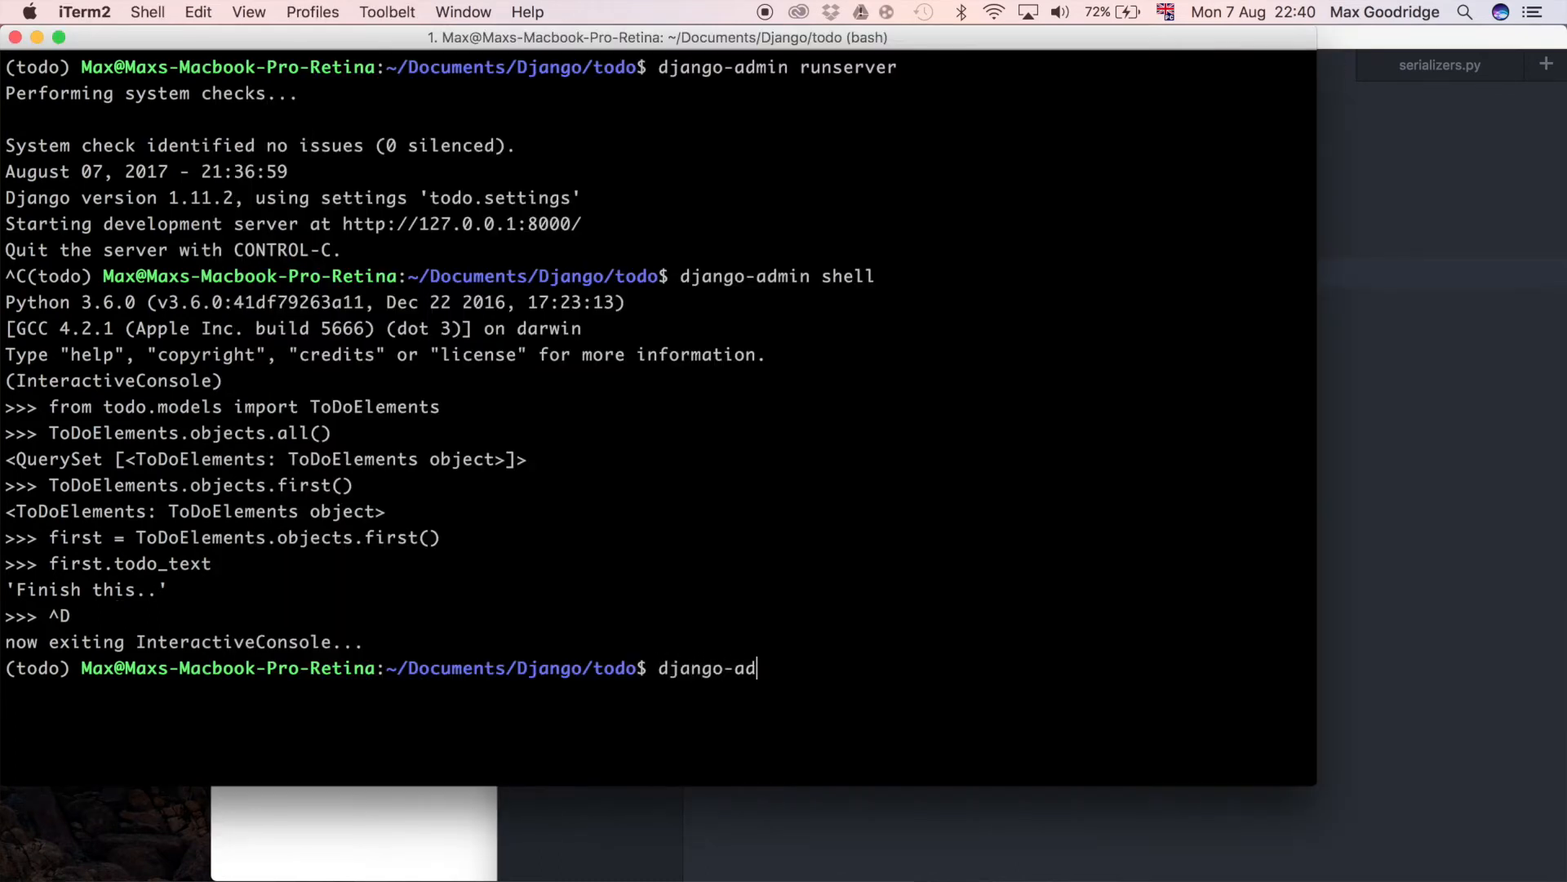
# Type a django-admin makemigrations command and open serializers.py
pyautogui.write('min makem')
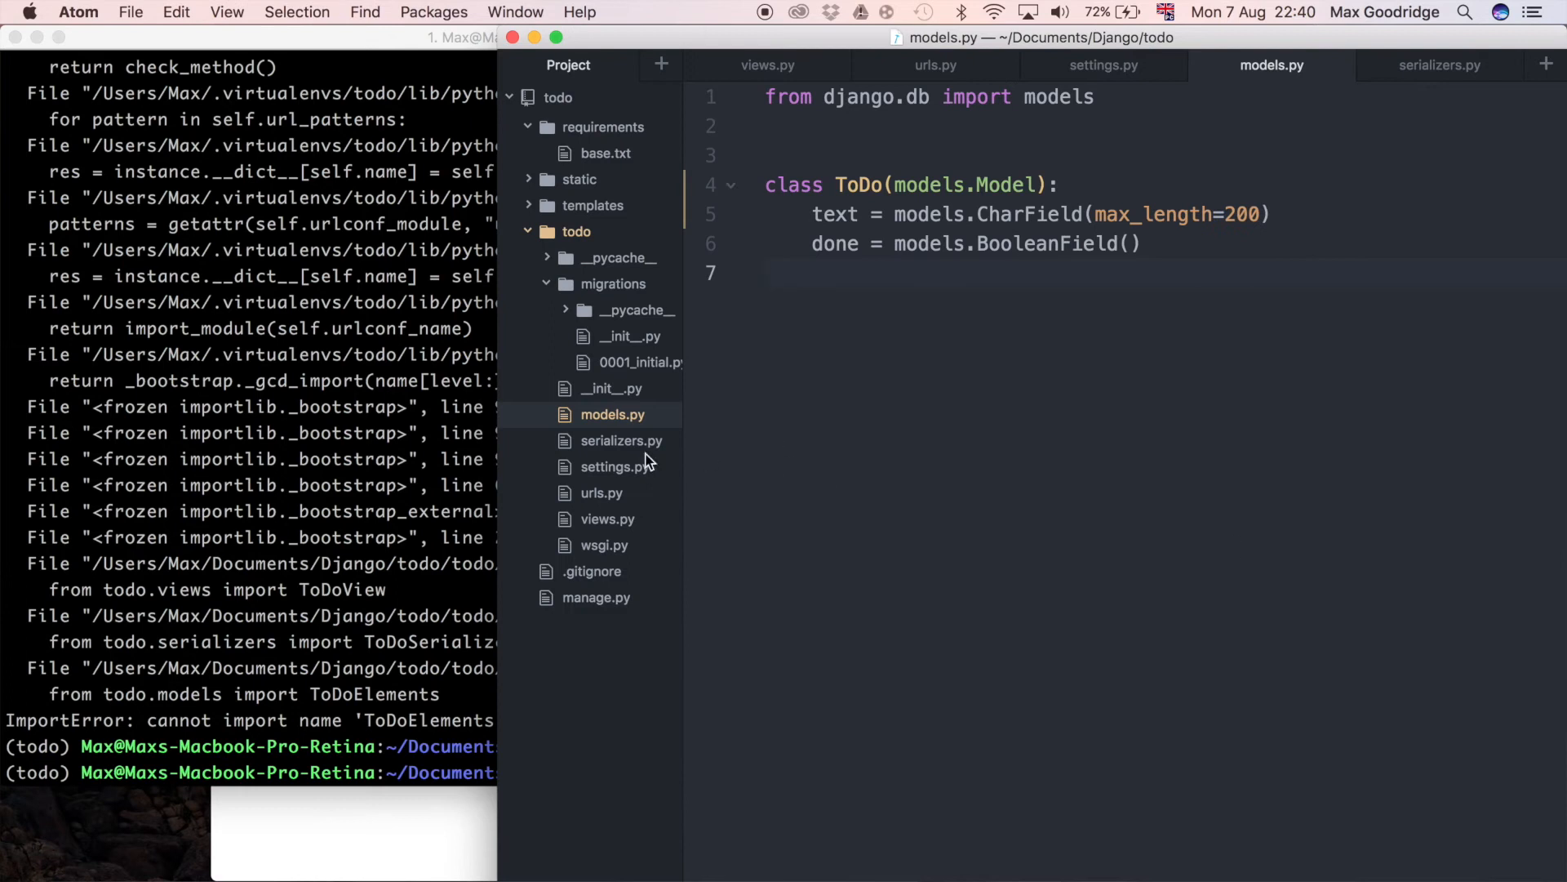
pyautogui.click(620, 440)
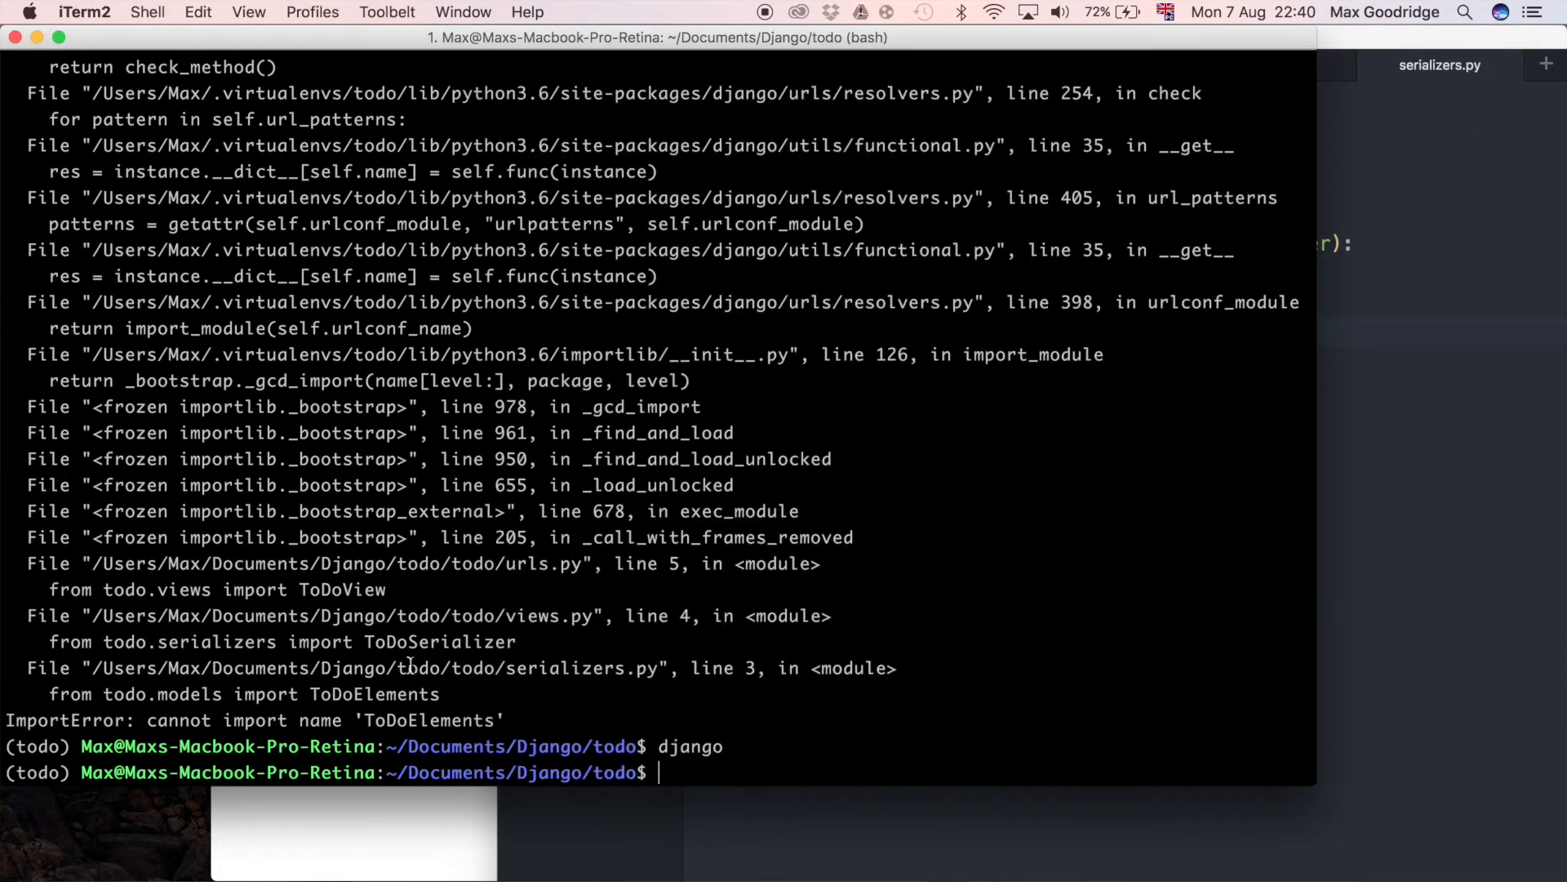
# Run makemigrations, answer y to both rename prompts, and apply migration 0002 with migrate
pyautogui.write('django-ad')
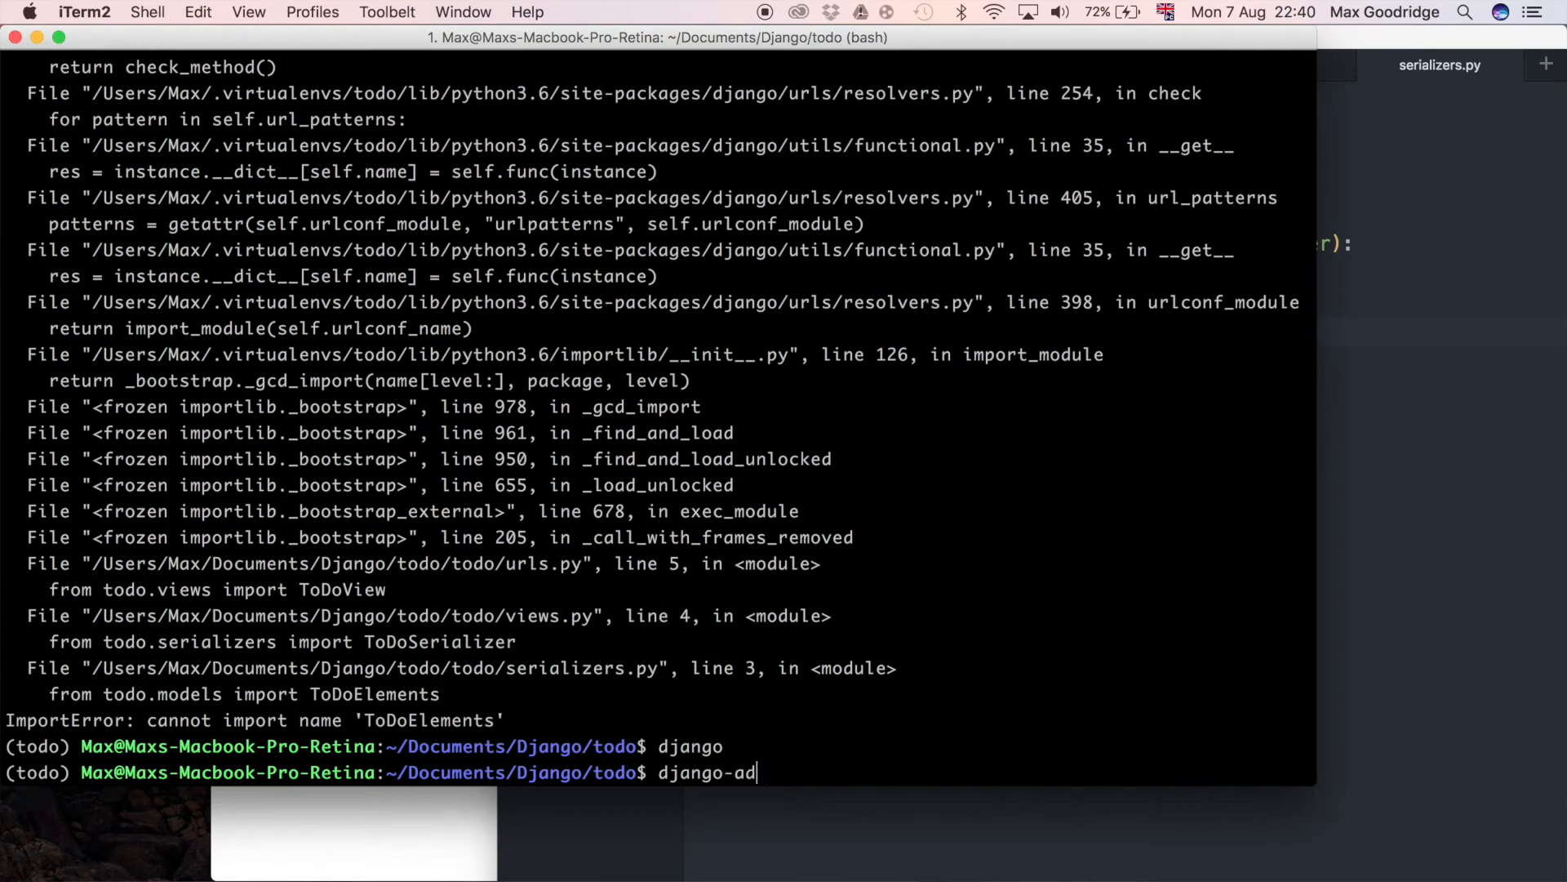
pyautogui.write('min makemigrations')
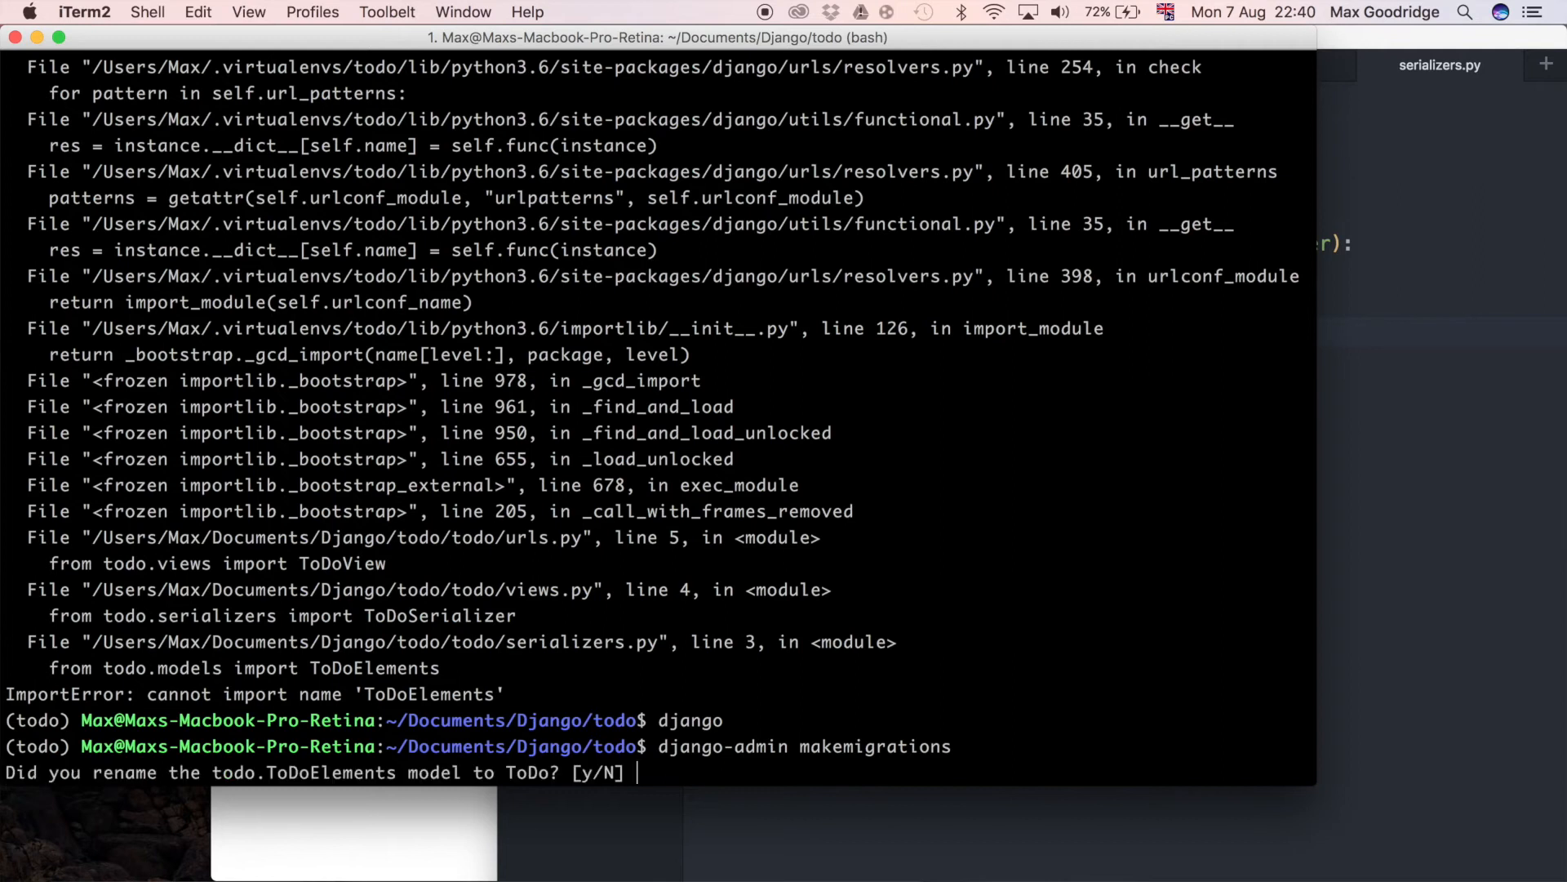
pyautogui.write('y')
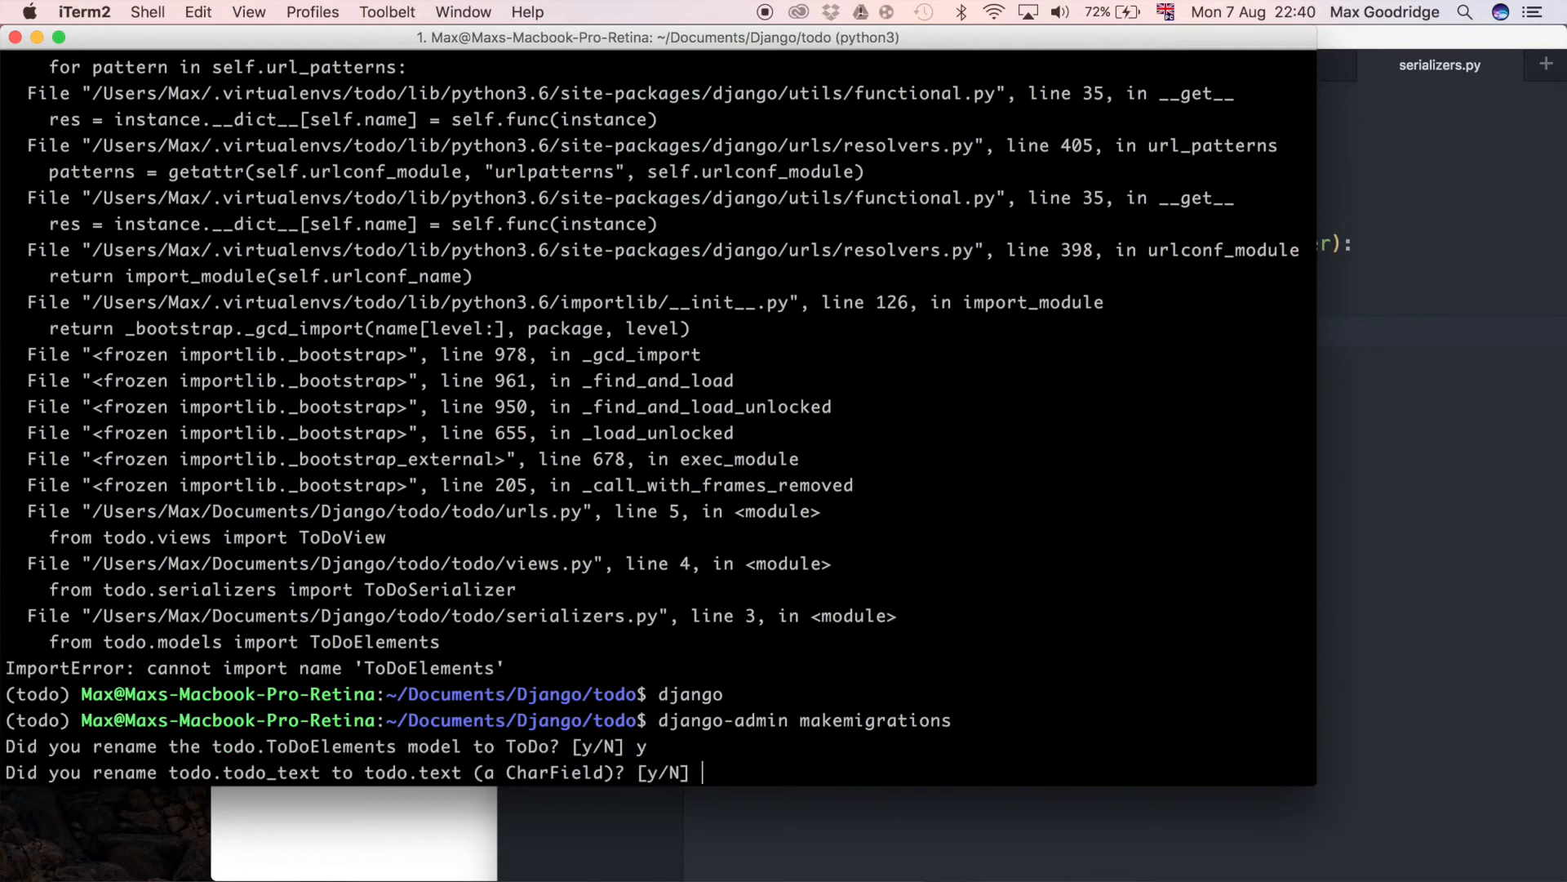
pyautogui.write('y')
pyautogui.write('django-admin mi')
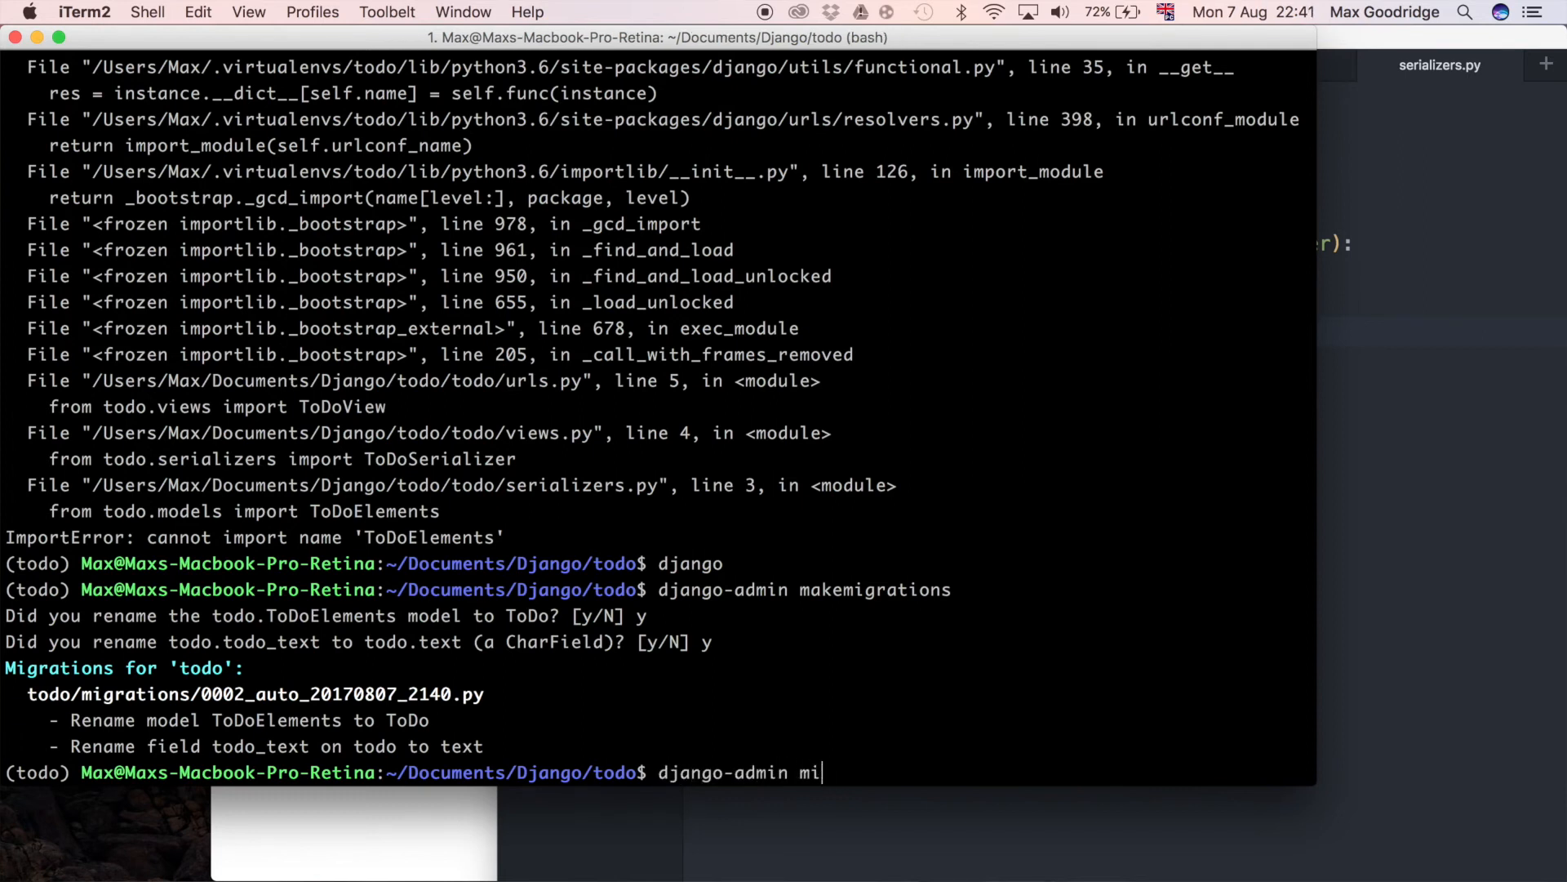
pyautogui.press('Return')
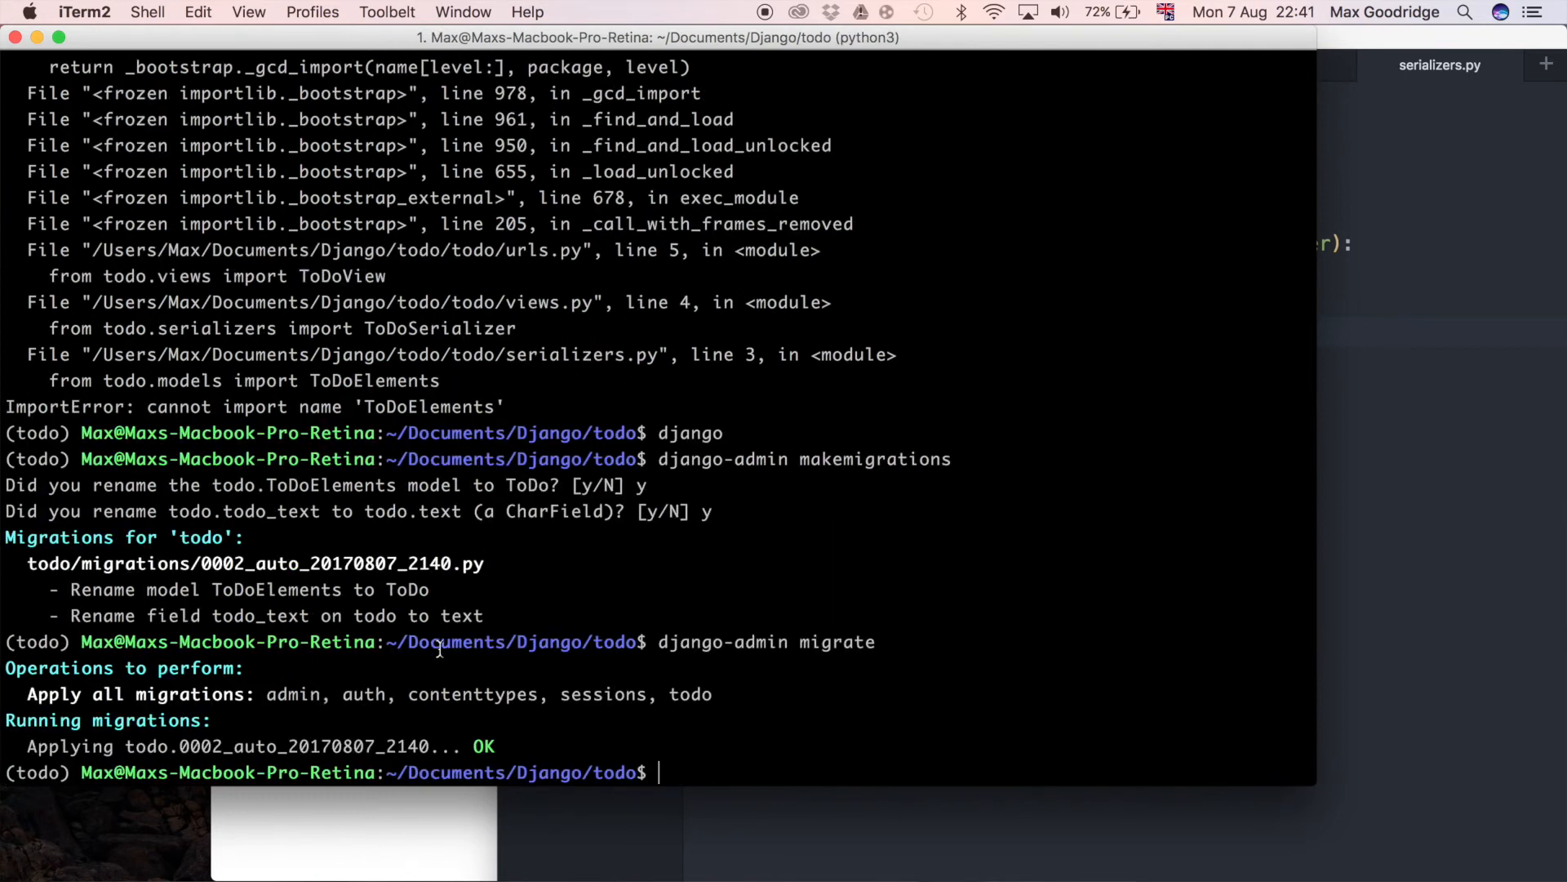
pyautogui.write('django-admi')
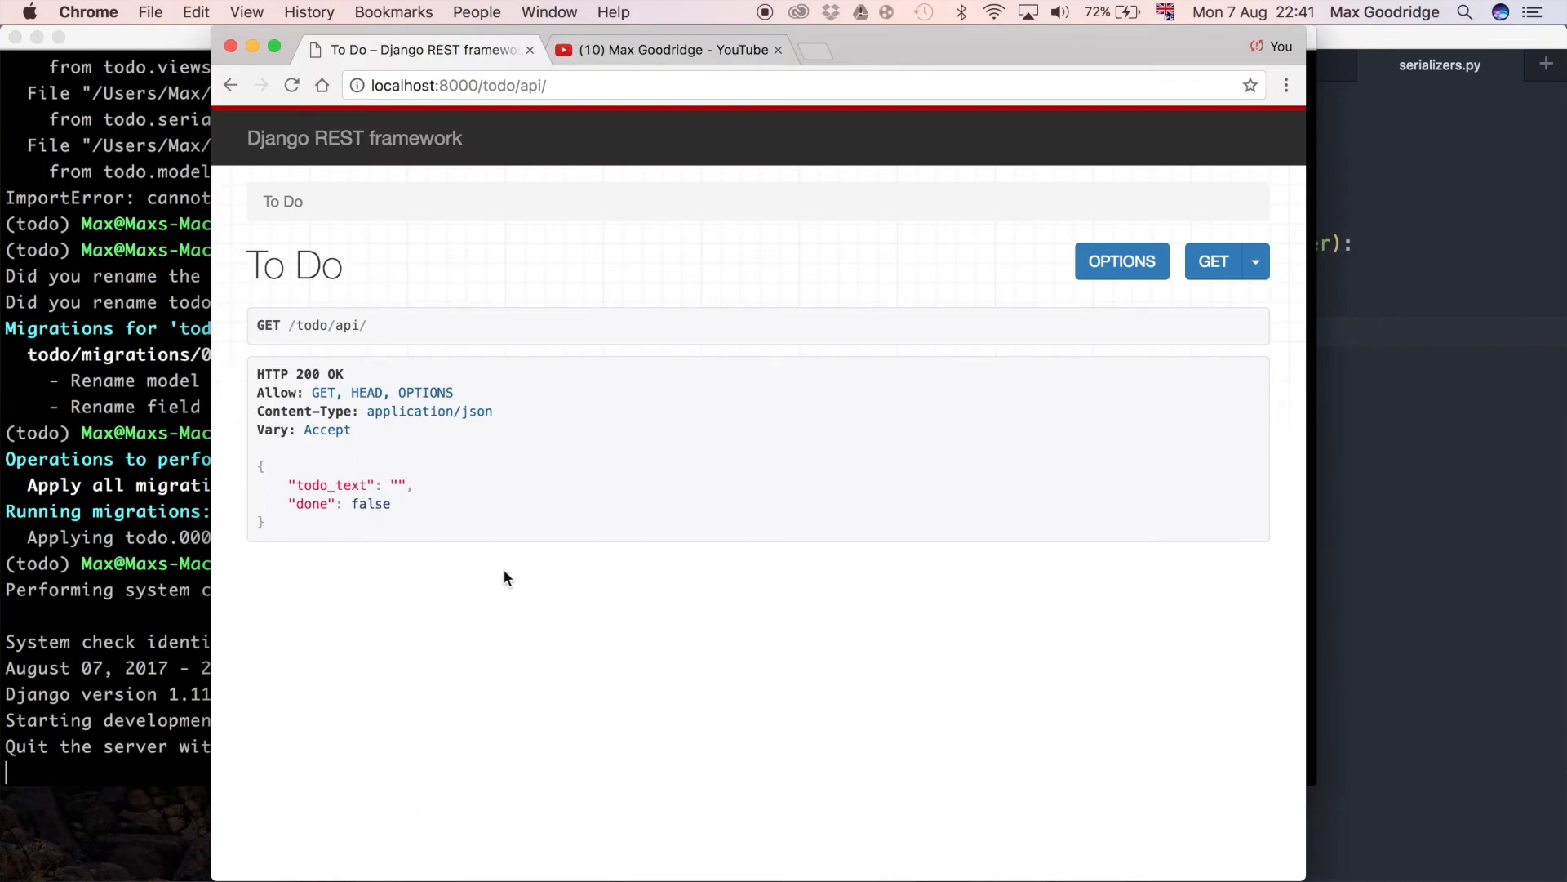
pyautogui.moveTo(400, 490)
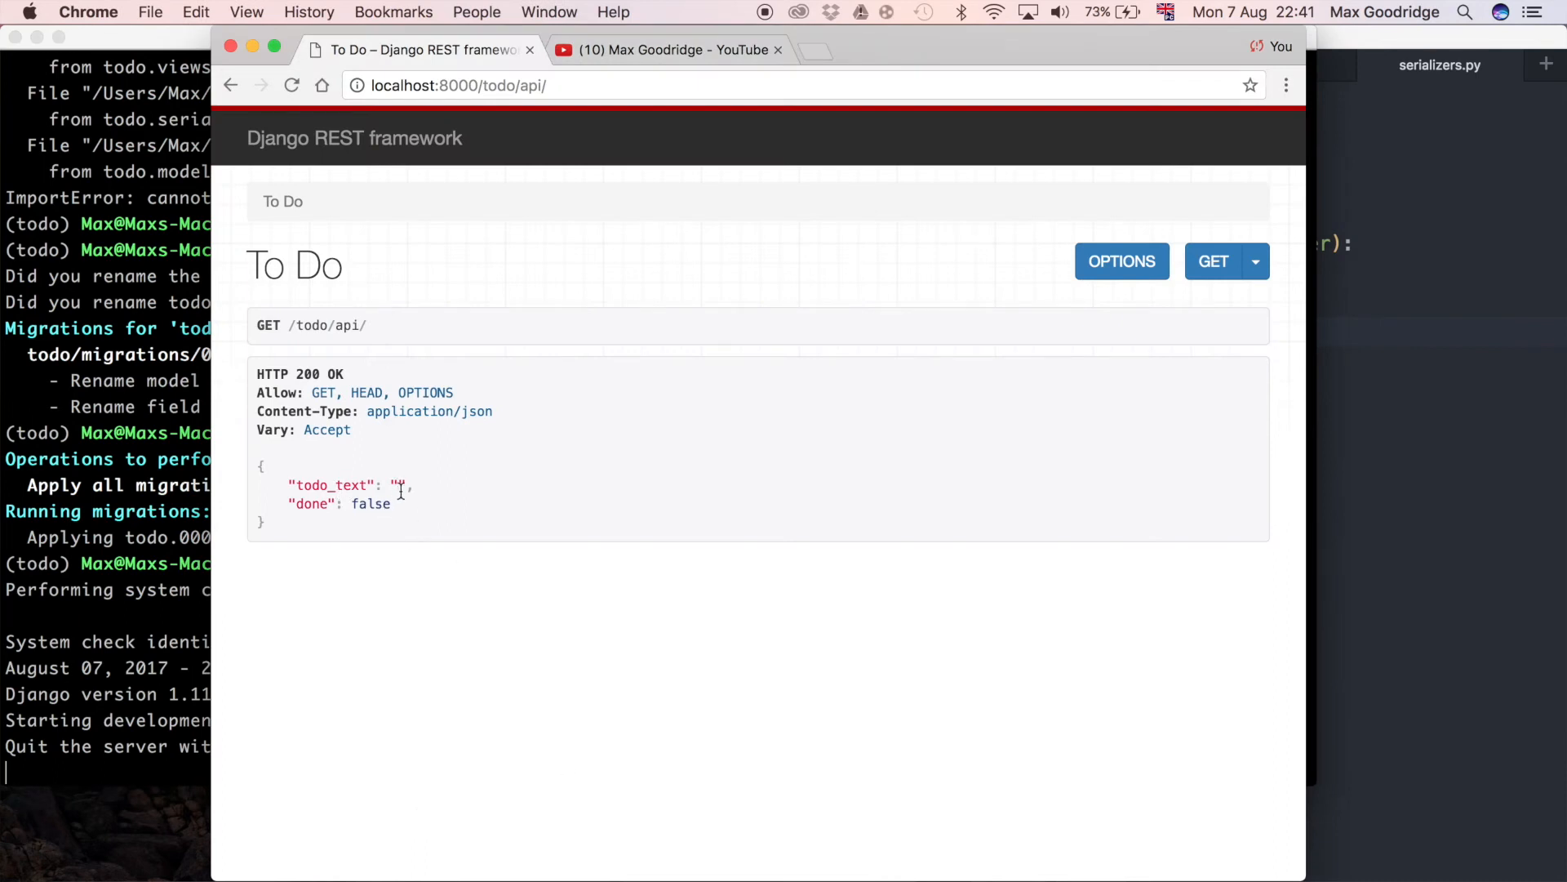
pyautogui.moveTo(338, 463)
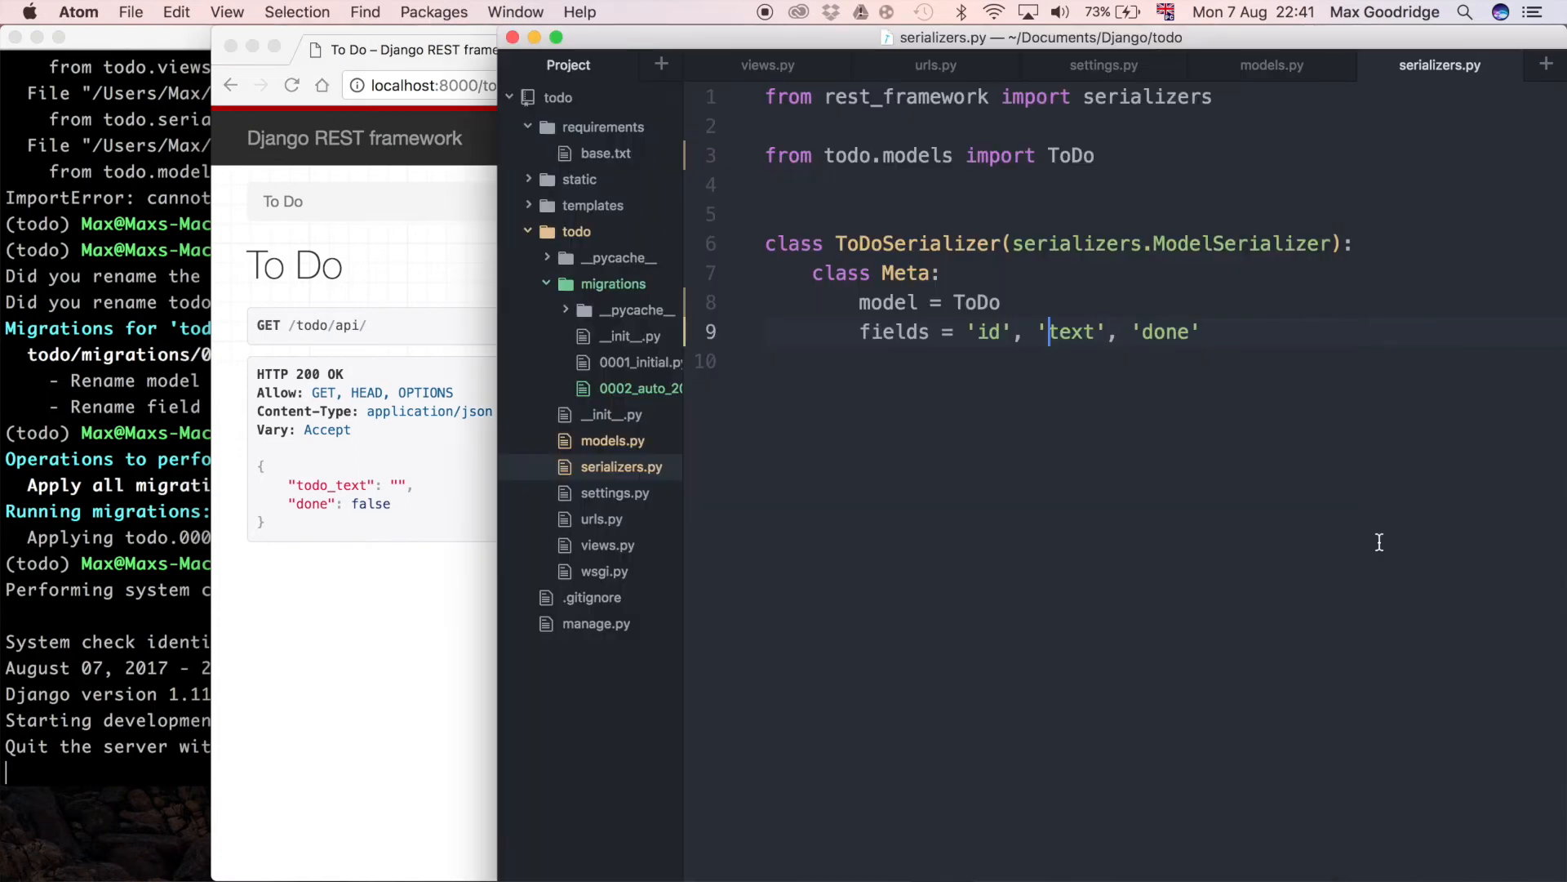
pyautogui.moveTo(662, 476)
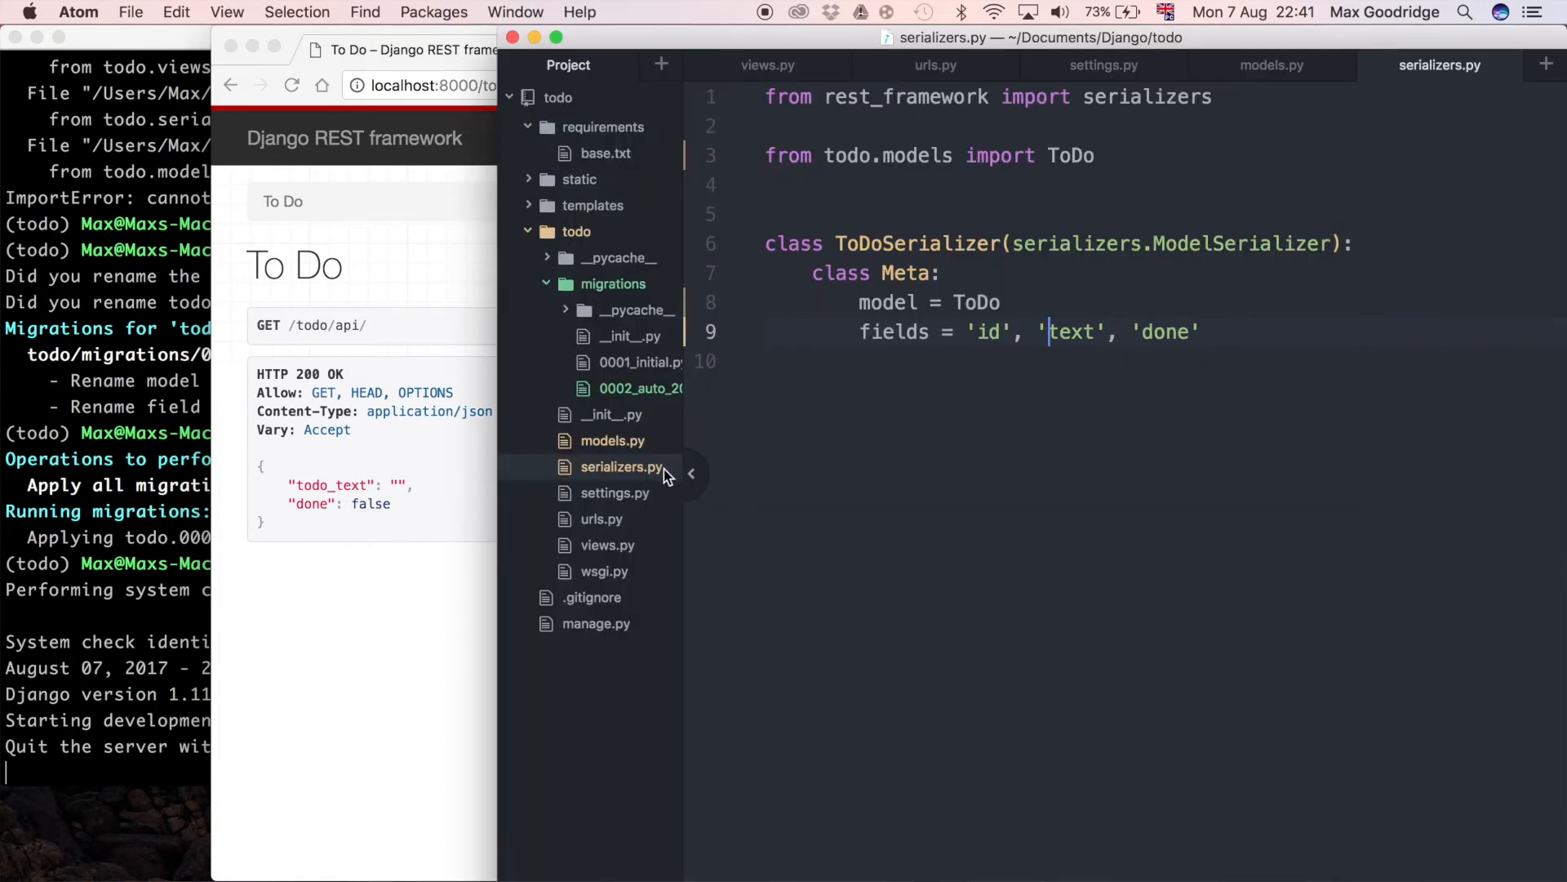
# Review ToDoSerializer's Meta fields, then add a blank line below views.py's serializer import
pyautogui.click(607, 545)
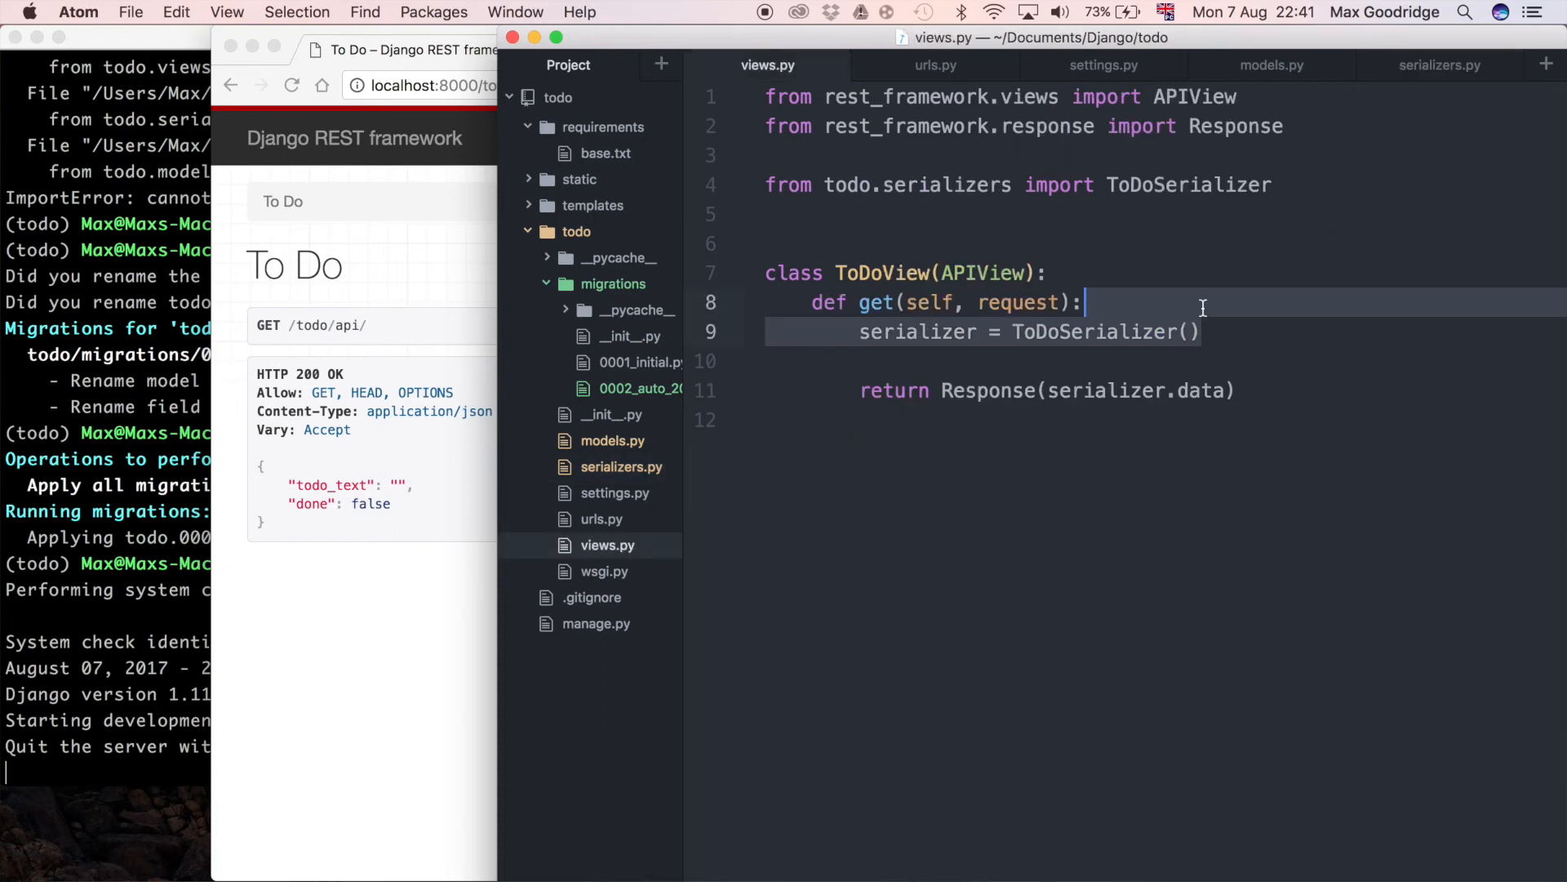
pyautogui.click(1205, 332)
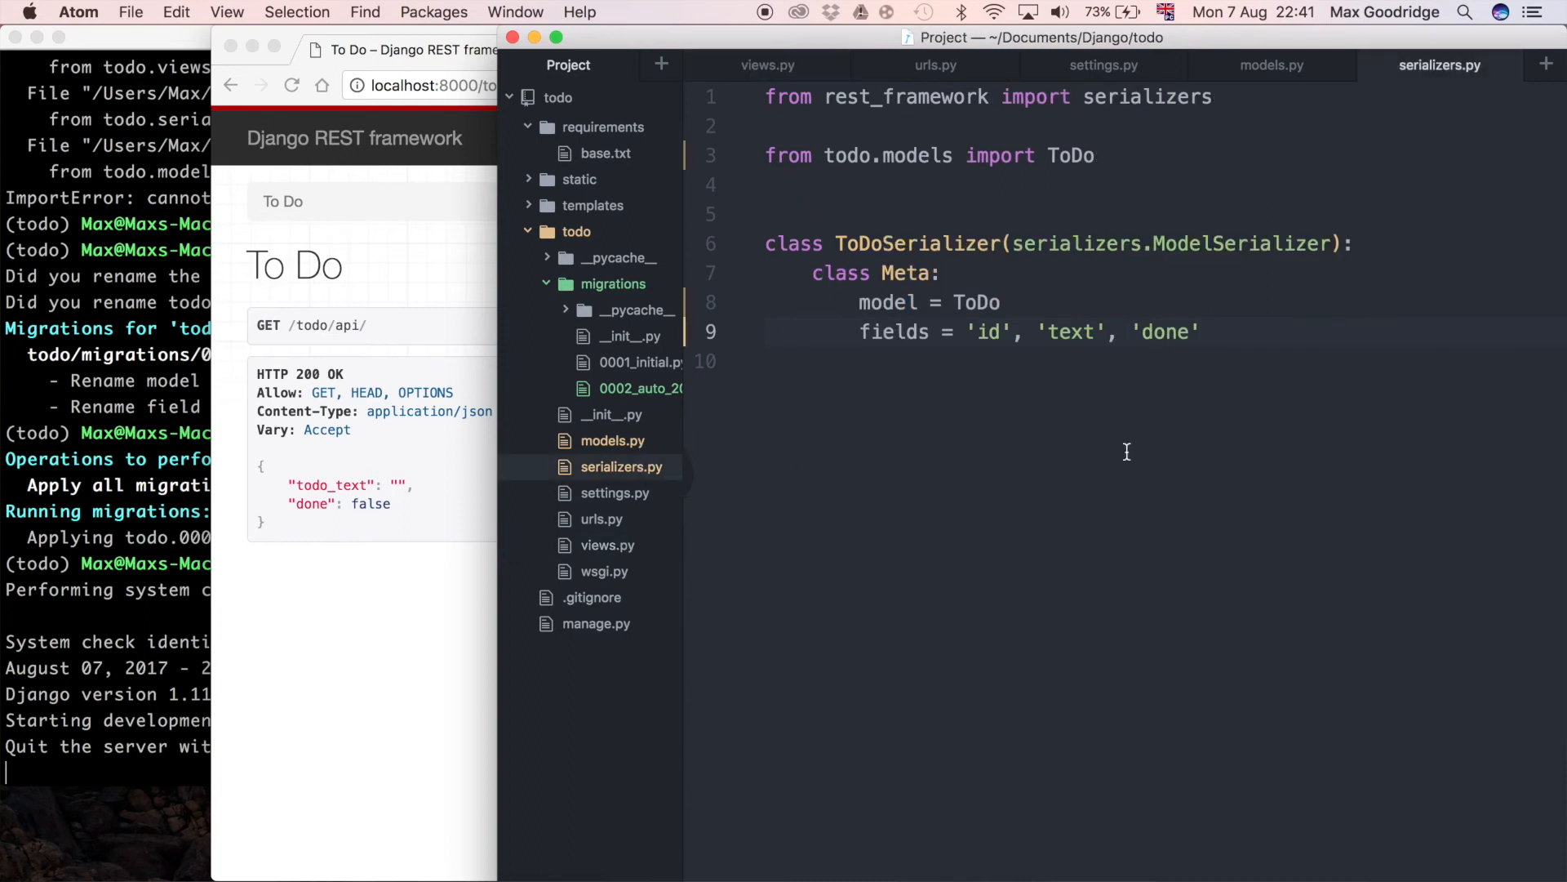
pyautogui.click(941, 273)
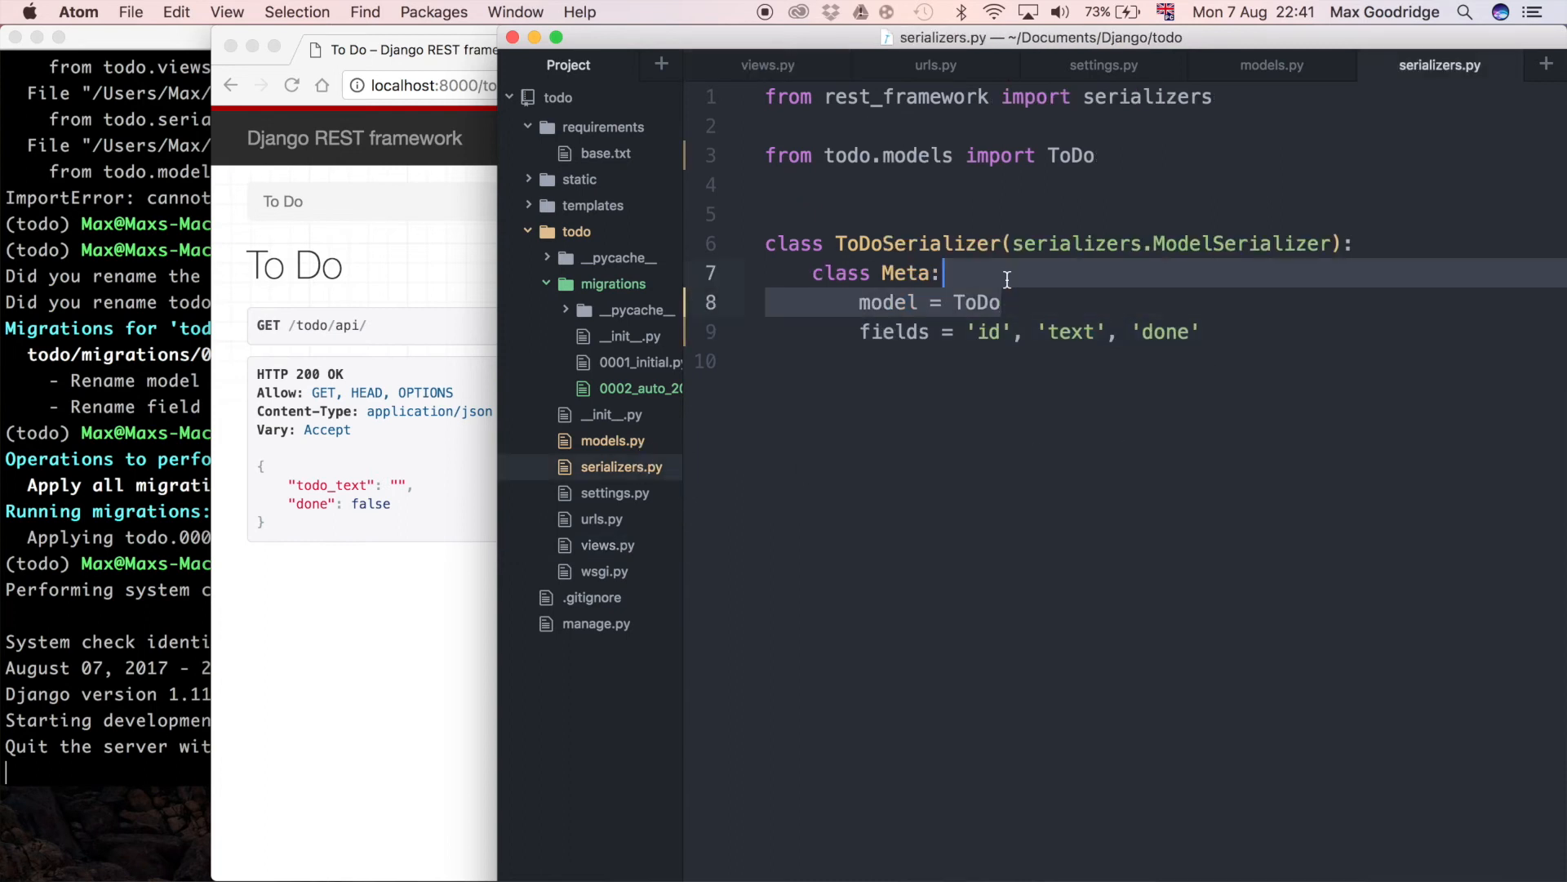
pyautogui.click(1095, 155)
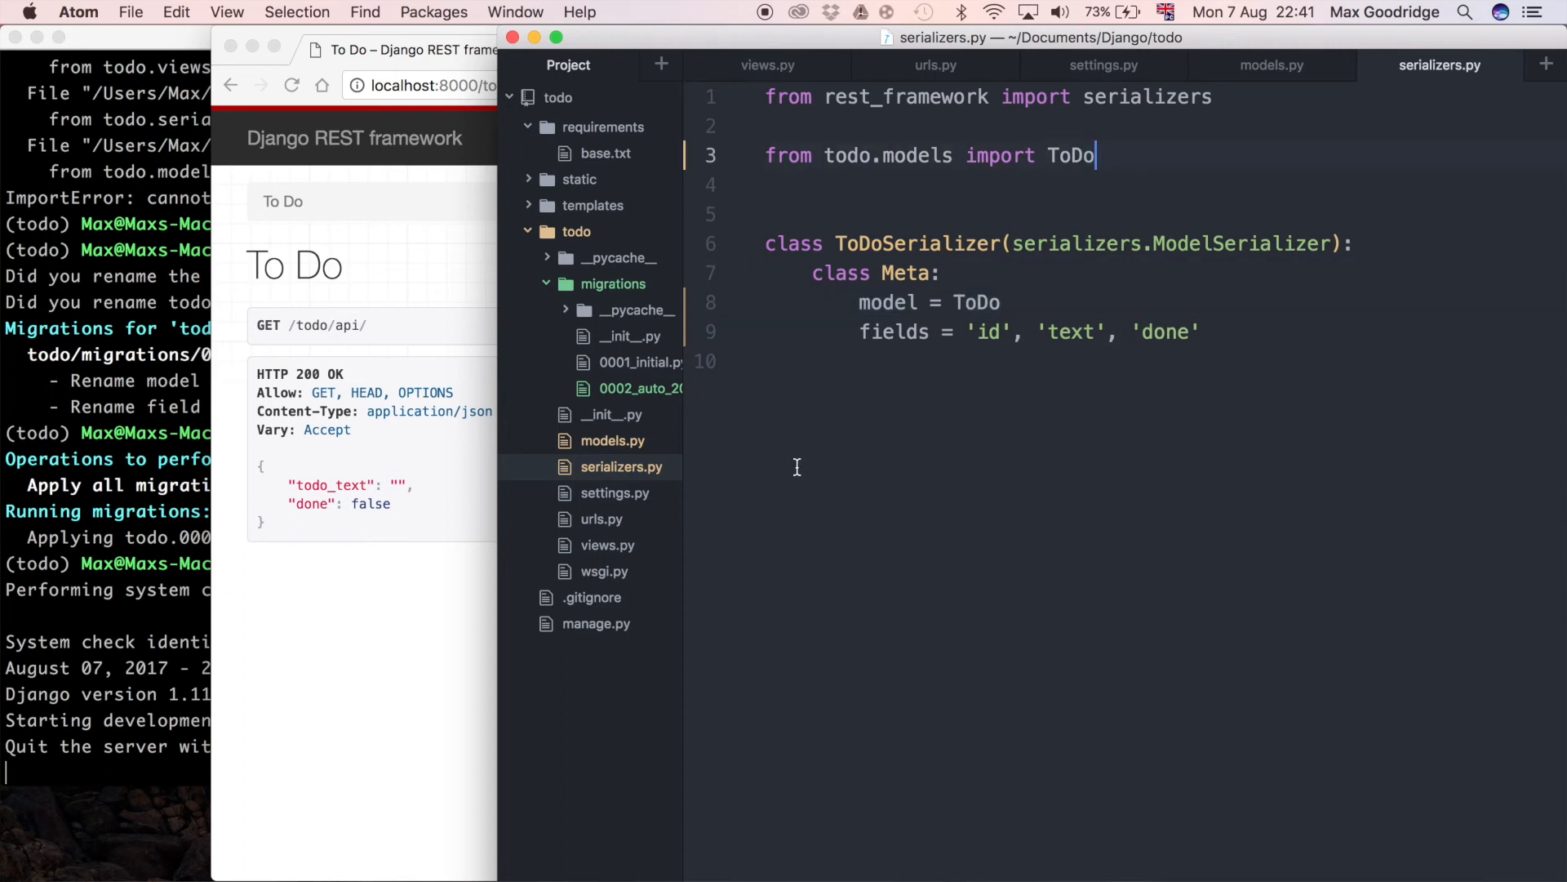
pyautogui.moveTo(644, 507)
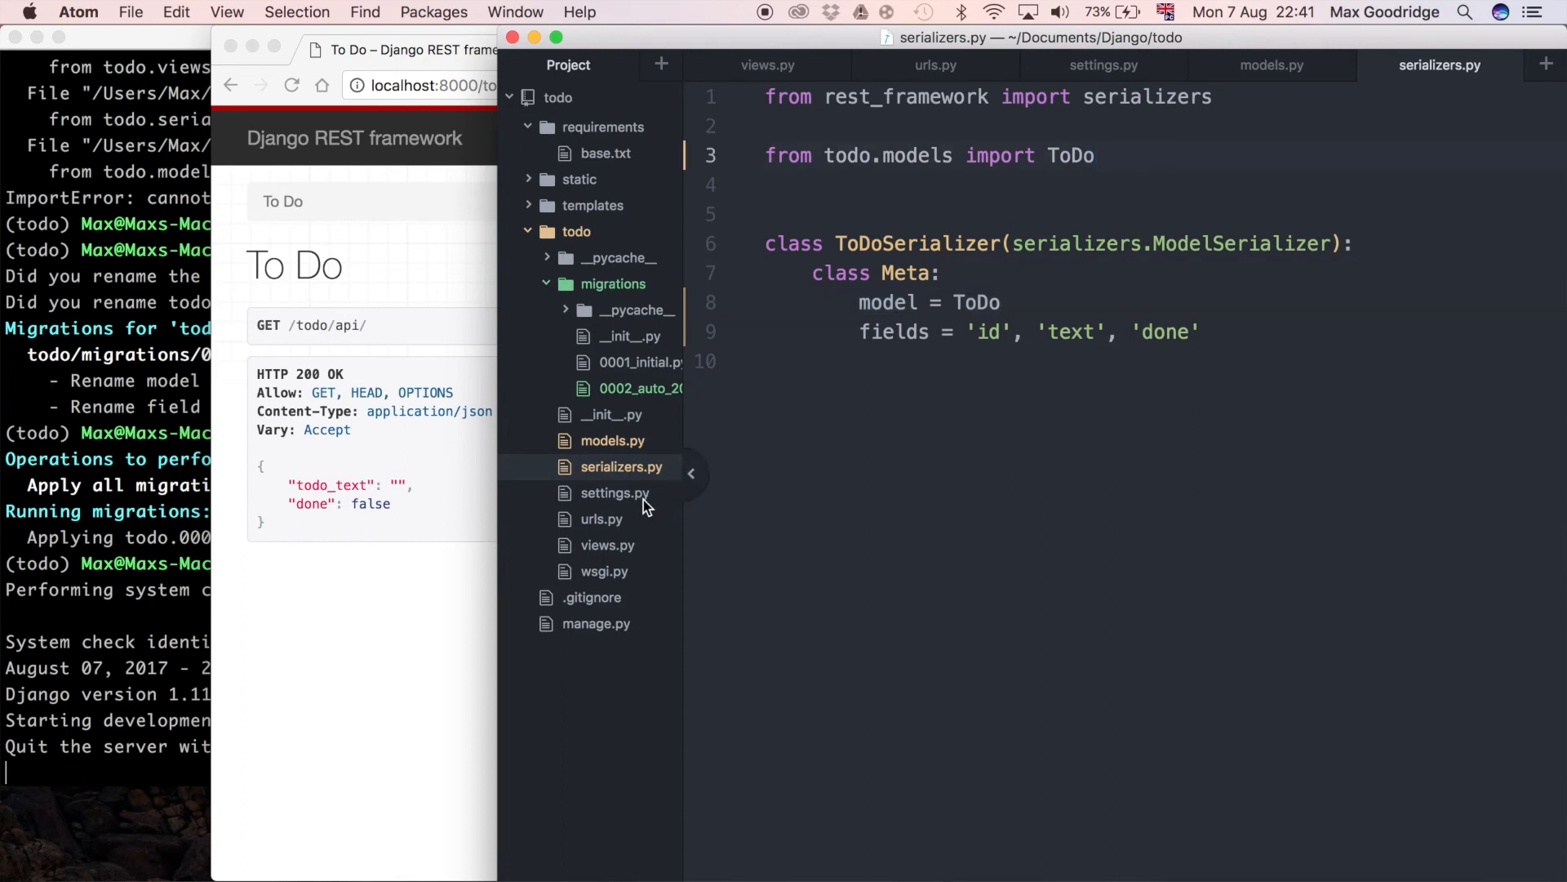
pyautogui.click(606, 545)
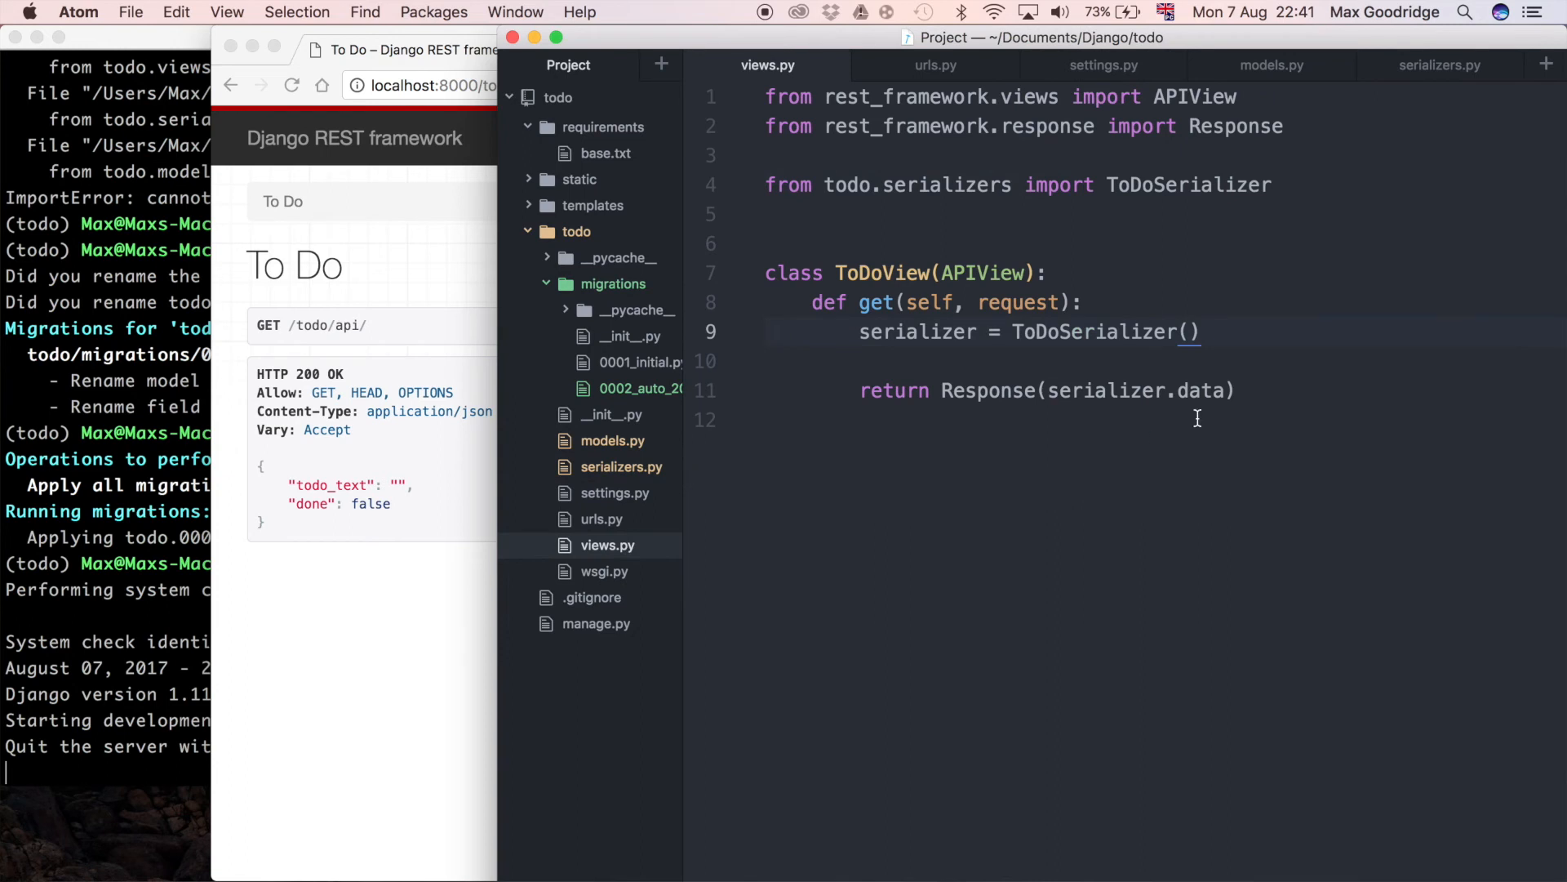
pyautogui.moveTo(1295, 337)
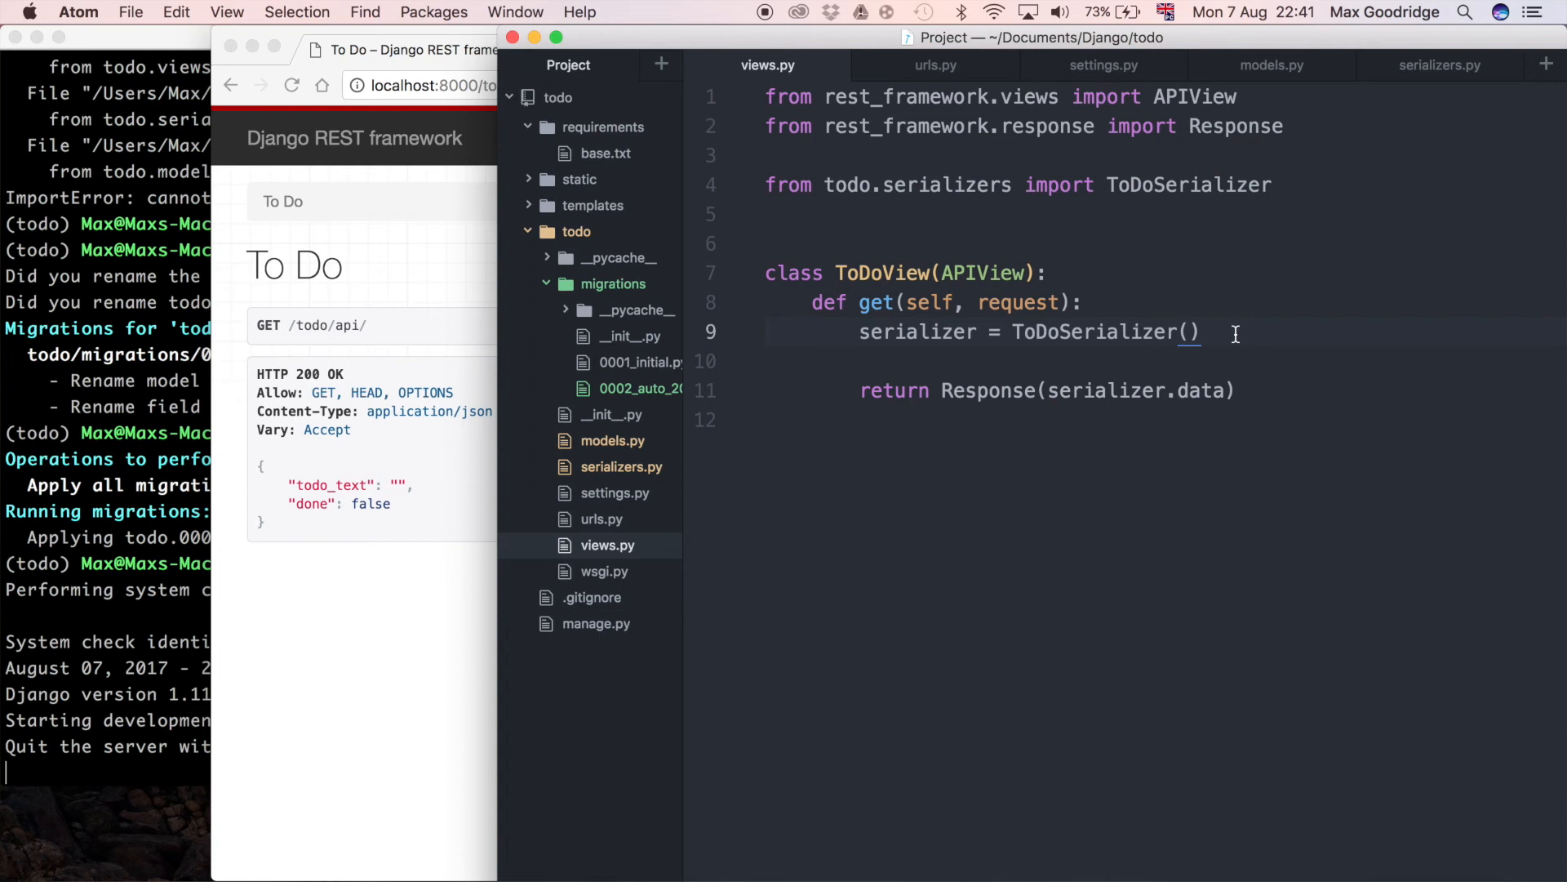
pyautogui.moveTo(1248, 289)
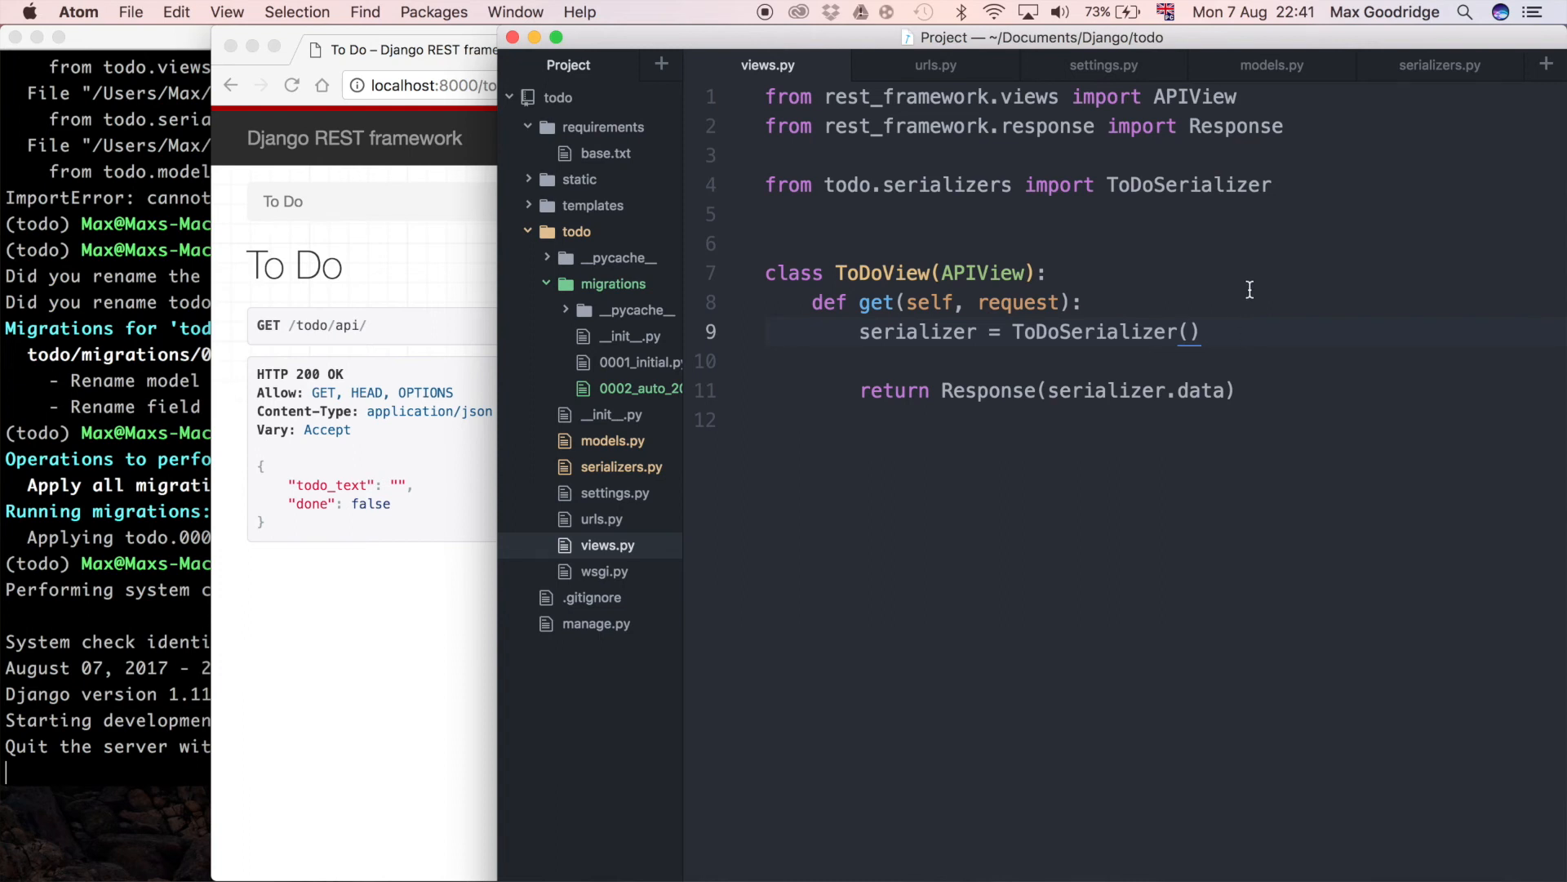
pyautogui.press('enter')
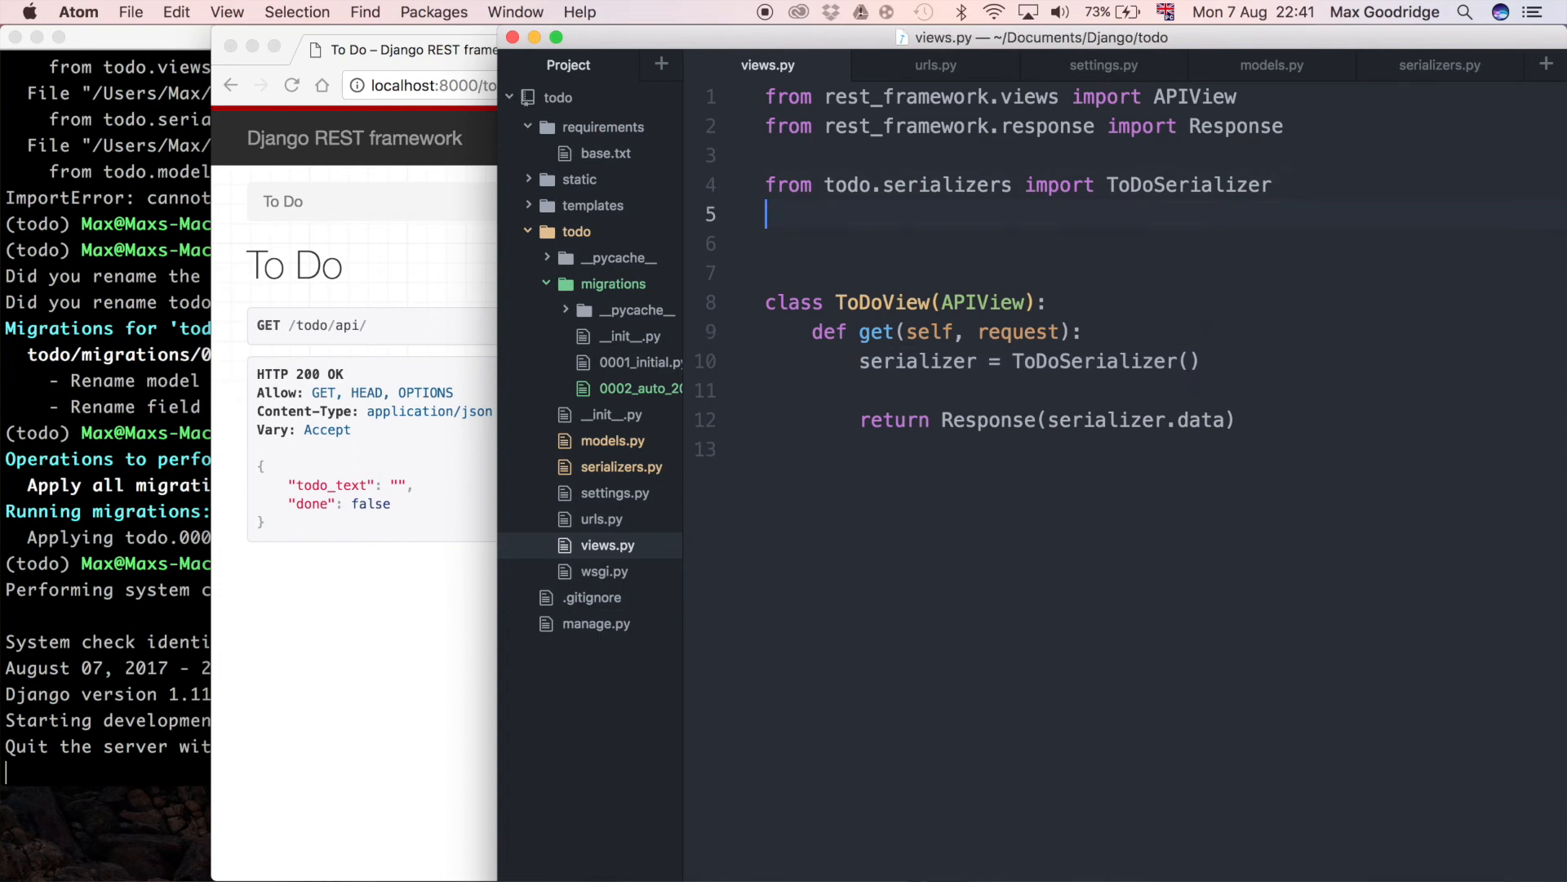
# Add 'from todo.models import ToDo' and 'todos = ToDo.objects.all()' in get()
pyautogui.write('from todo,')
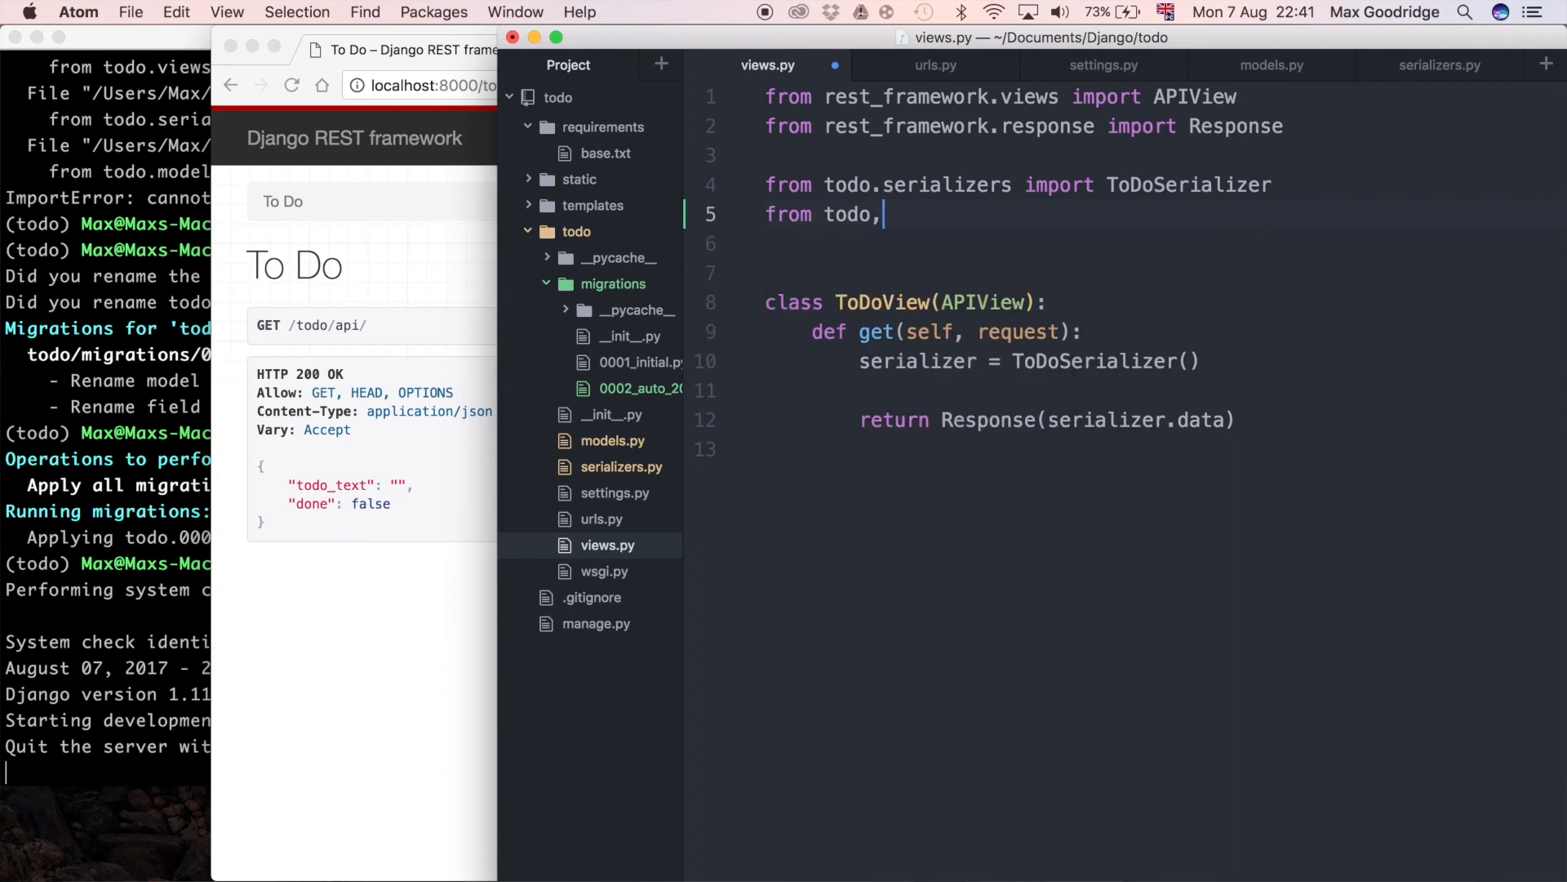
pyautogui.write('models import ToDo')
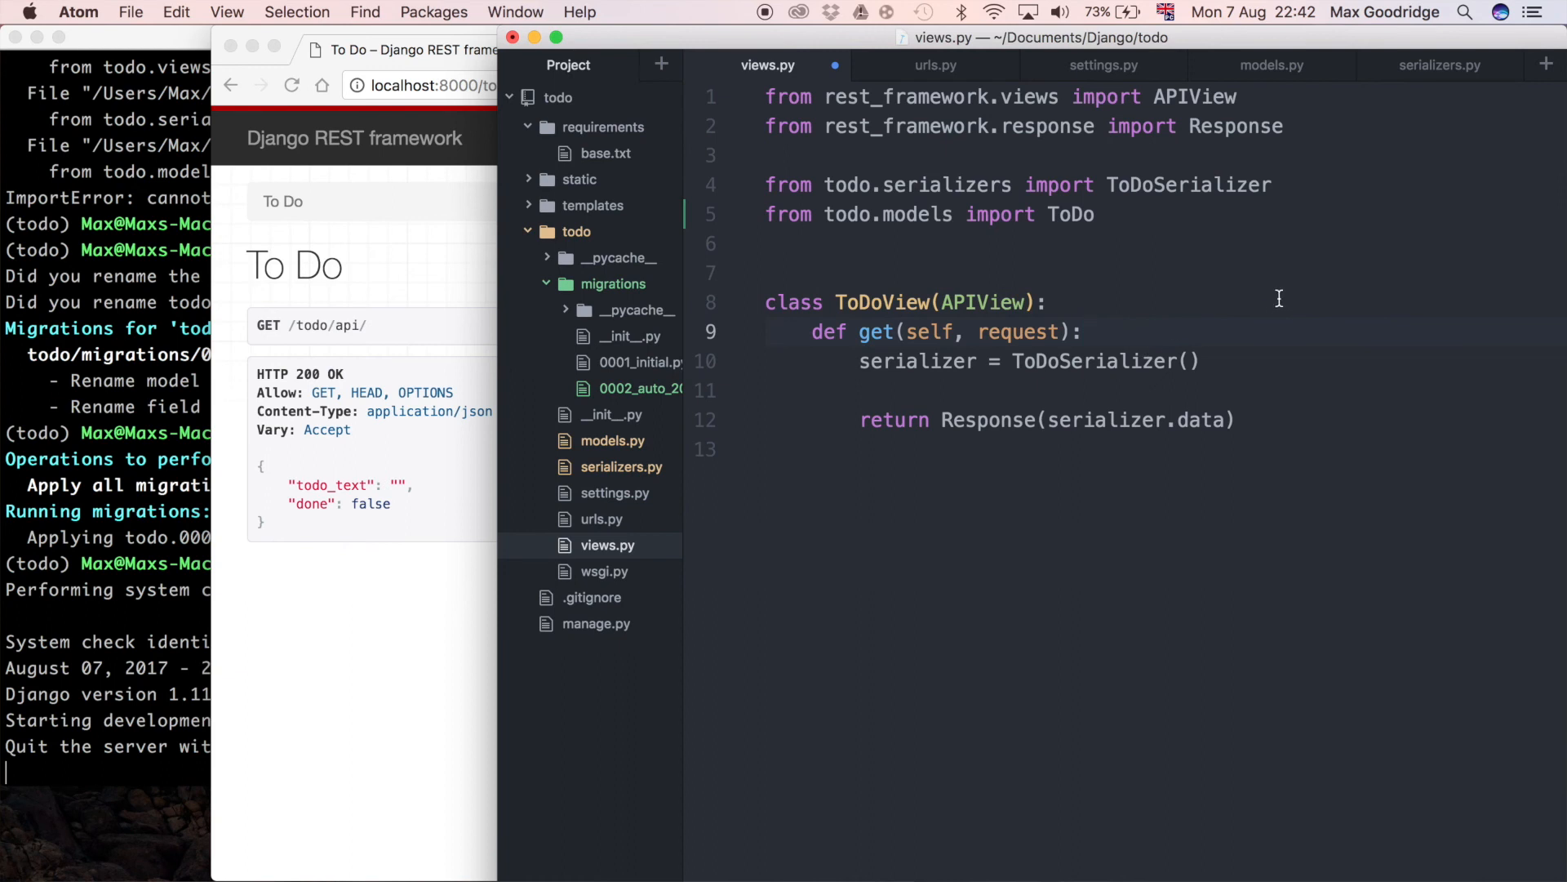
pyautogui.click(1085, 330)
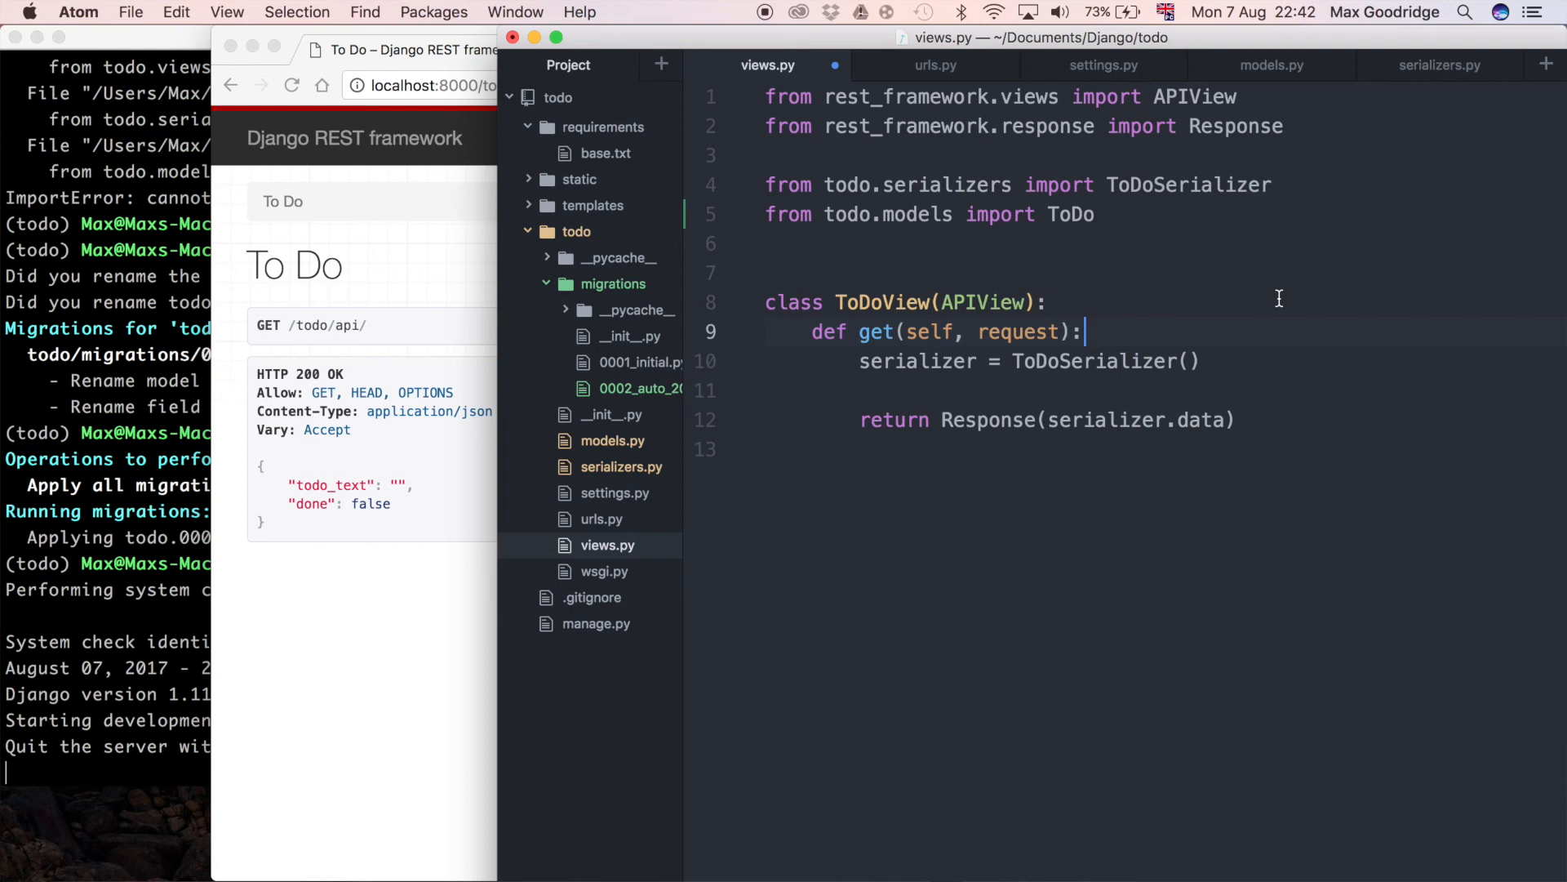
pyautogui.write('todos =')
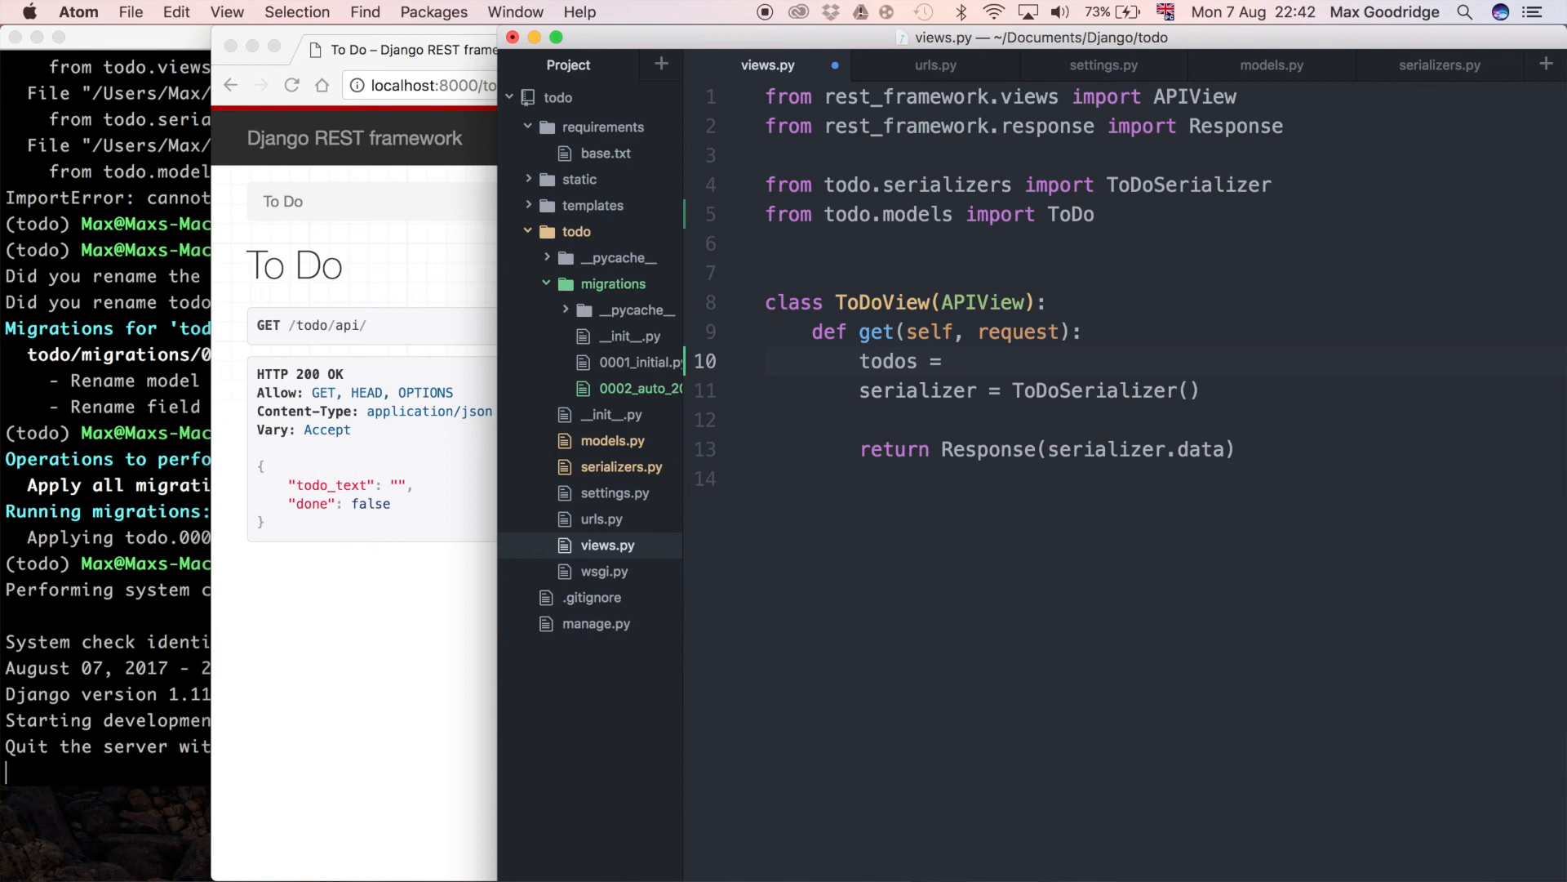
pyautogui.write('ToD')
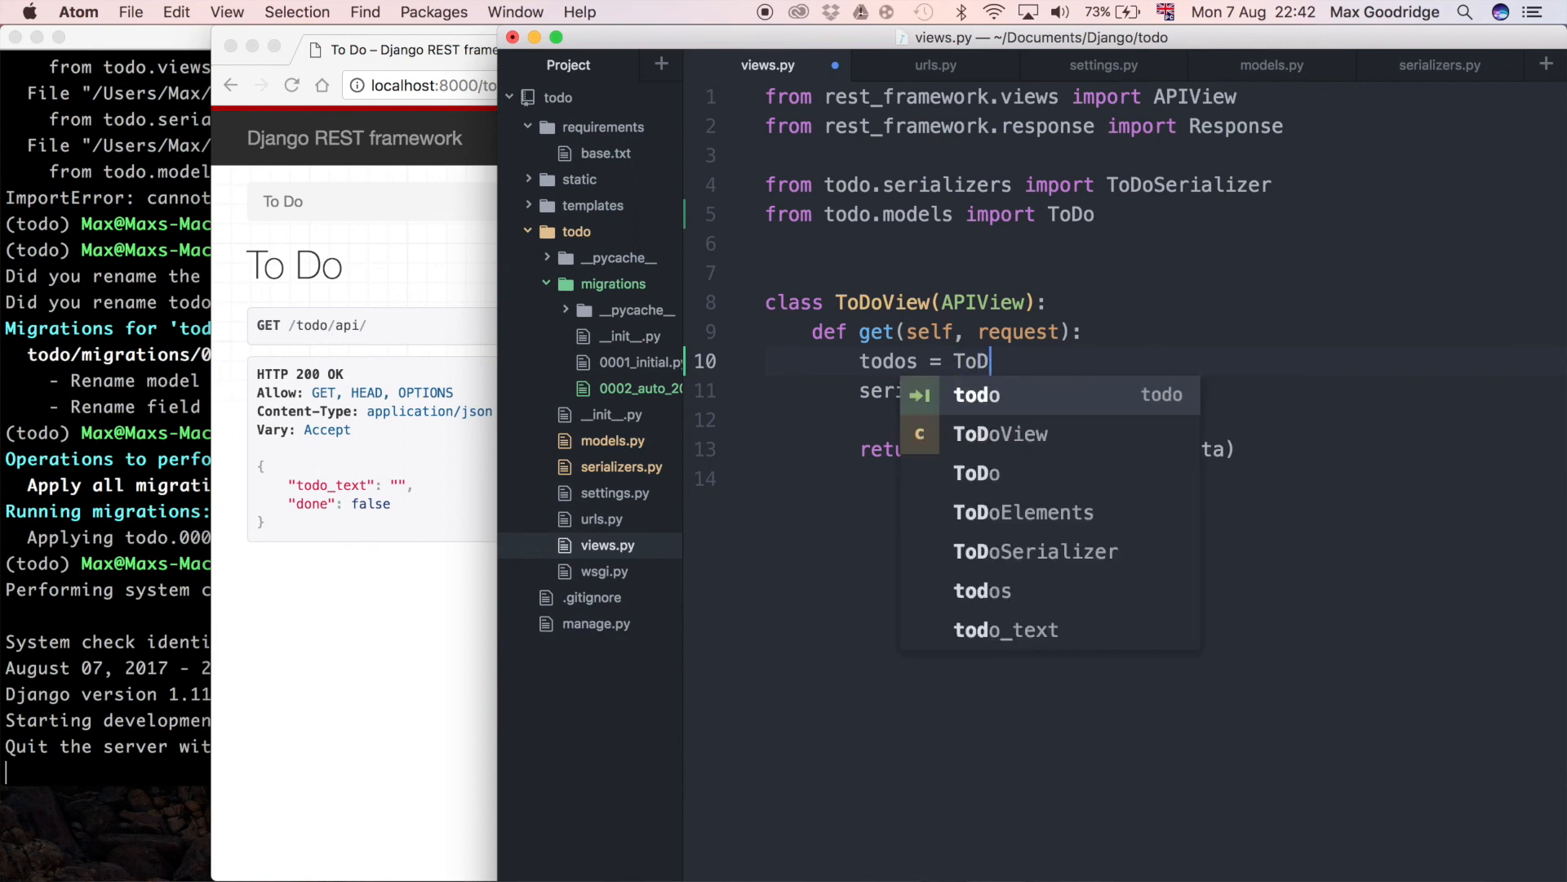
pyautogui.write('o.objects.all(')
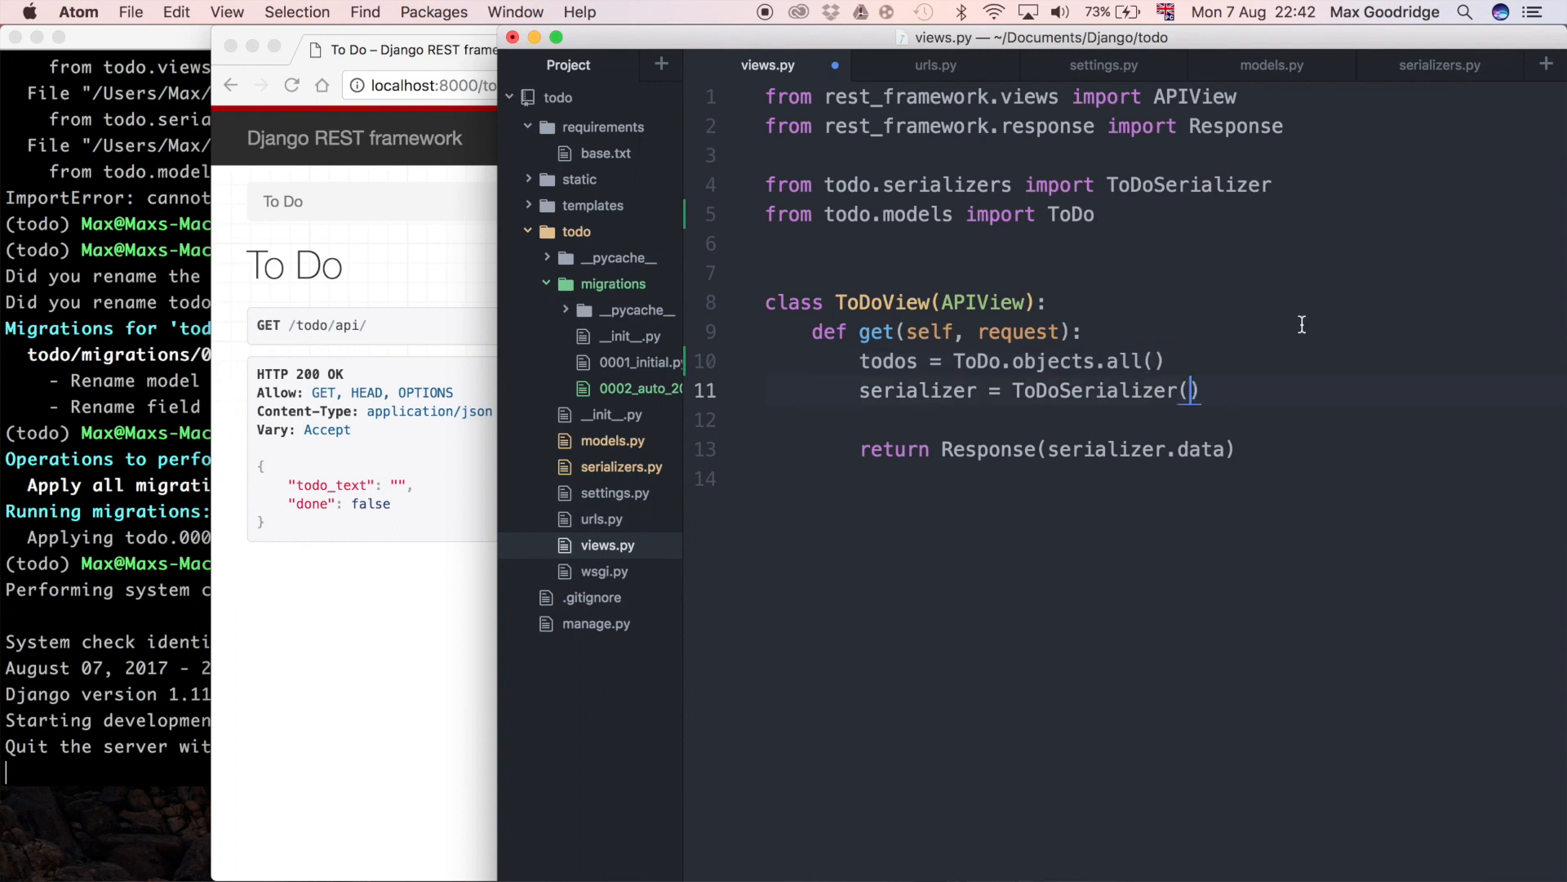
pyautogui.write('todos')
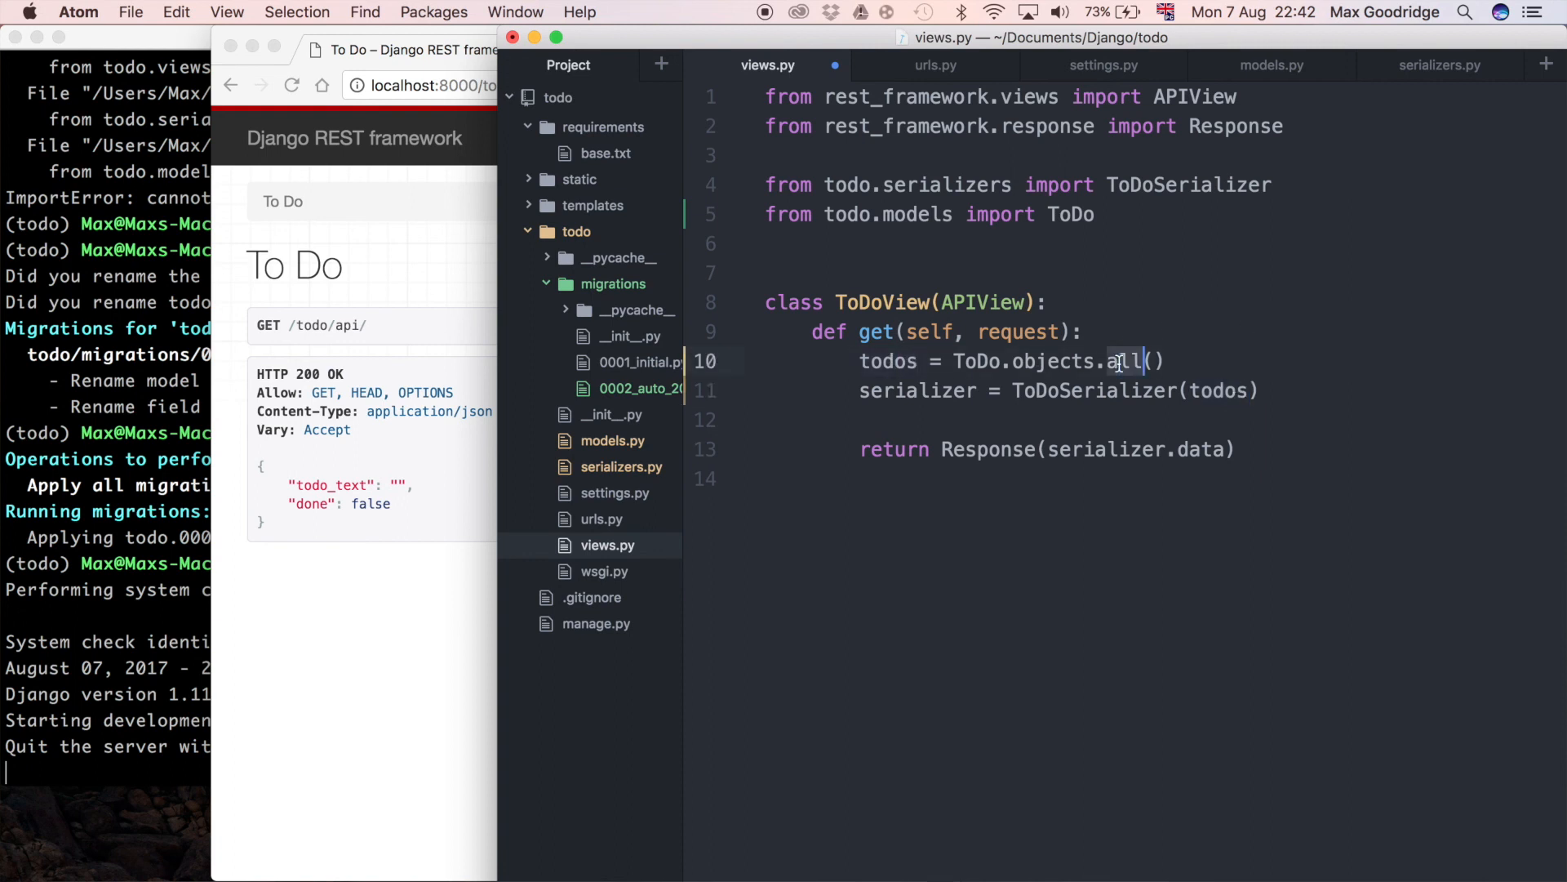
# Change the serializer line to ToDoSerializer(todos, many=True)
pyautogui.write('first')
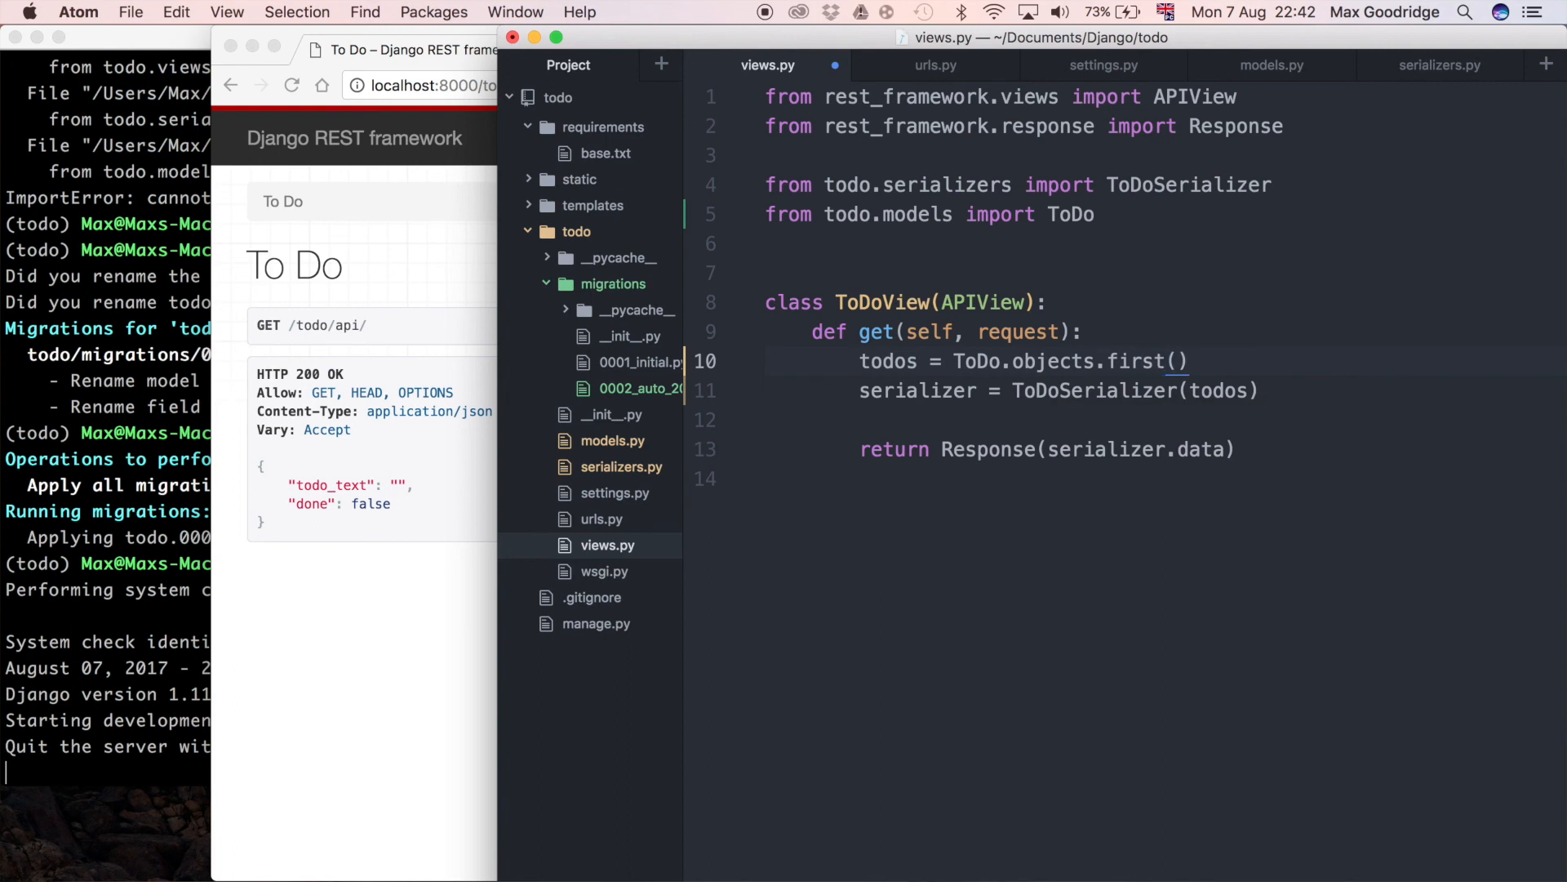
pyautogui.write('all')
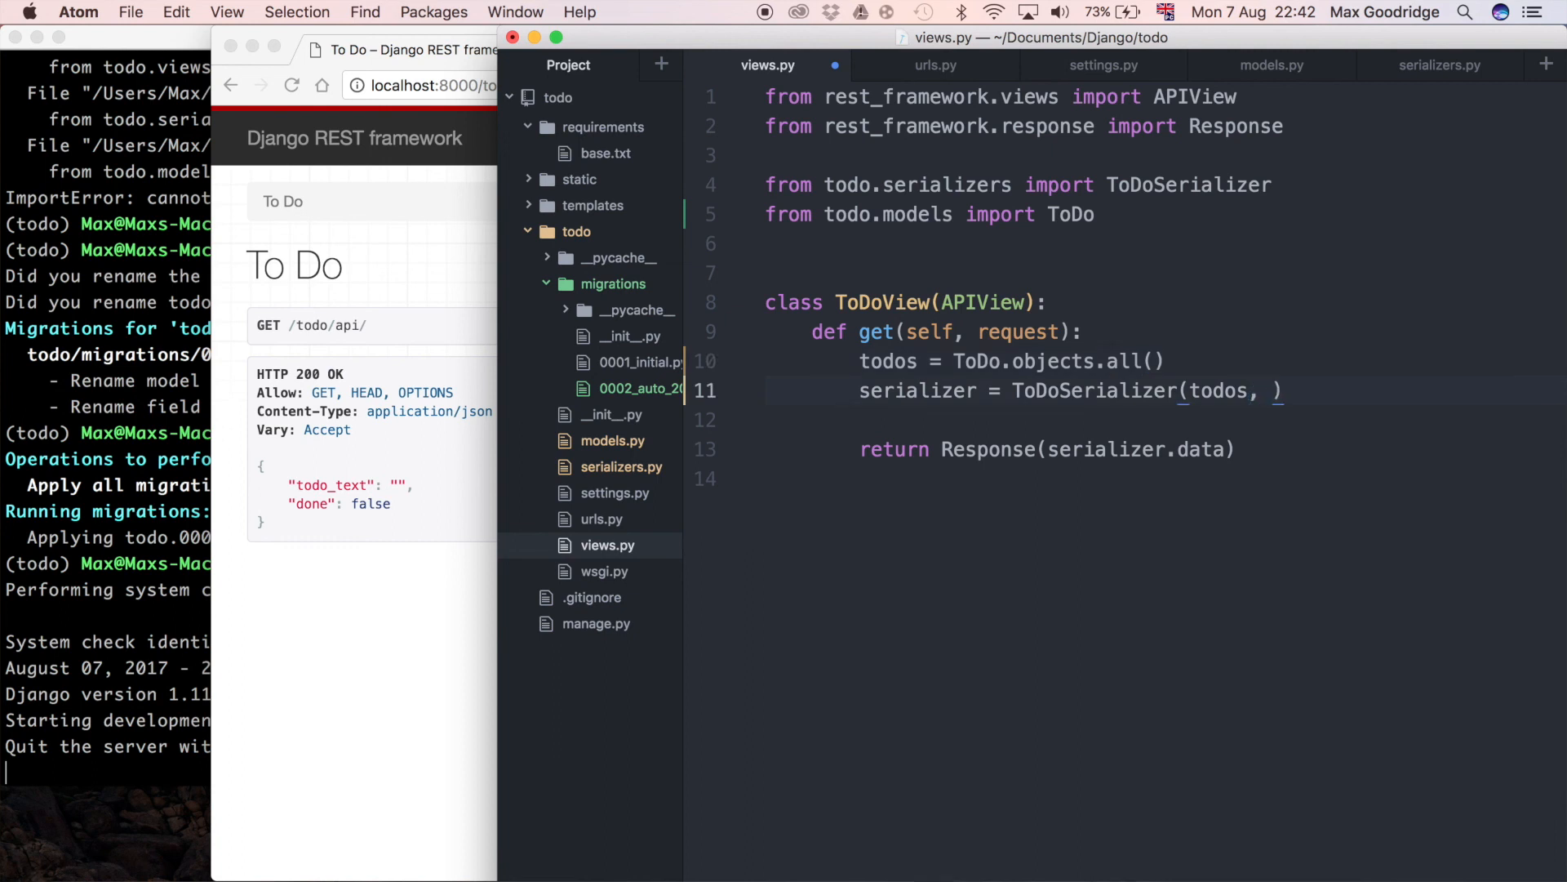
pyautogui.write('many=T')
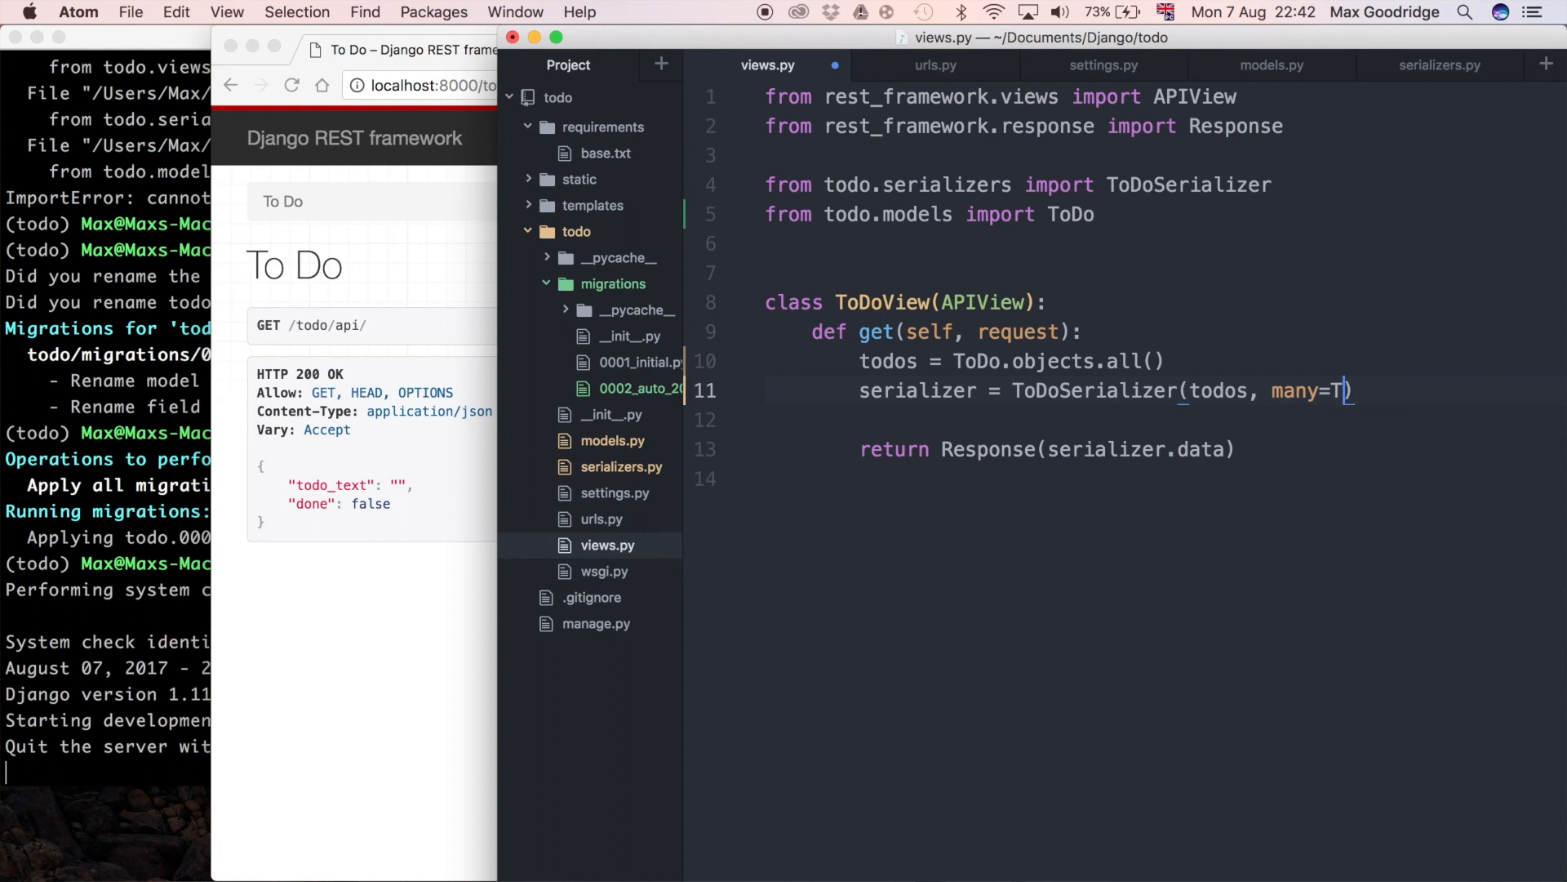
pyautogui.write('rue')
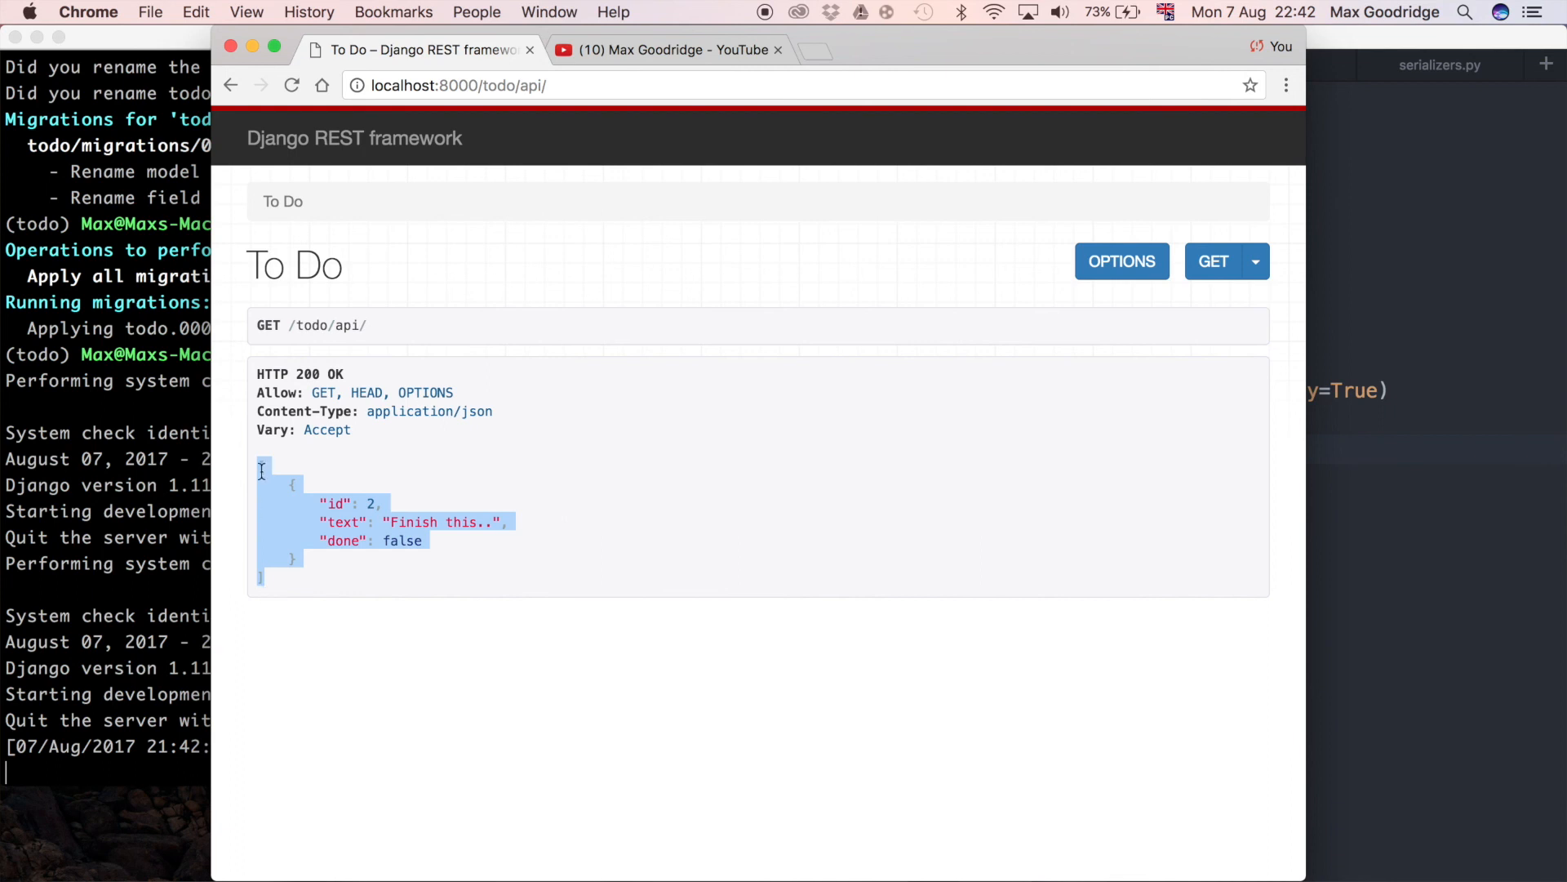
# Check the reloaded API list showing id 2, 'Finish this..', done false
pyautogui.click(537, 500)
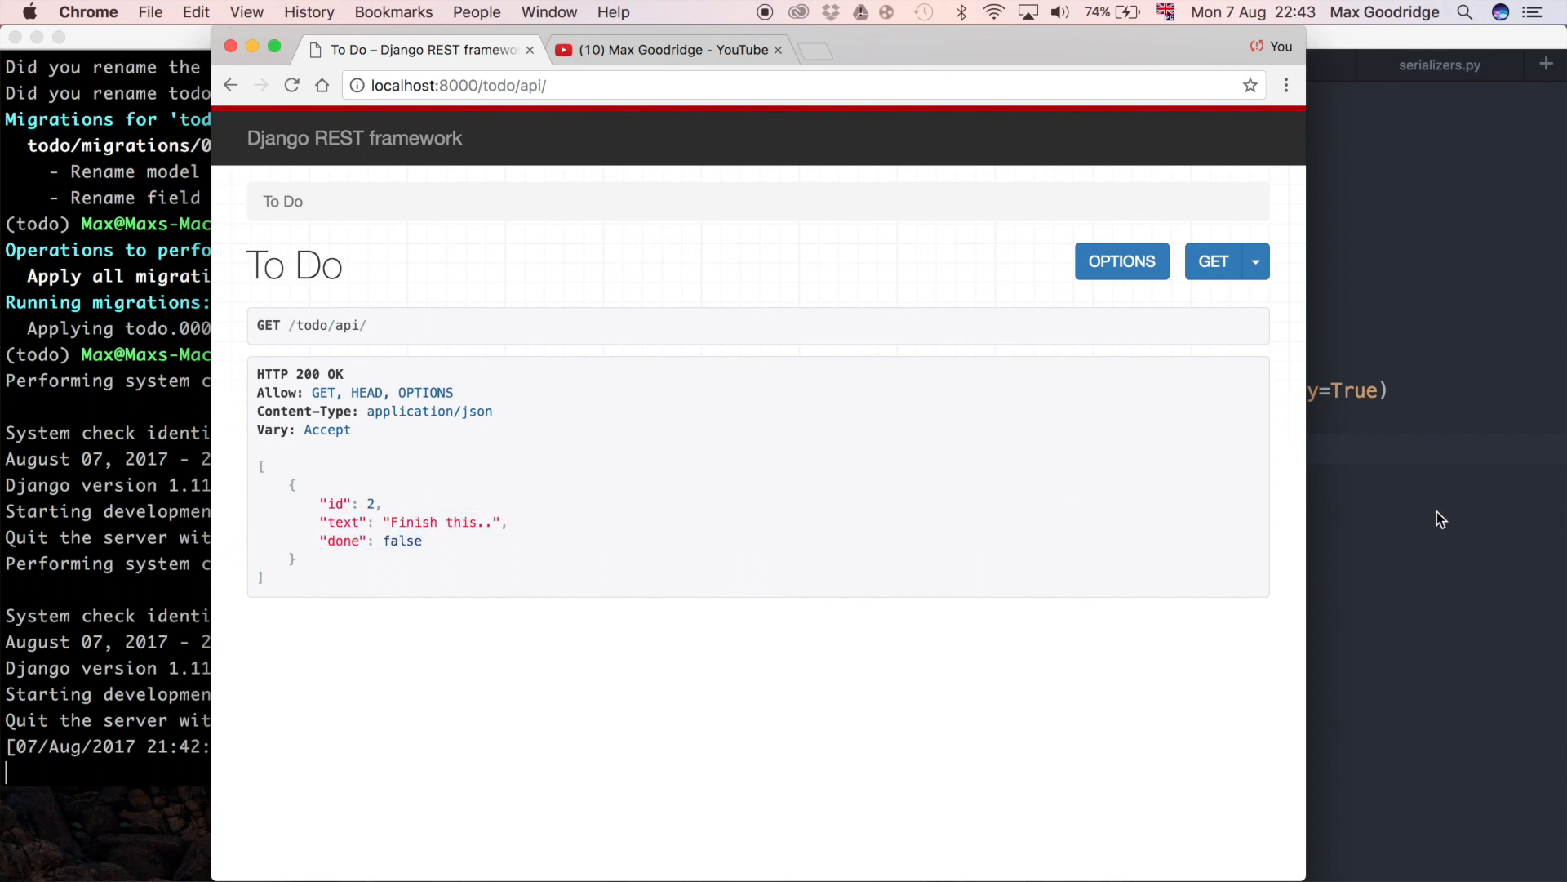
pyautogui.moveTo(1421, 528)
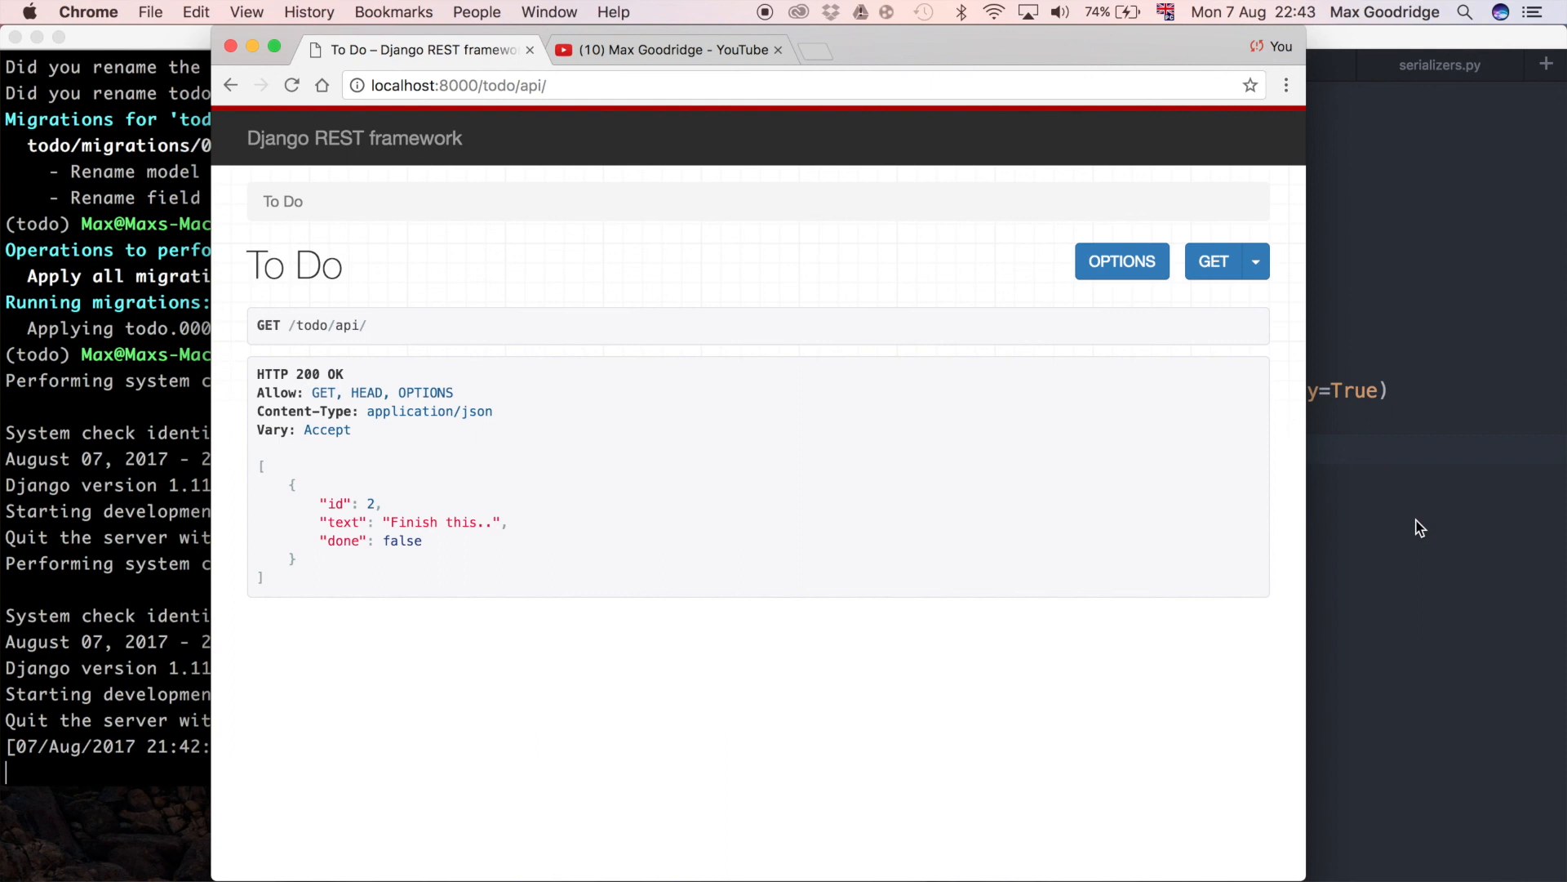